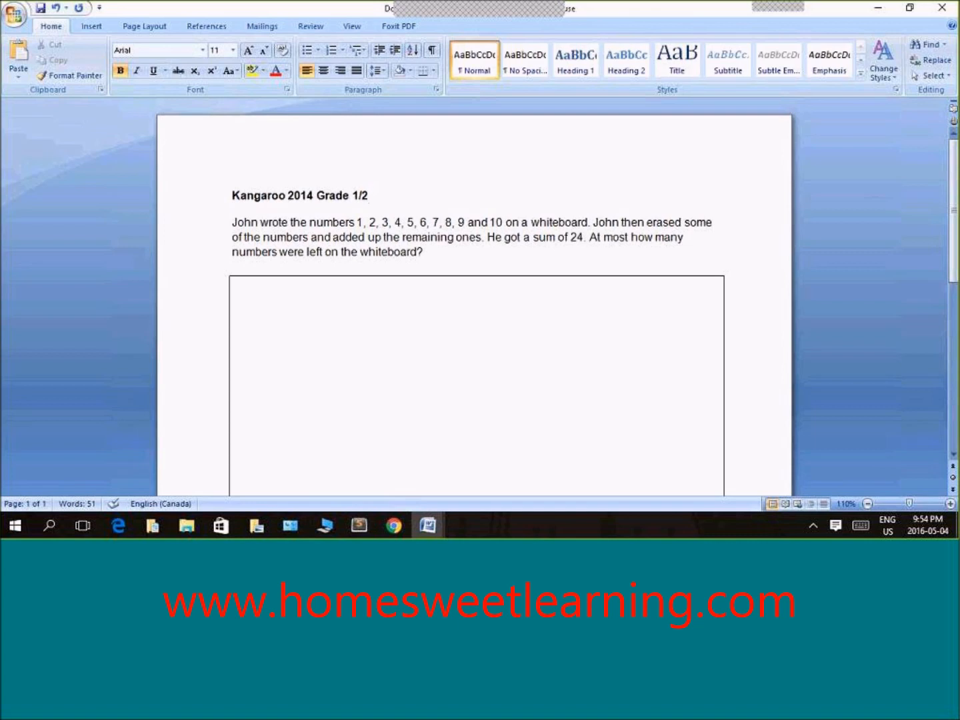
Bold the phrases "sum of 24" and "most how many numbers" in the problem statement
left_click(354, 194)
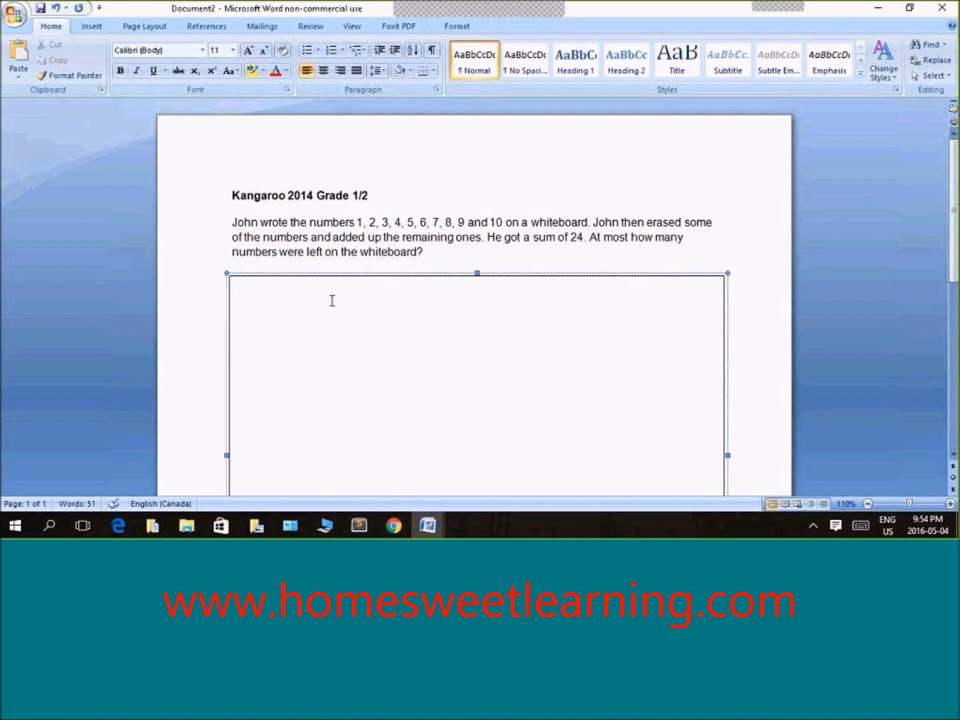
left_click(238, 287)
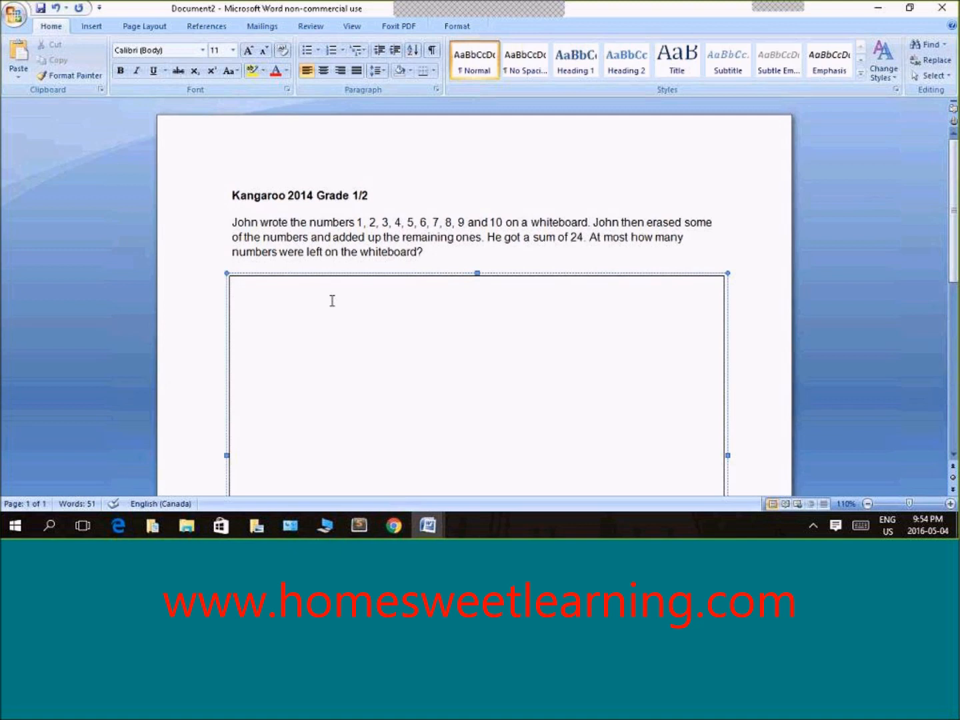
left_click(237, 285)
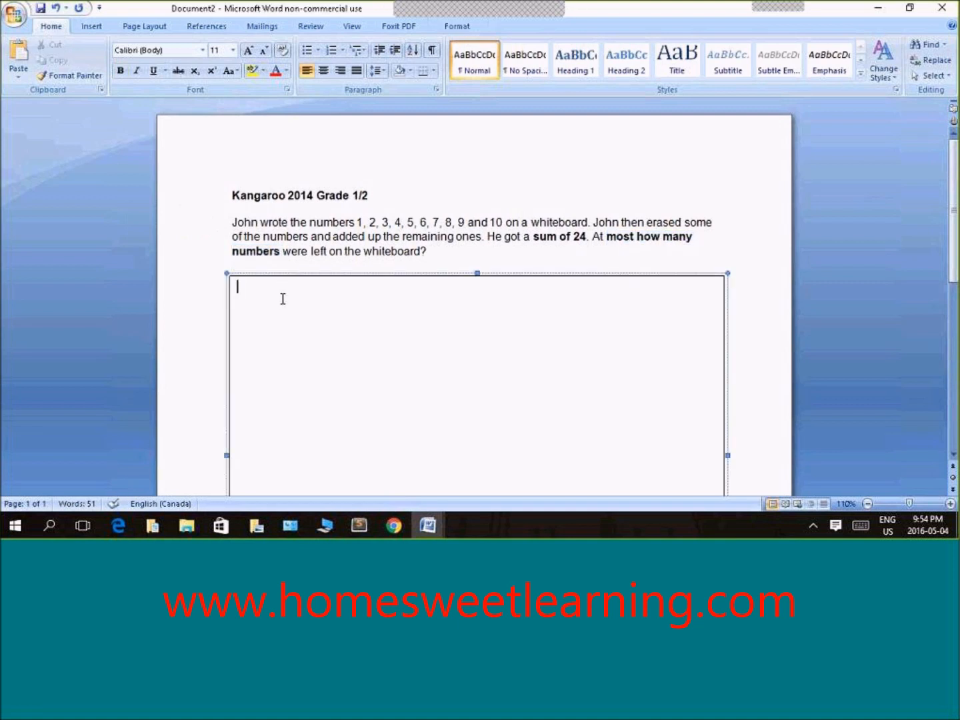
Write "Total/Sum = 24" and begin the "Most numbers that can stay on the whiteboard" note in the answer box
type("To")
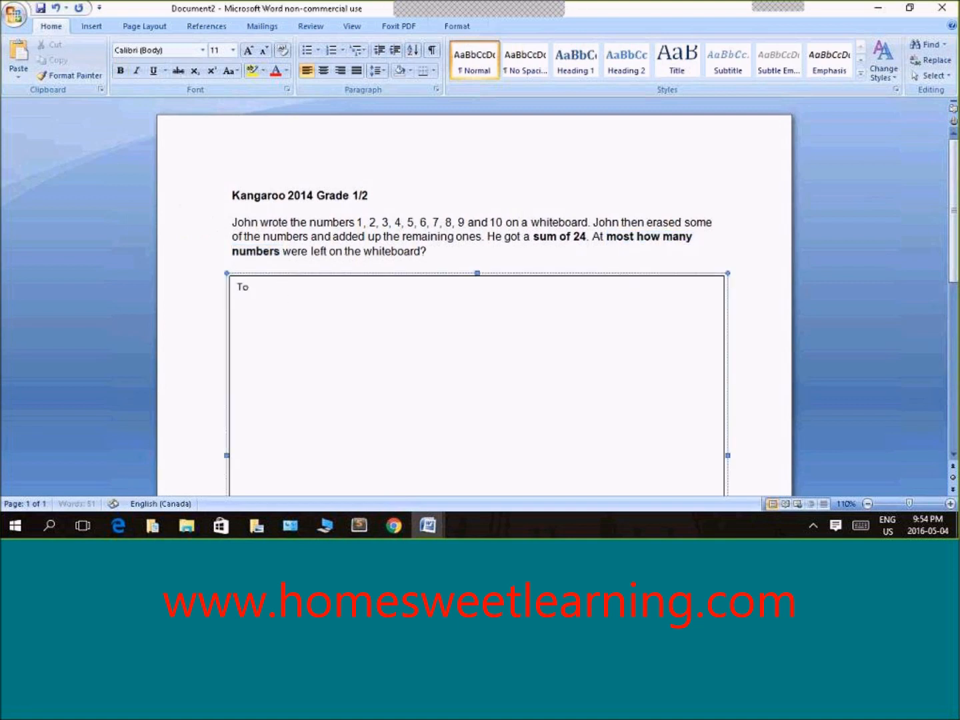
type("tal/Sum")
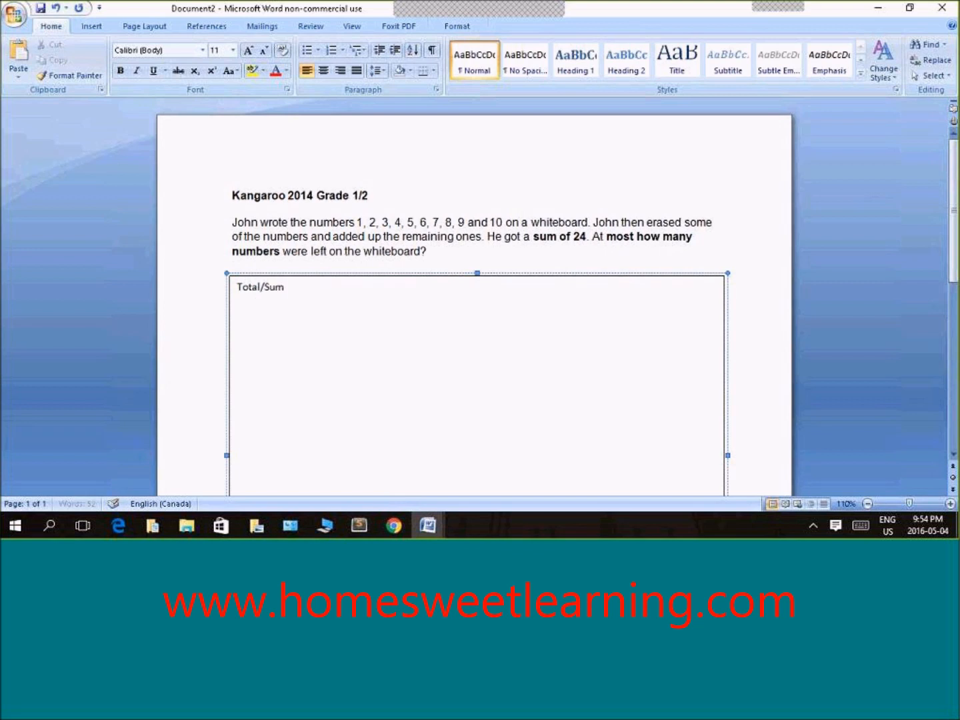
type("= 24")
type("M")
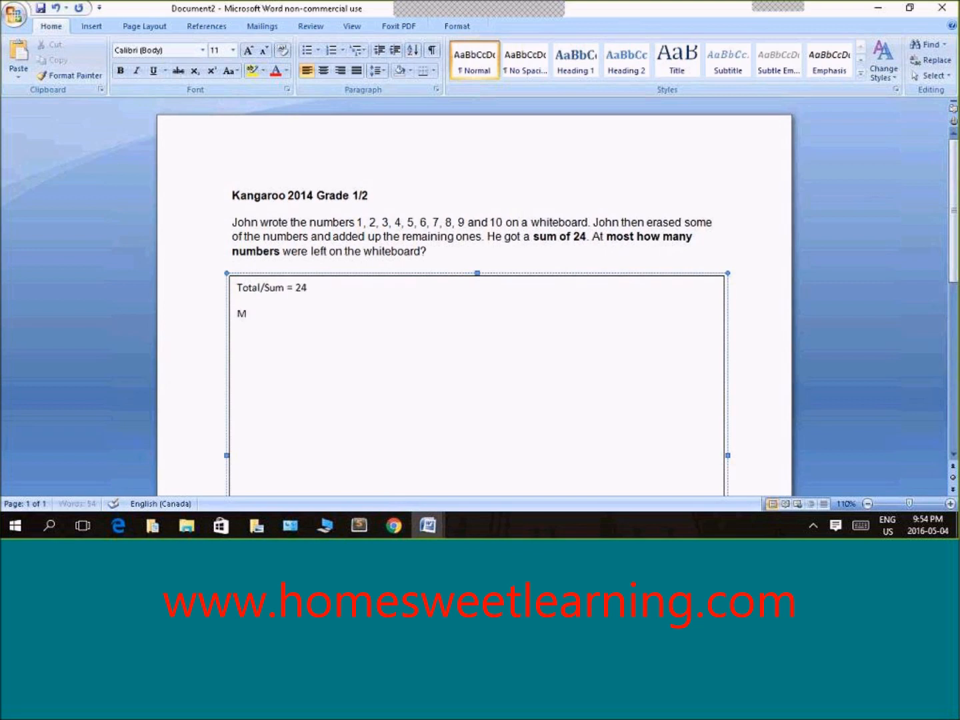
type("ost numbe")
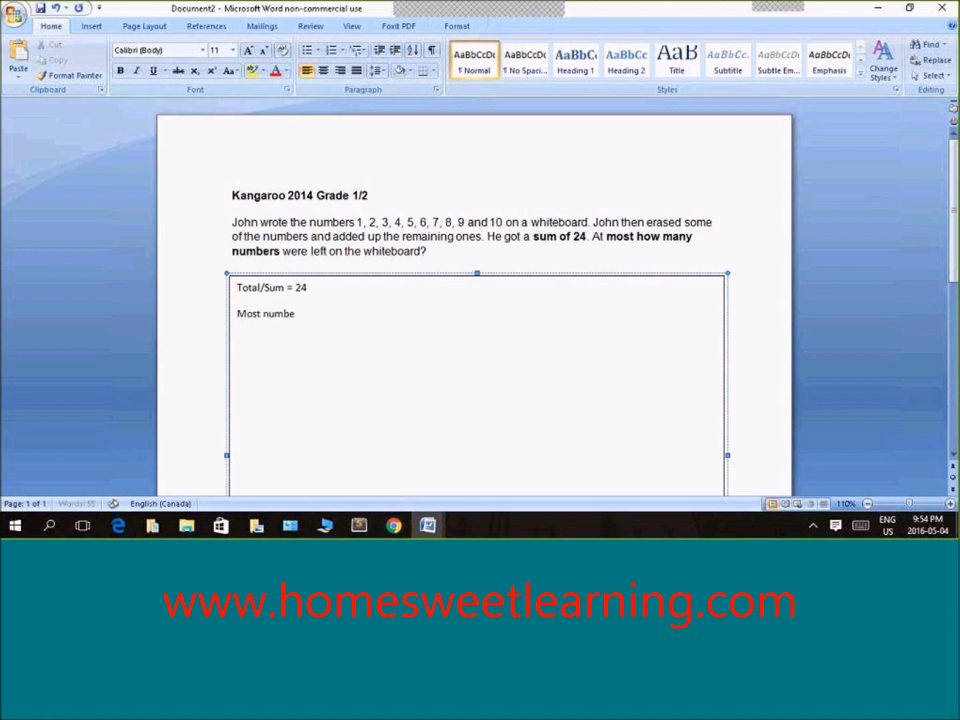
type("rs that")
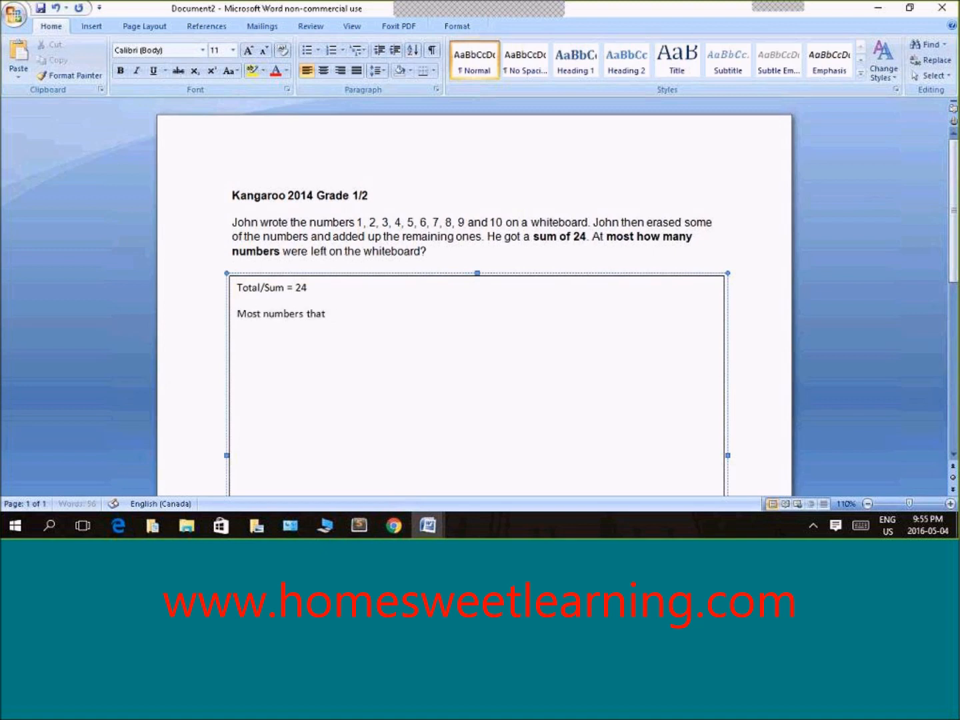
type("can stay on")
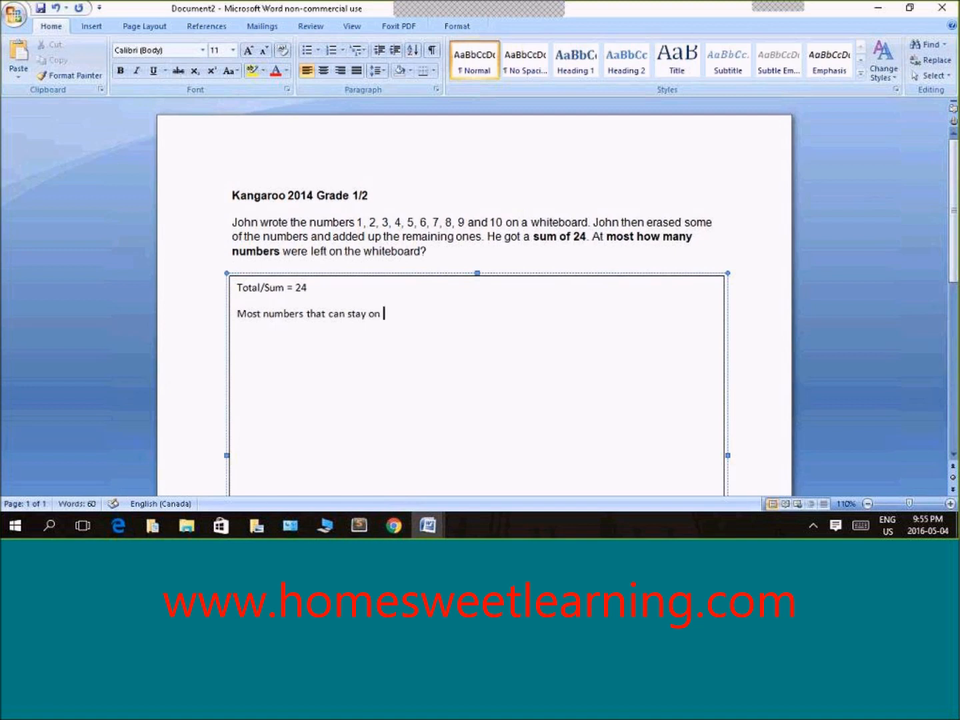
type("the whiteboard")
type("10+9+8=27 WRONG")
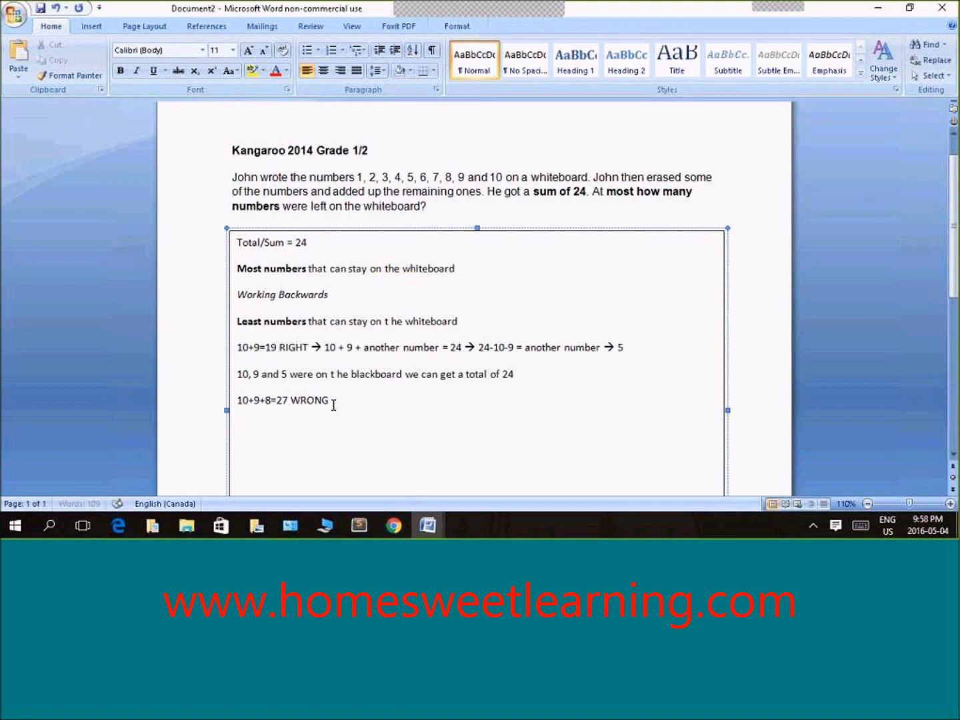
Write the line "Most numbers that can stay on the whiteboard" with "Most numbers" in bold
type("Most numb")
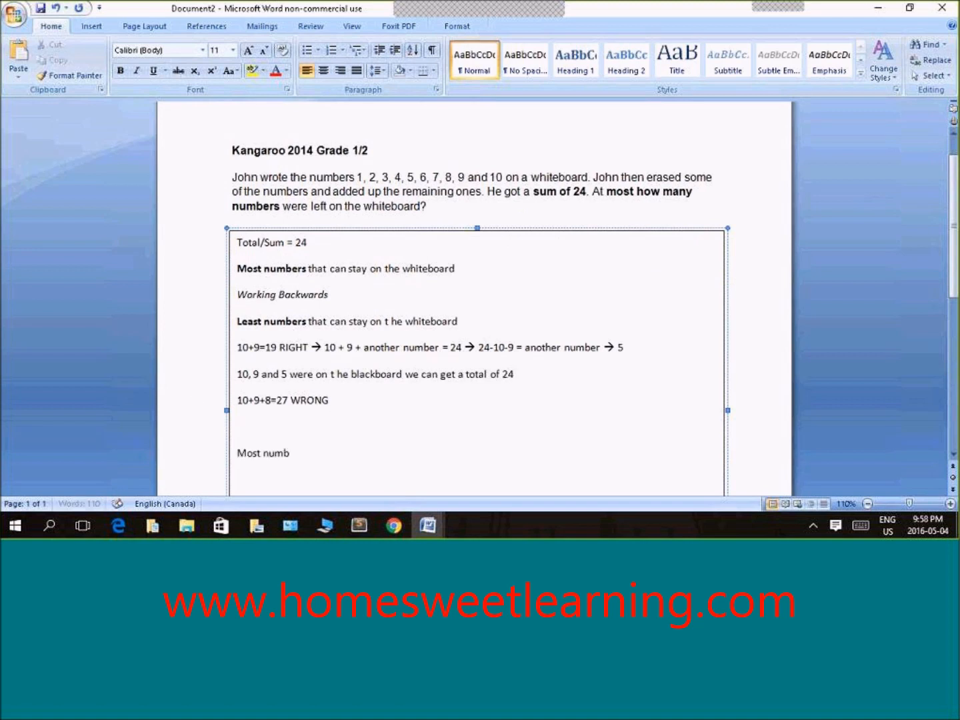
type("ers that")
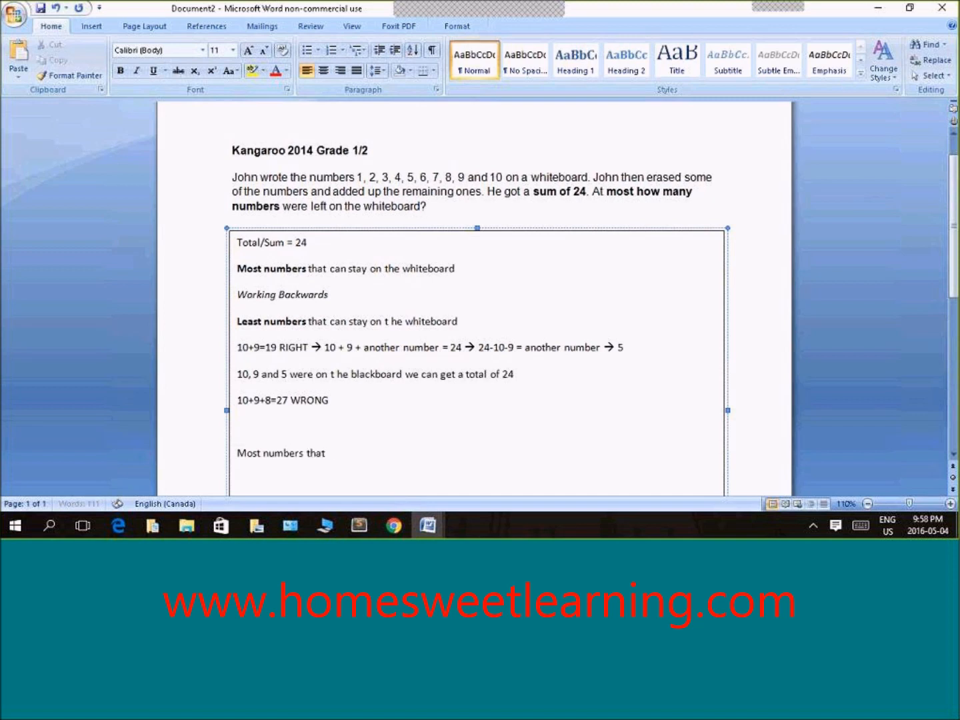
type("can sta")
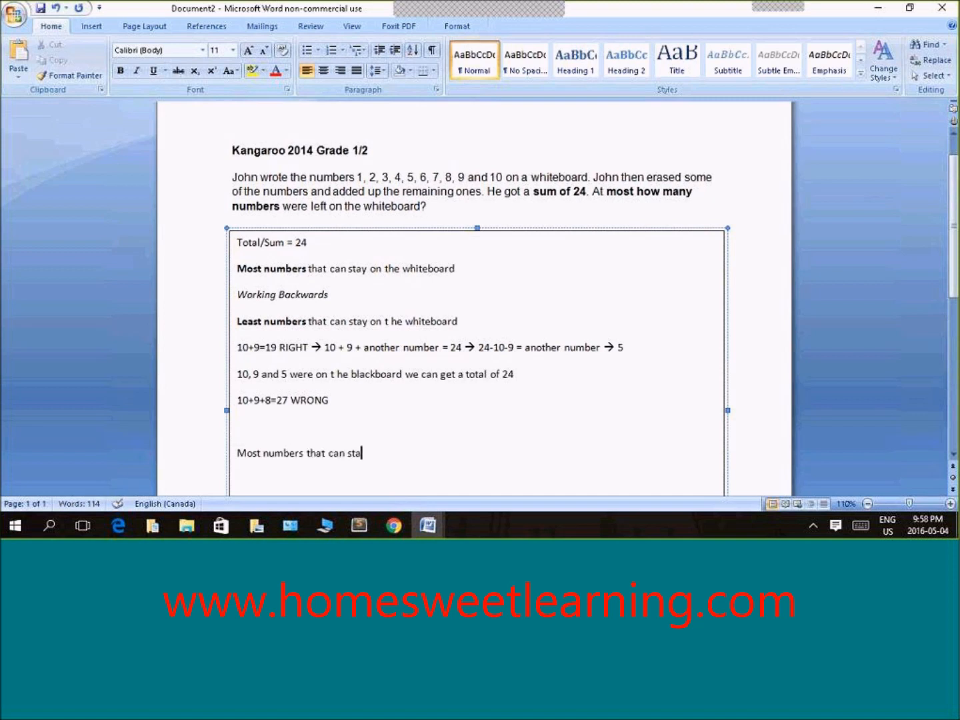
type("y on th")
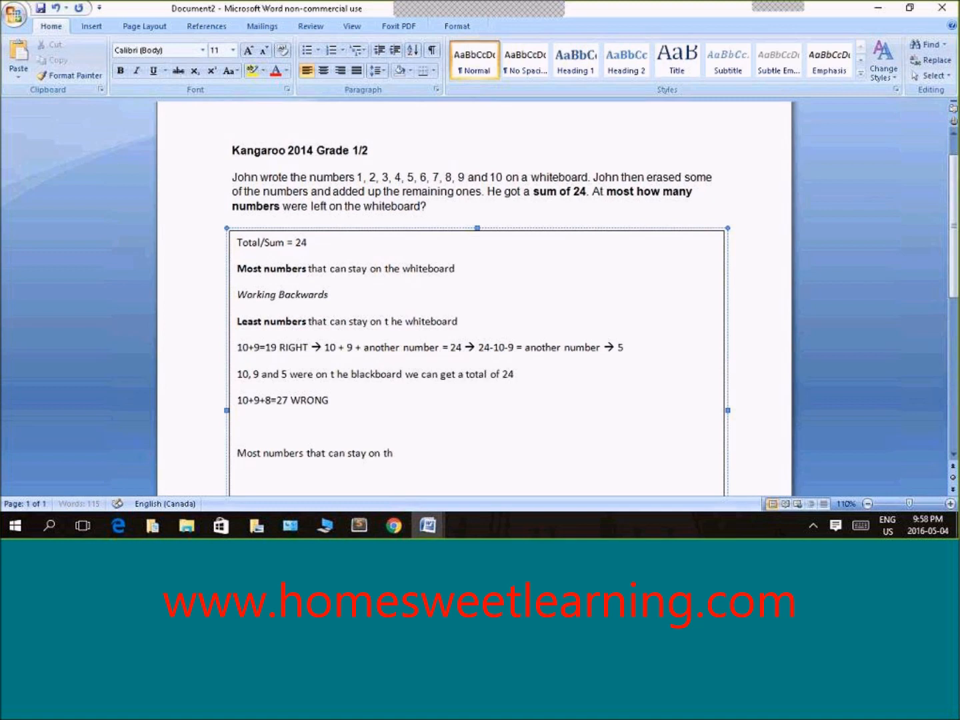
type("e w")
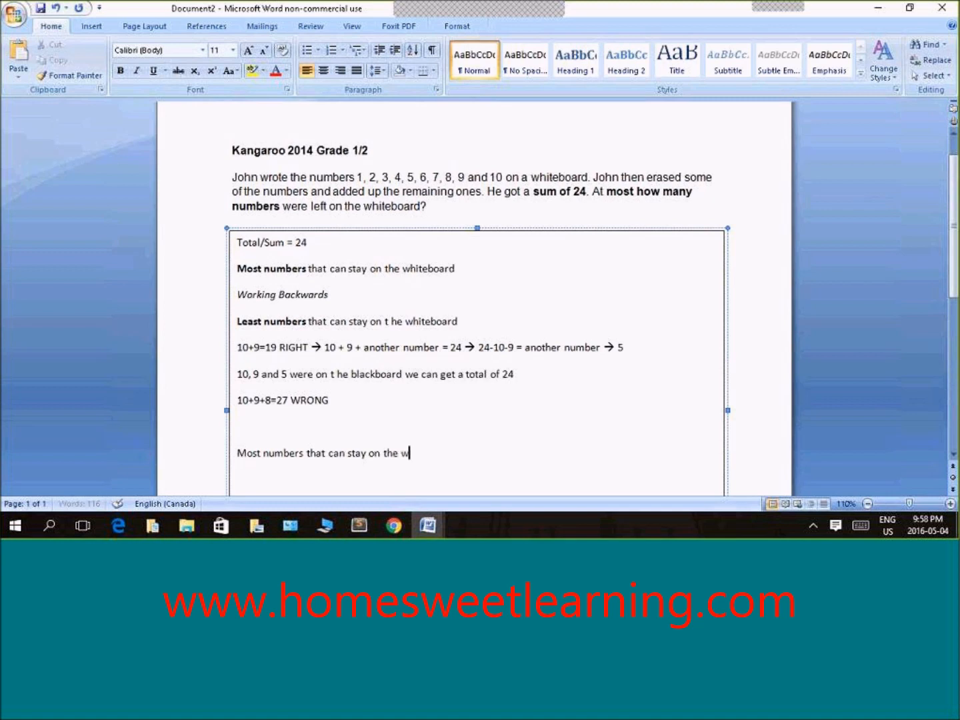
type("hiteboard")
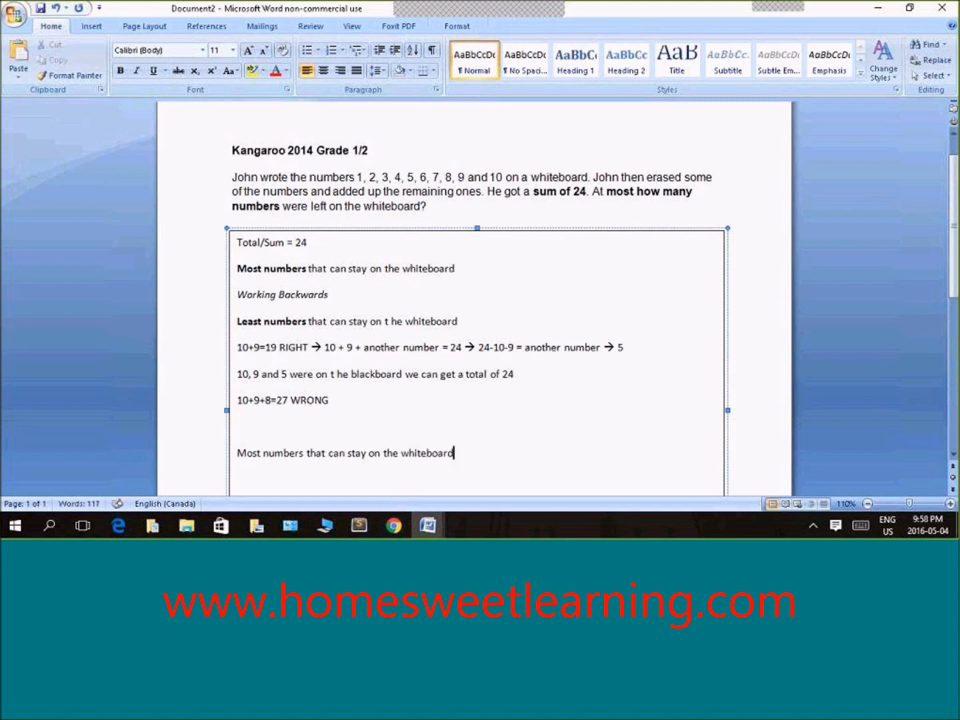
double_click(290, 453)
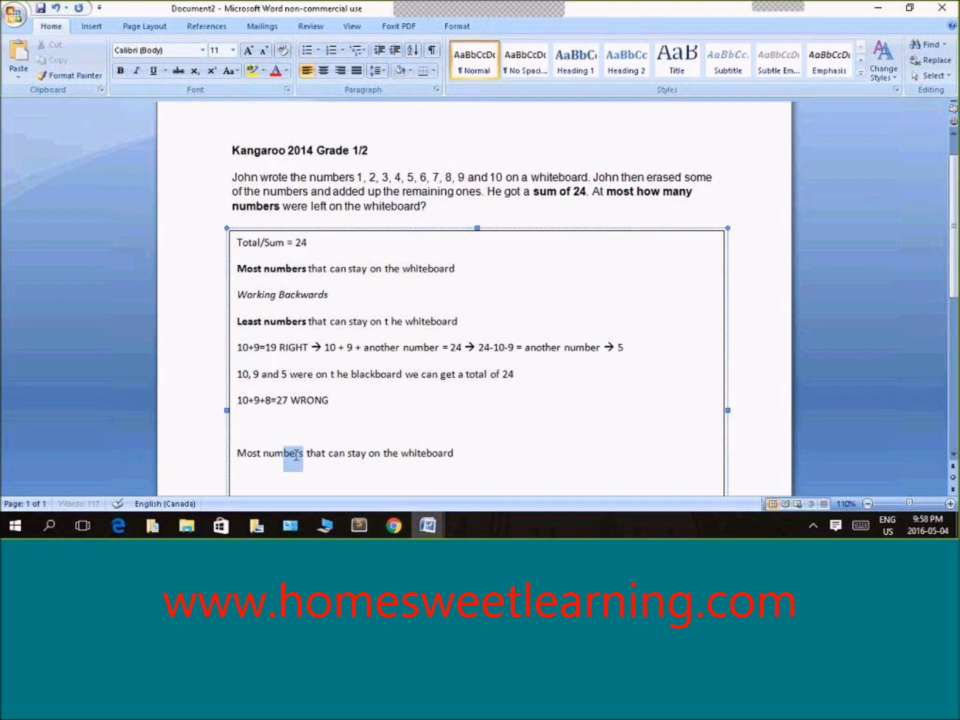
left_click(456, 454)
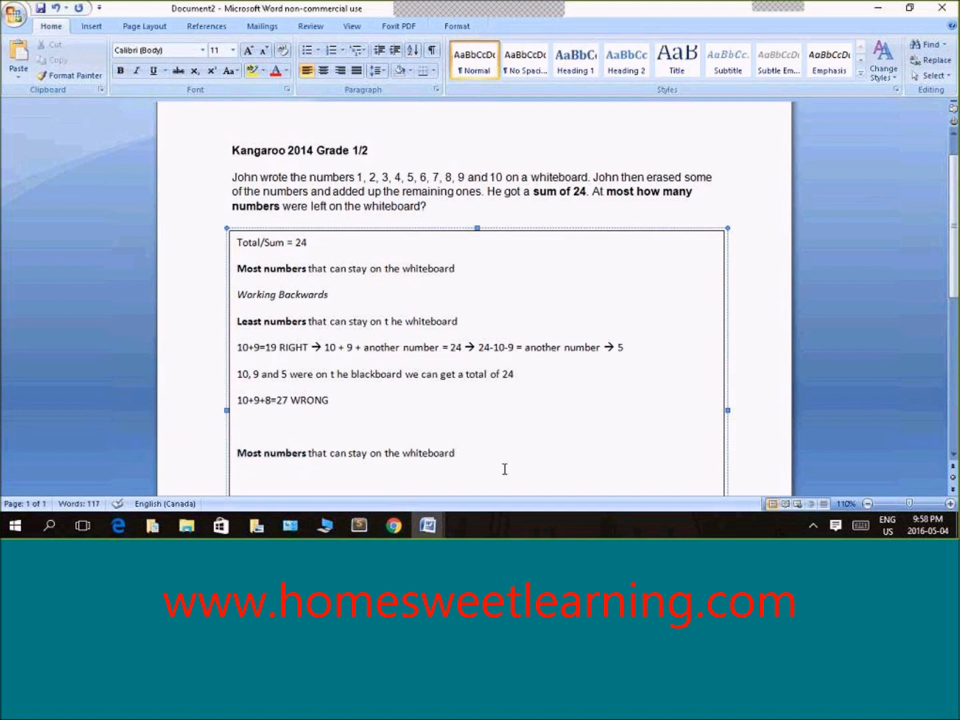
Write the consecutive sums 1+2 = 3, 1+2+3 = 6 and 1+2+3+4 =10 on new lines
type("1")
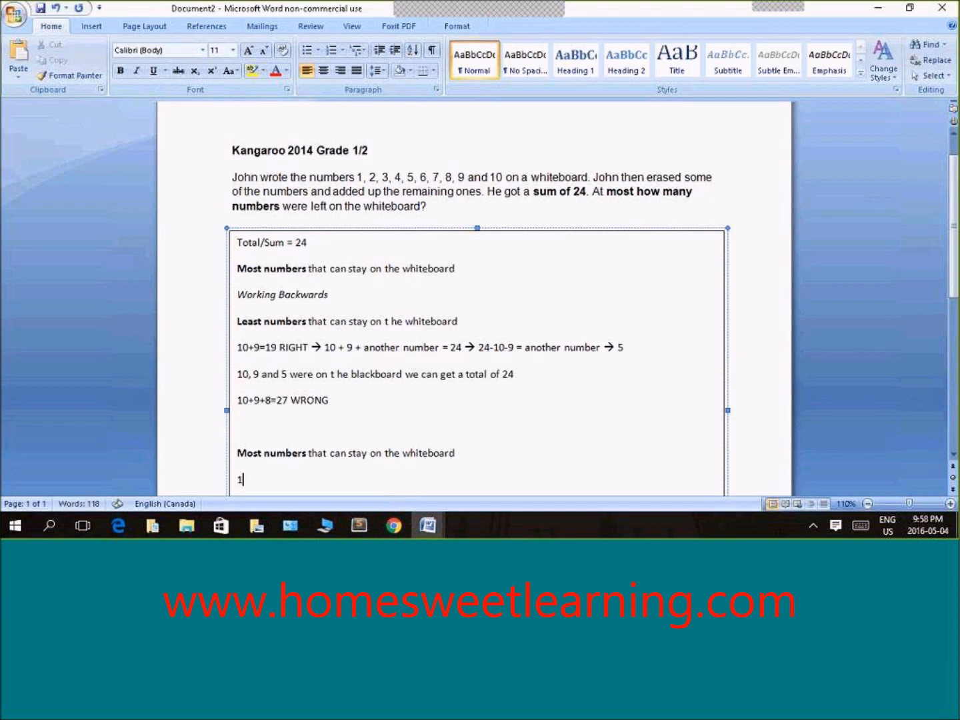
type("+2")
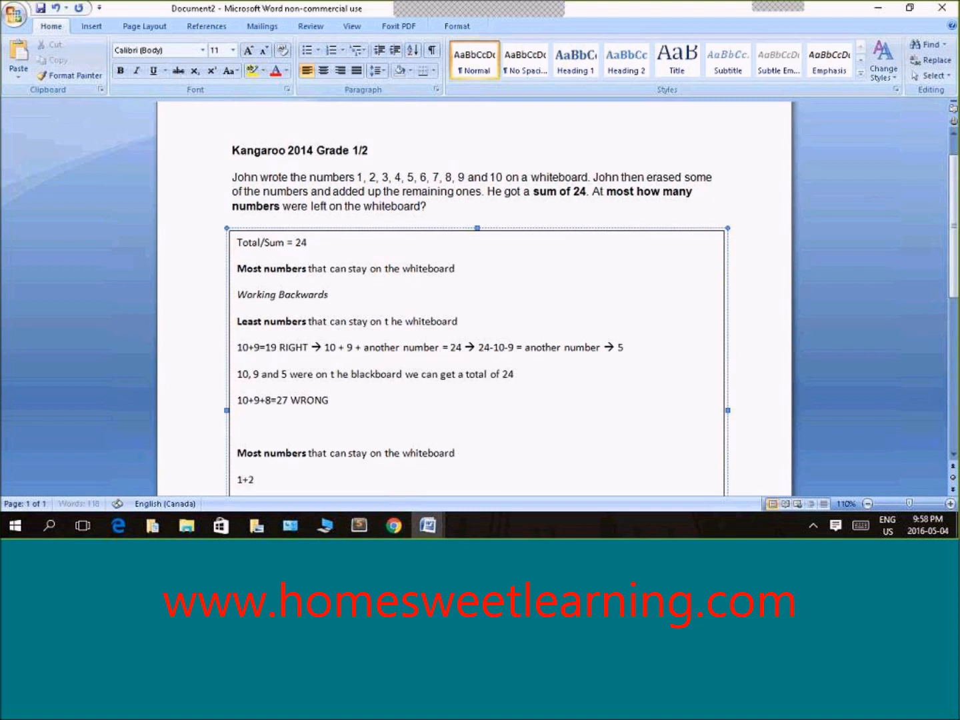
type("= 3")
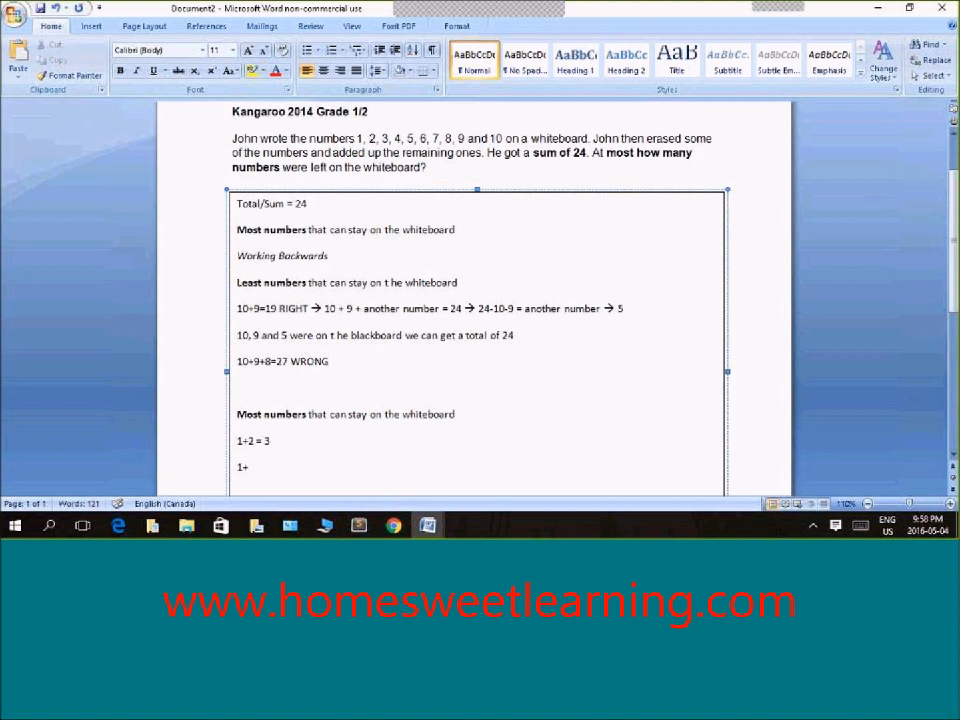
type("2+3")
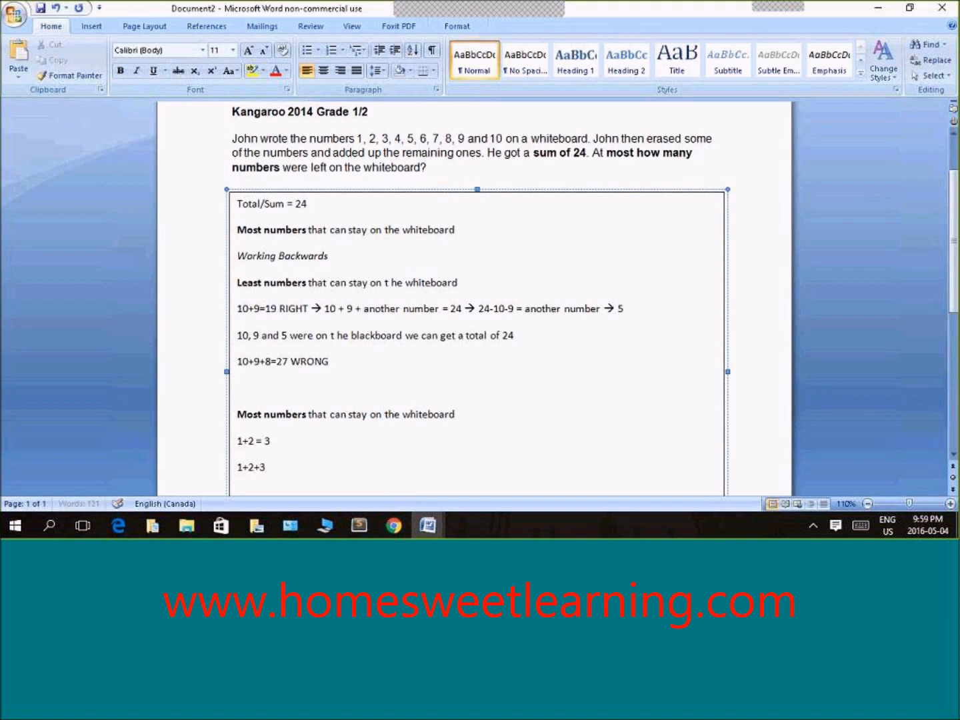
type("=")
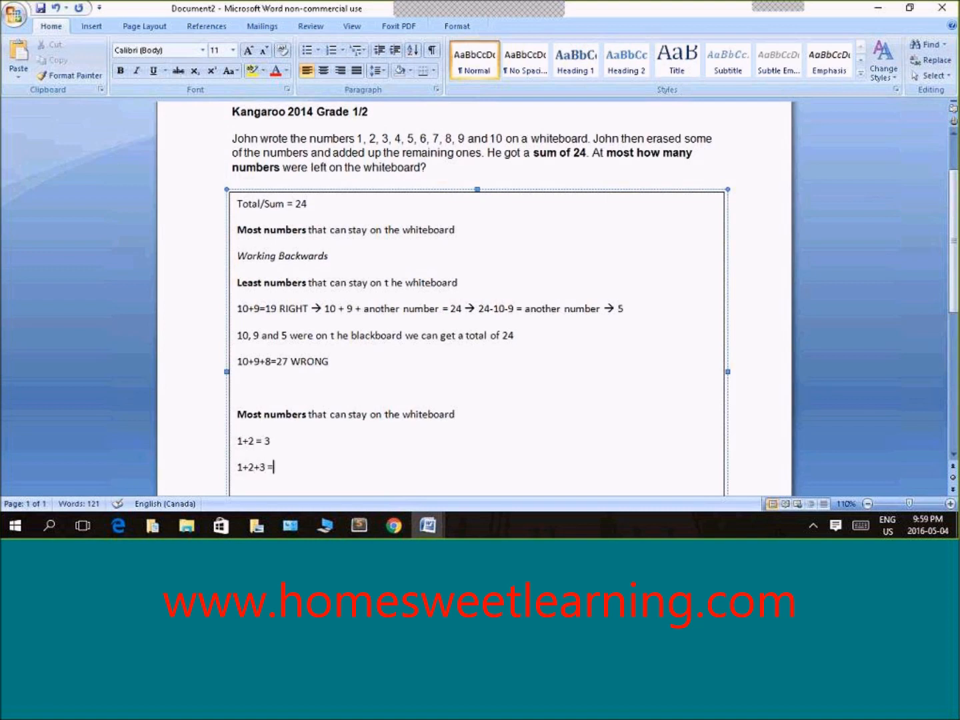
type("6")
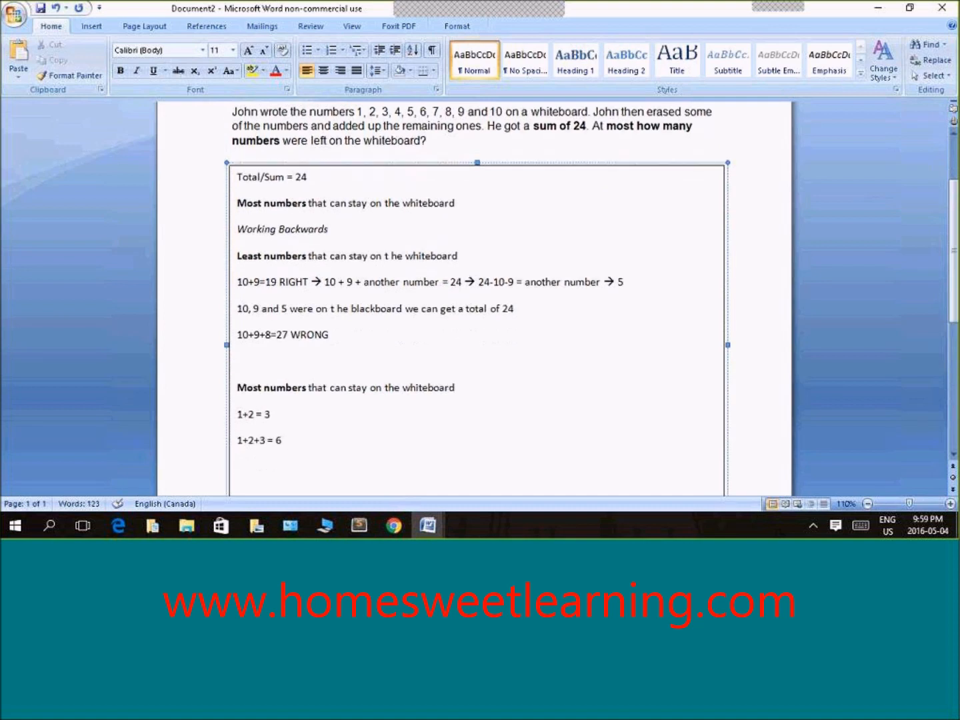
type("1=2")
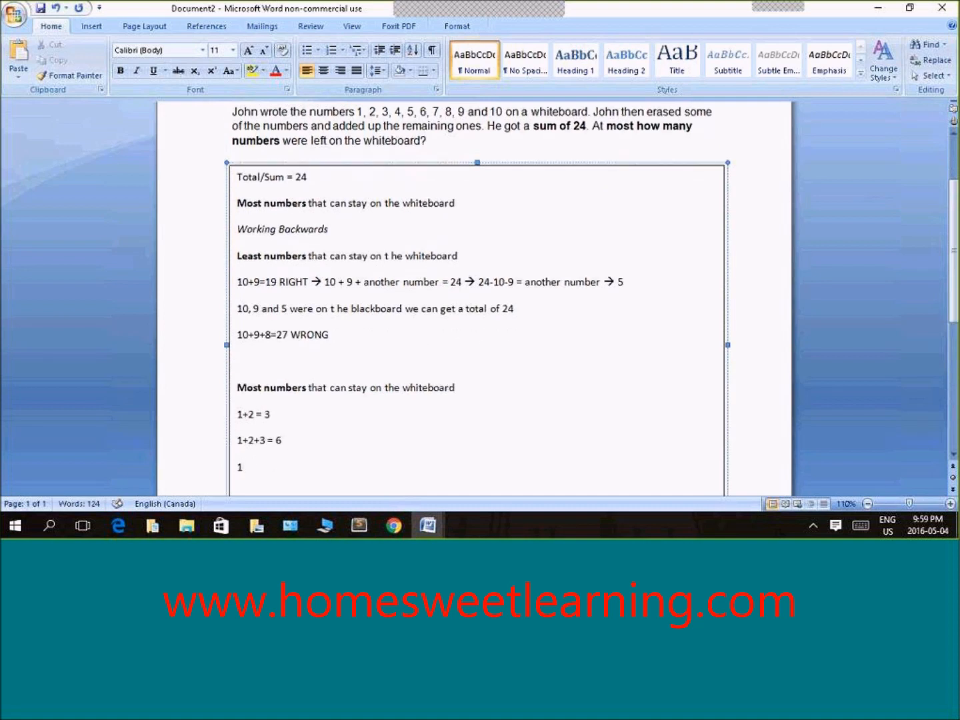
type("+2+3+")
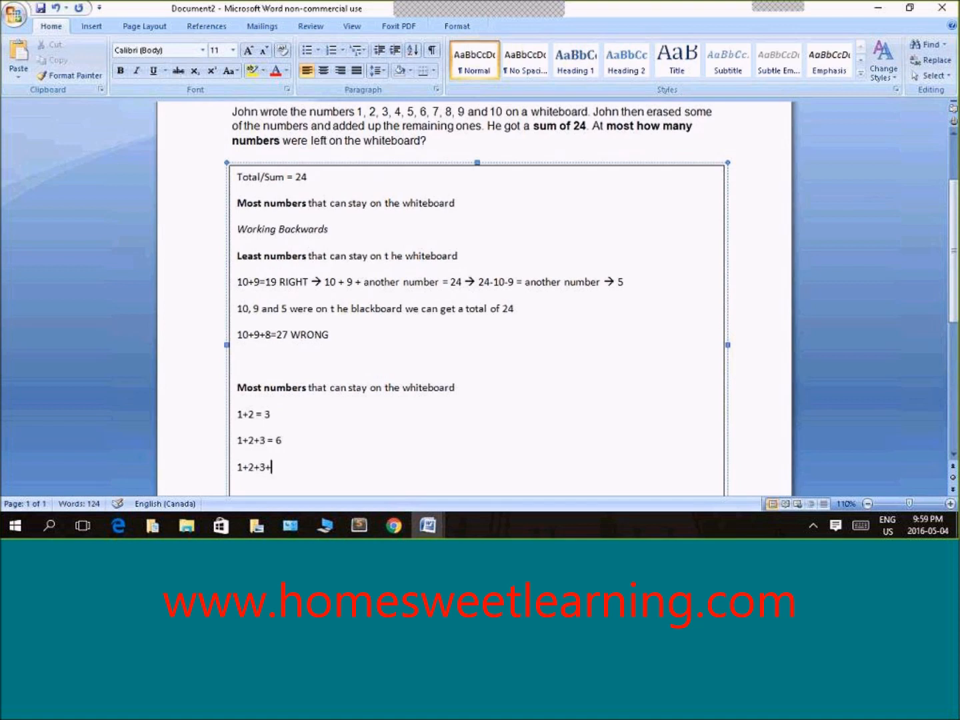
type("4")
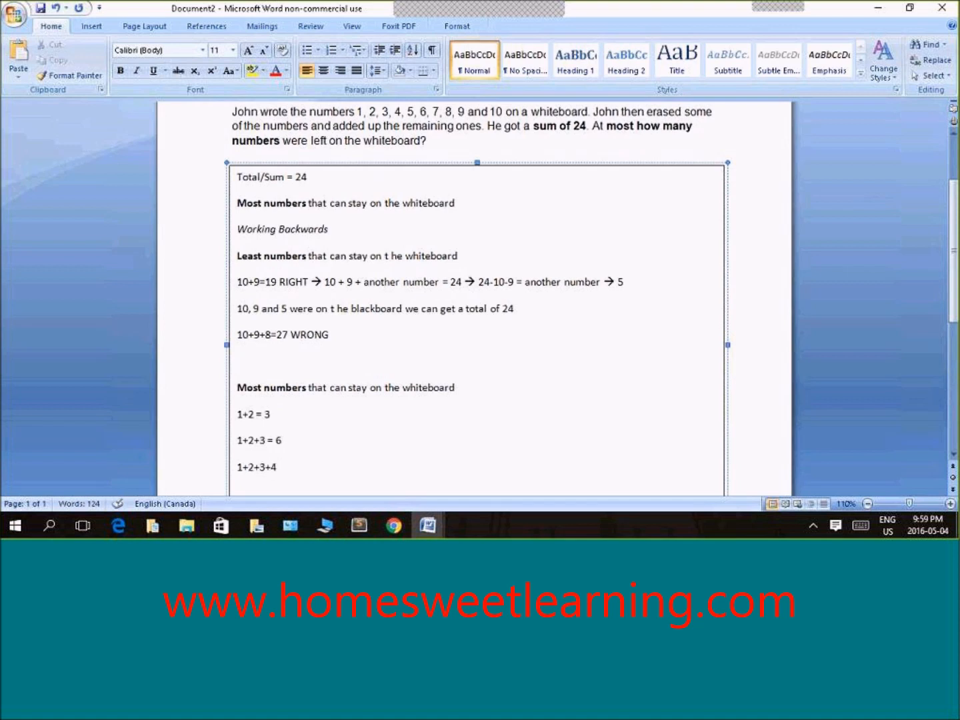
type("=1")
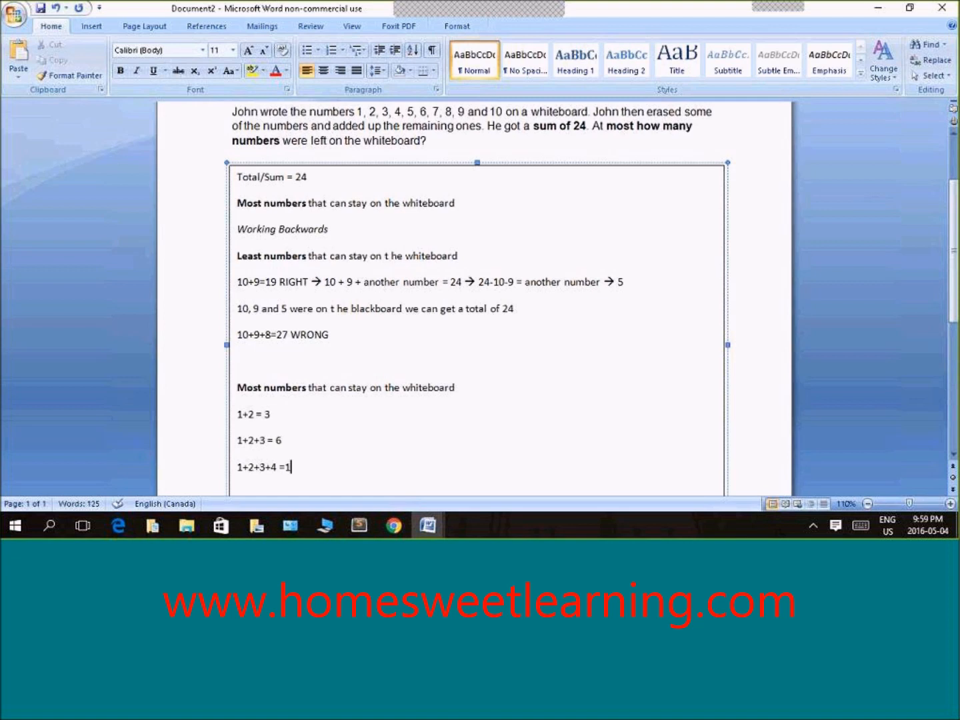
type("0")
type("1")
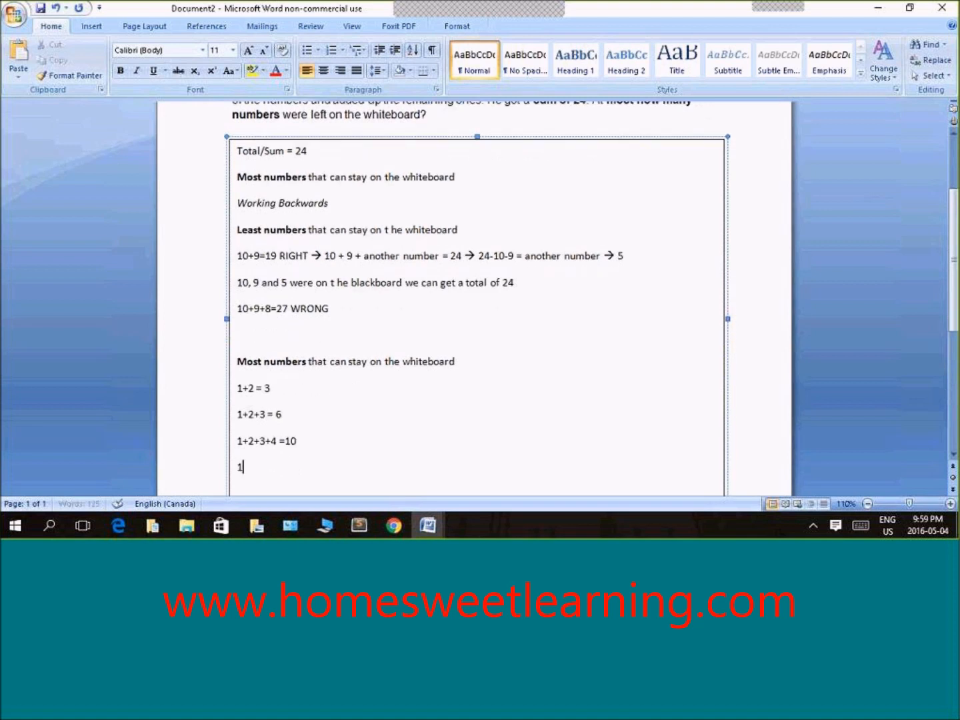
Add the sums 1+2+3+4+5 = 15 and 1+2+3+4+5+6 =21 below them
type("+")
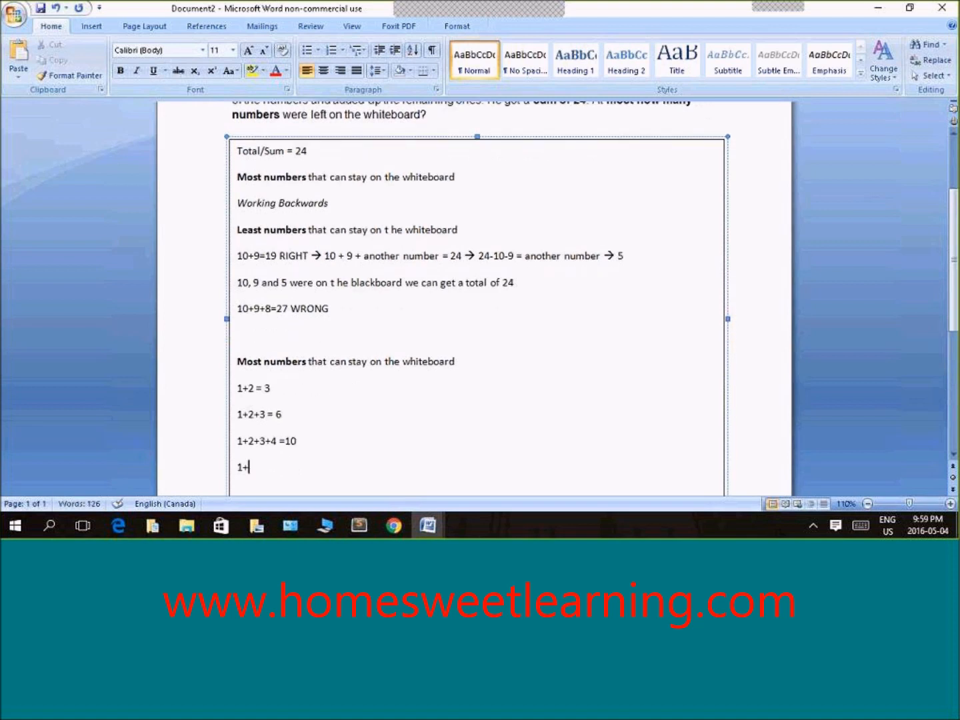
type("2+3")
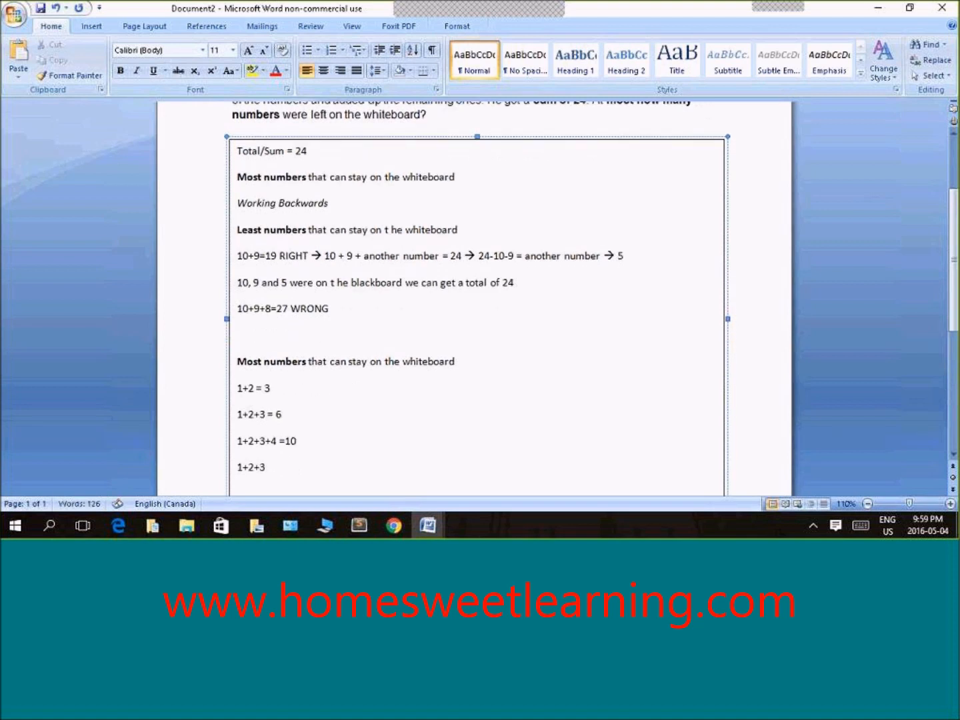
type("+4+")
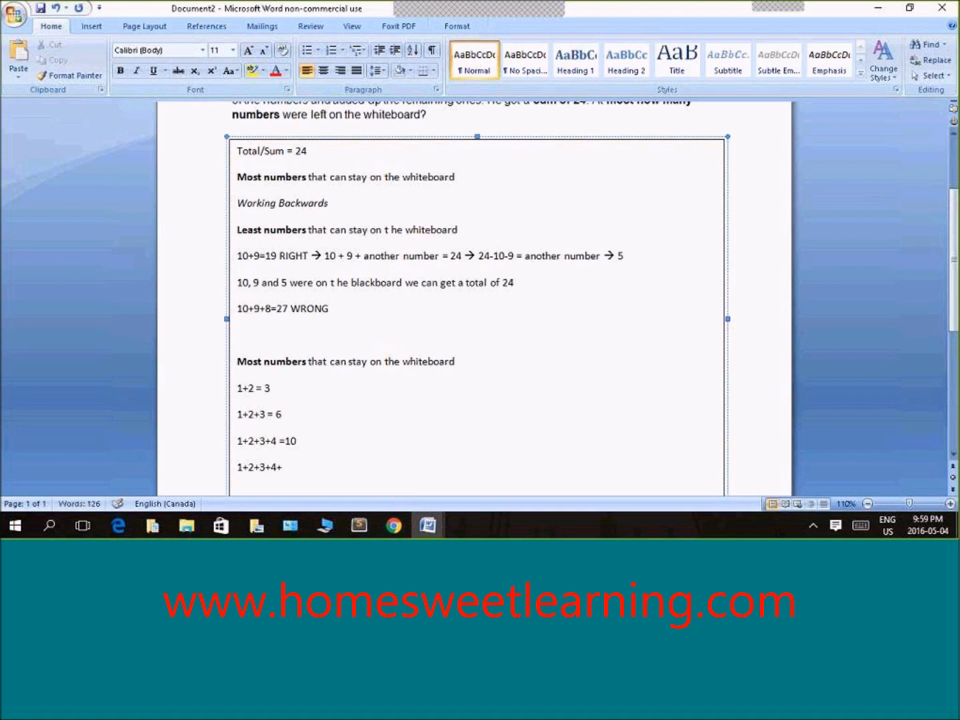
type("+5 =")
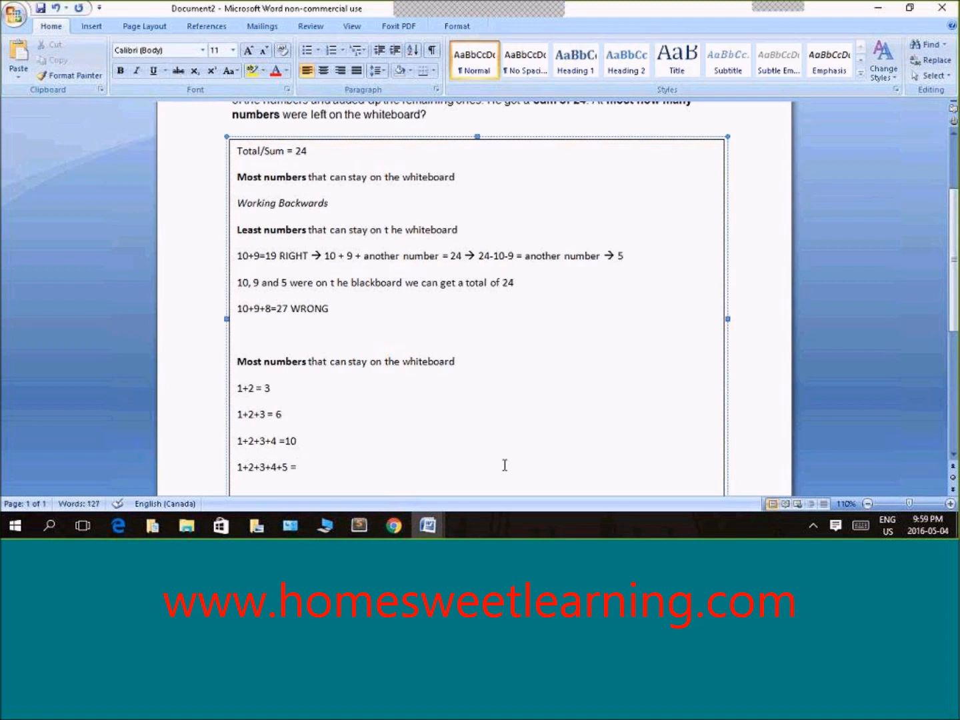
type("15")
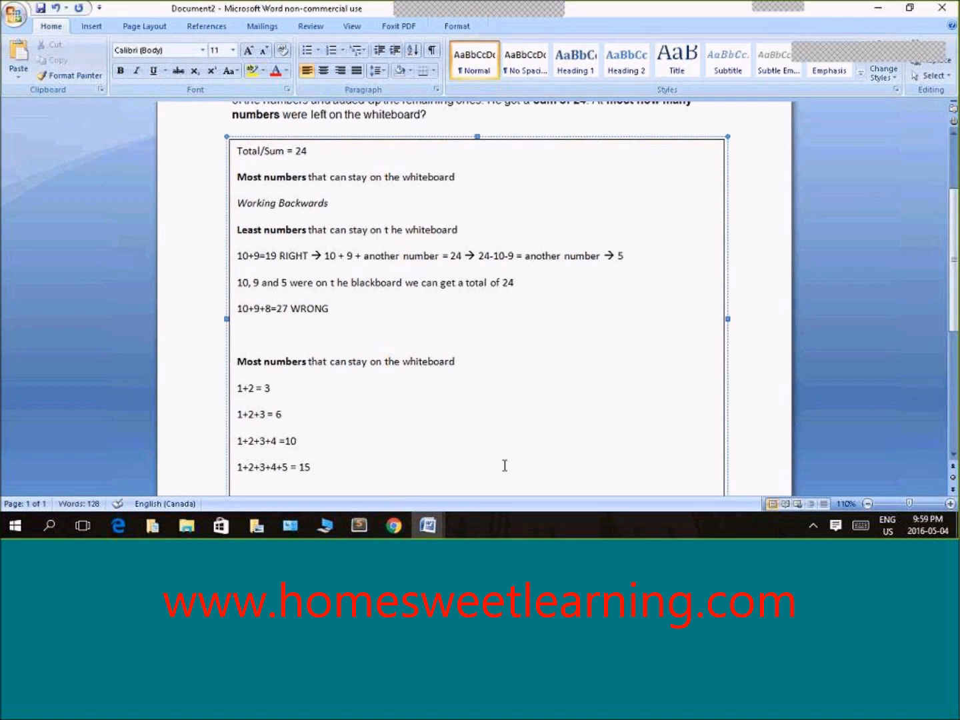
scroll("down", 3)
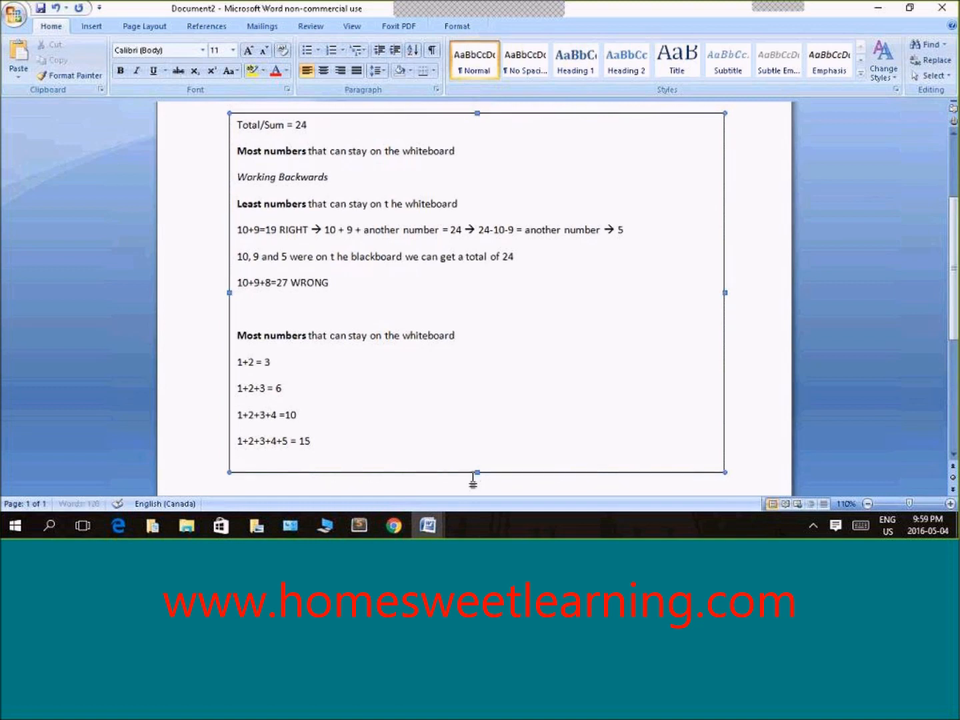
scroll("down", 3)
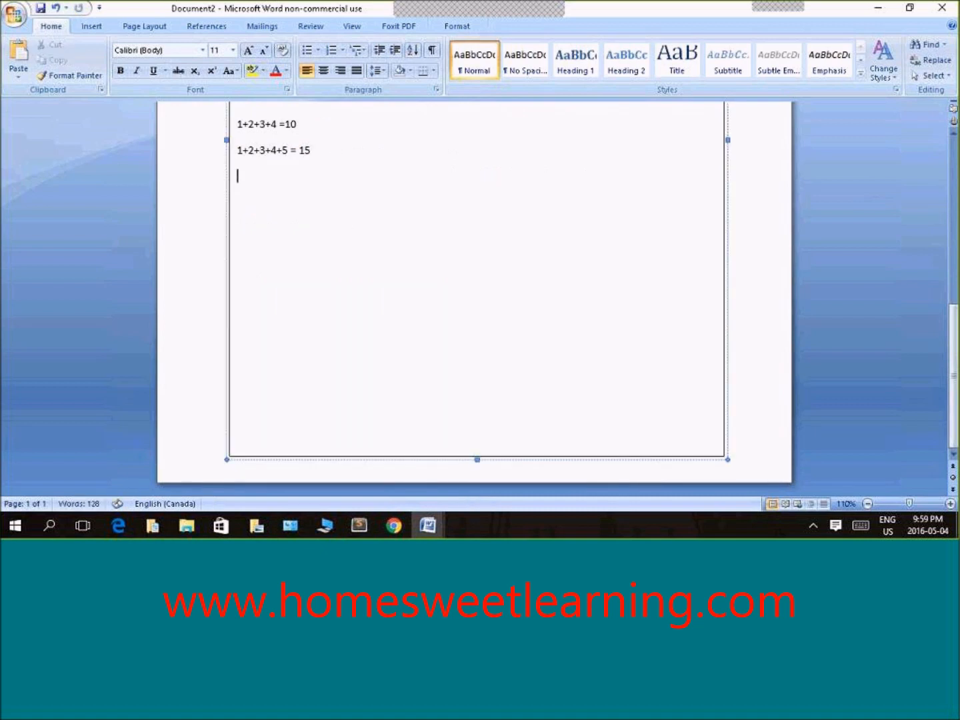
type("1+2+")
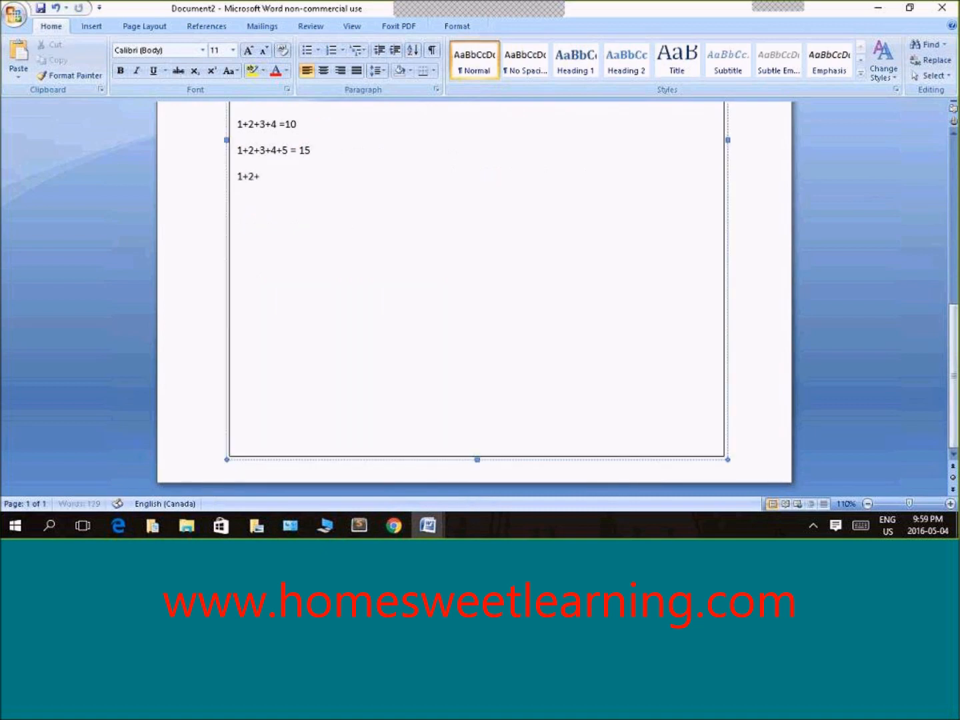
type("3+4+")
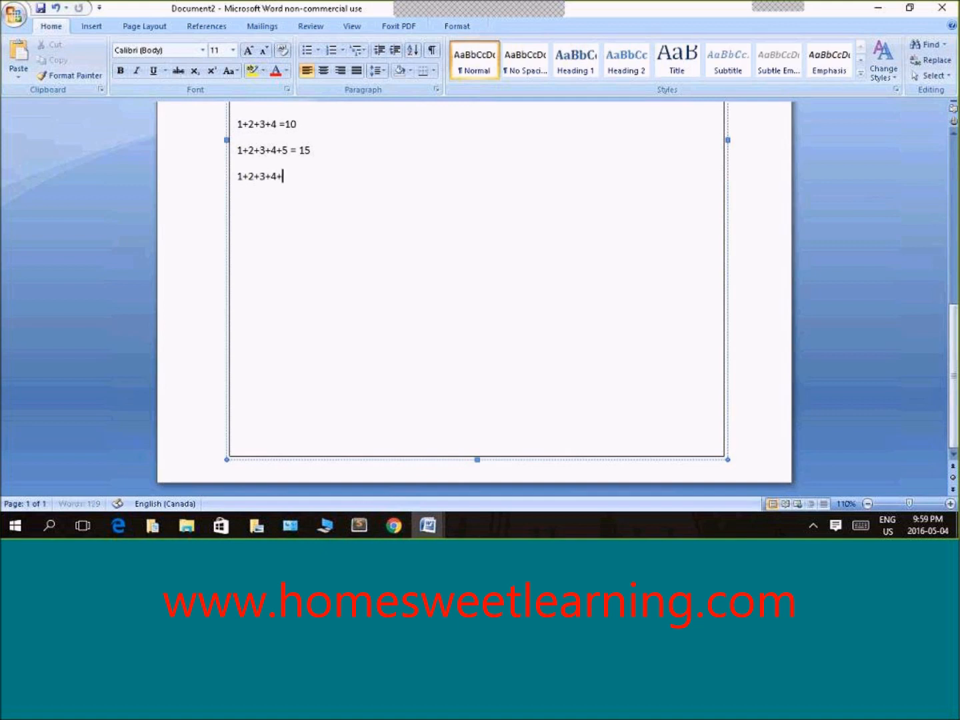
type("5")
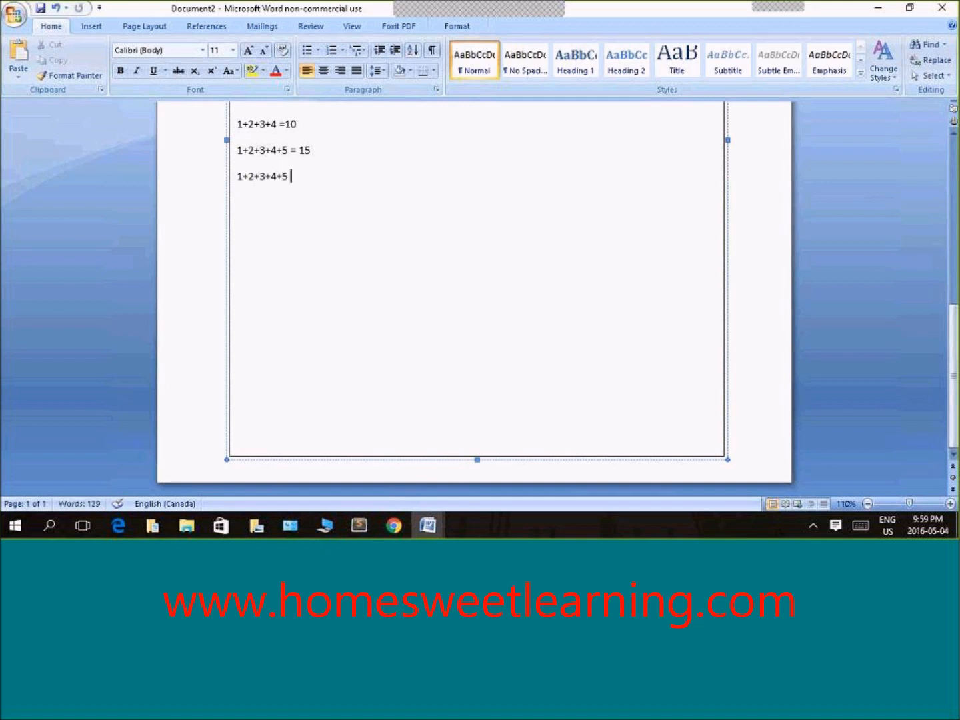
type("6")
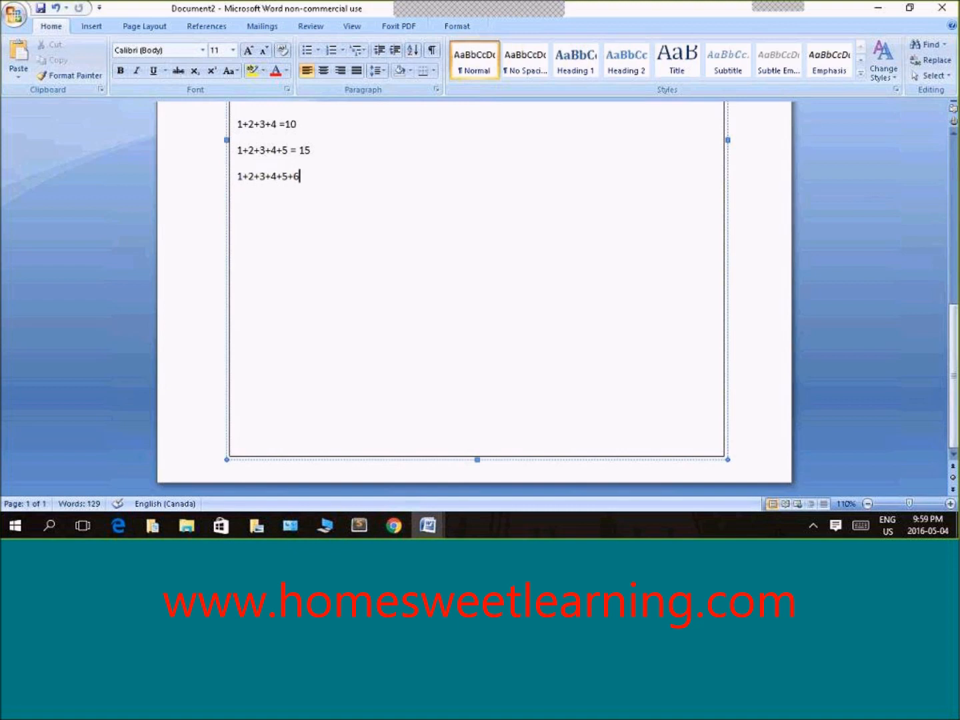
type("=2")
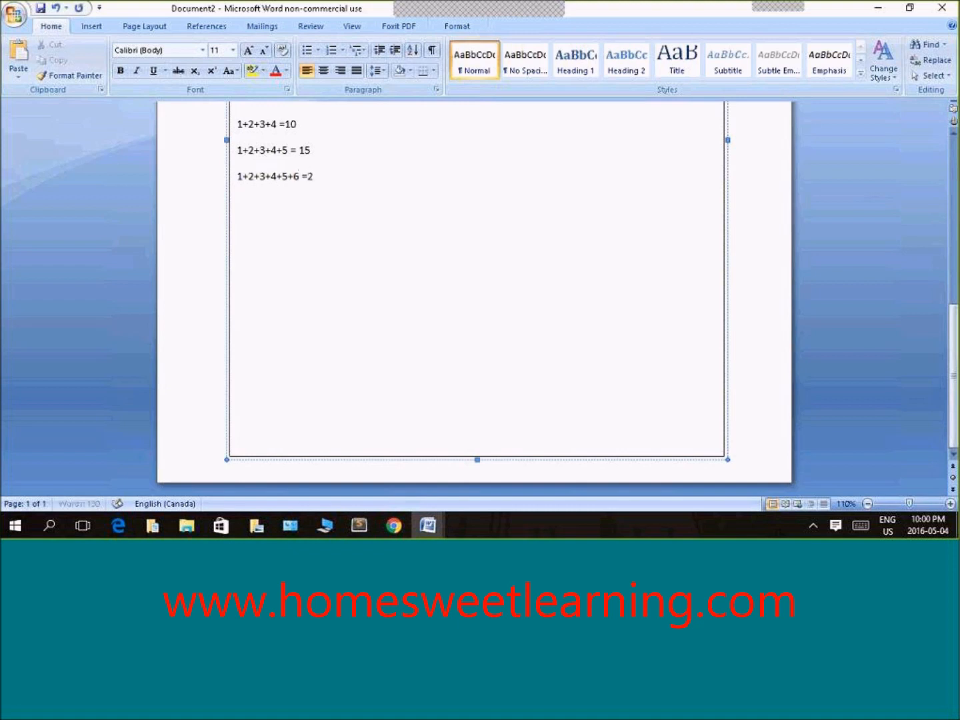
scroll("up", 3)
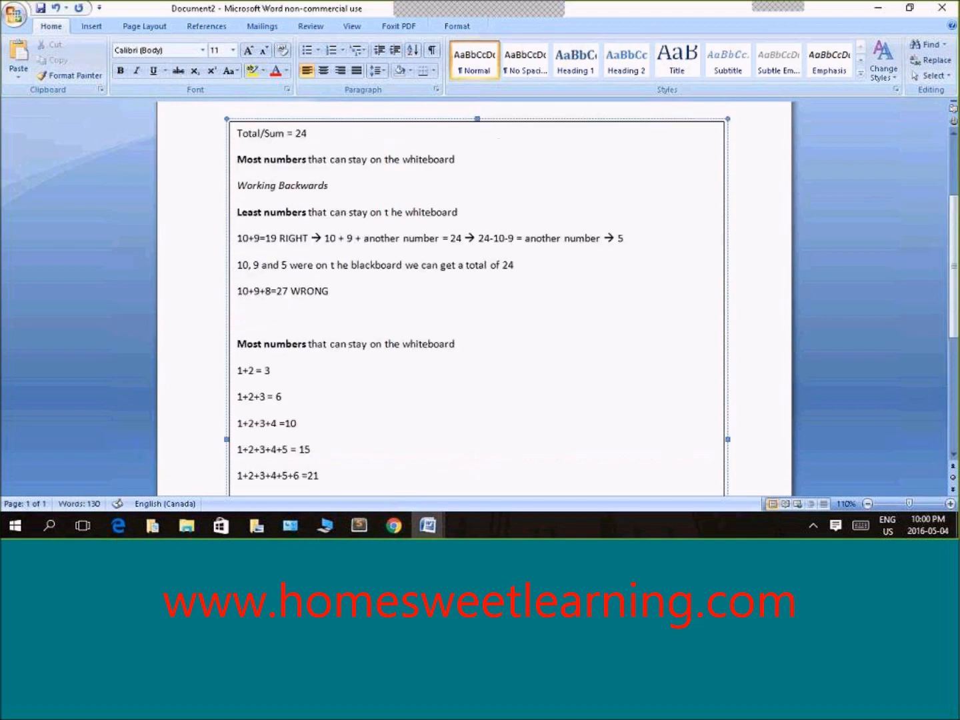
scroll("down", 3)
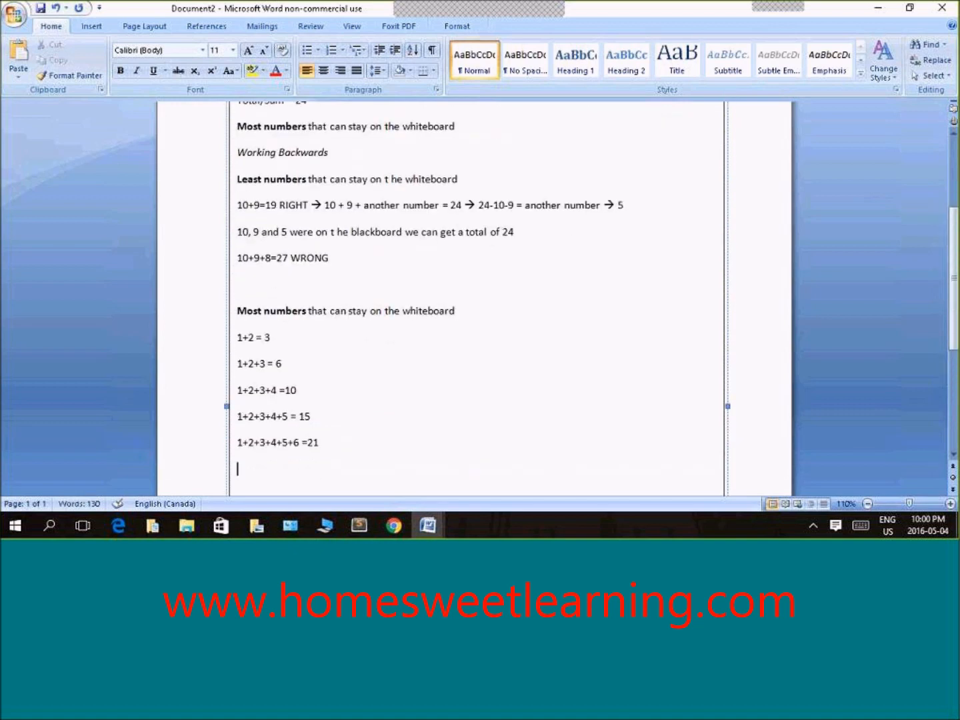
scroll("up", 3)
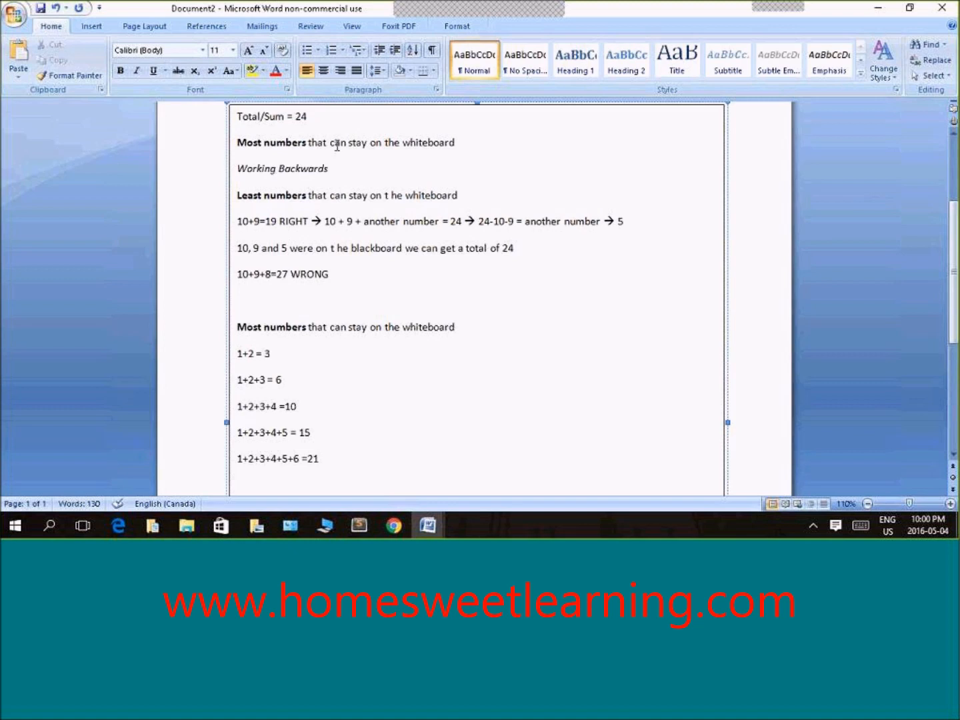
Insert a line reading TEST between the sums totalling 15 and 21
double_click(277, 459)
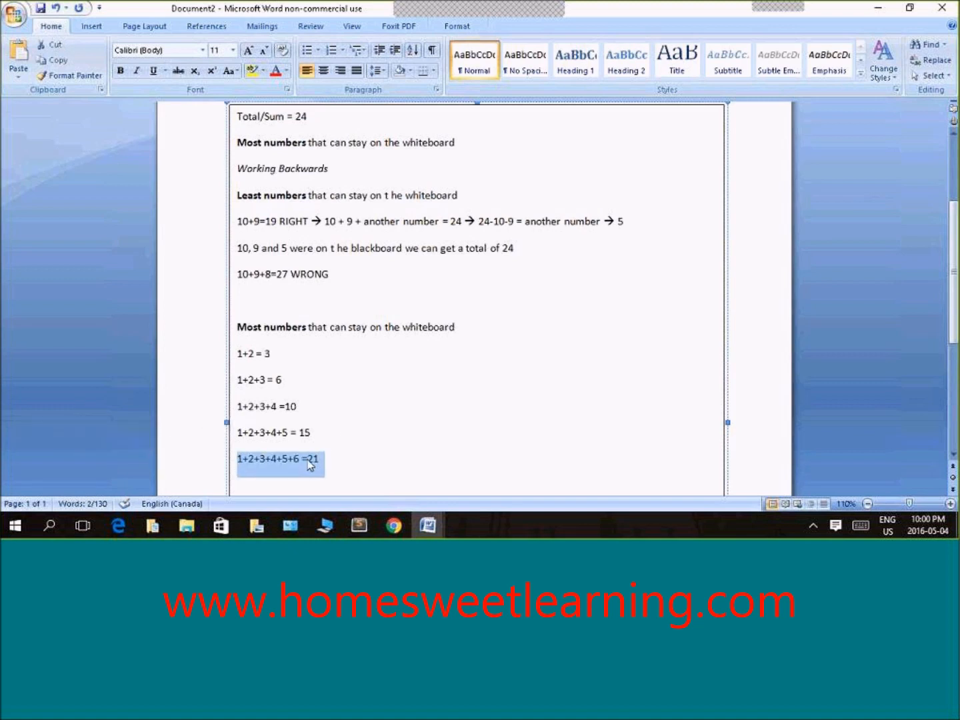
left_click(332, 462)
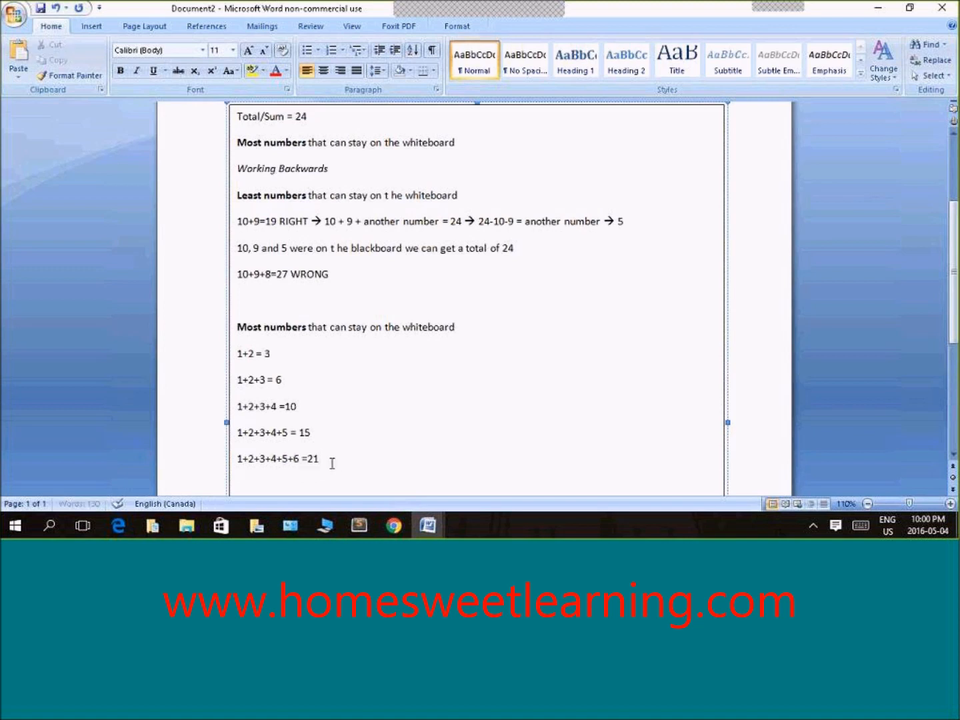
type("=")
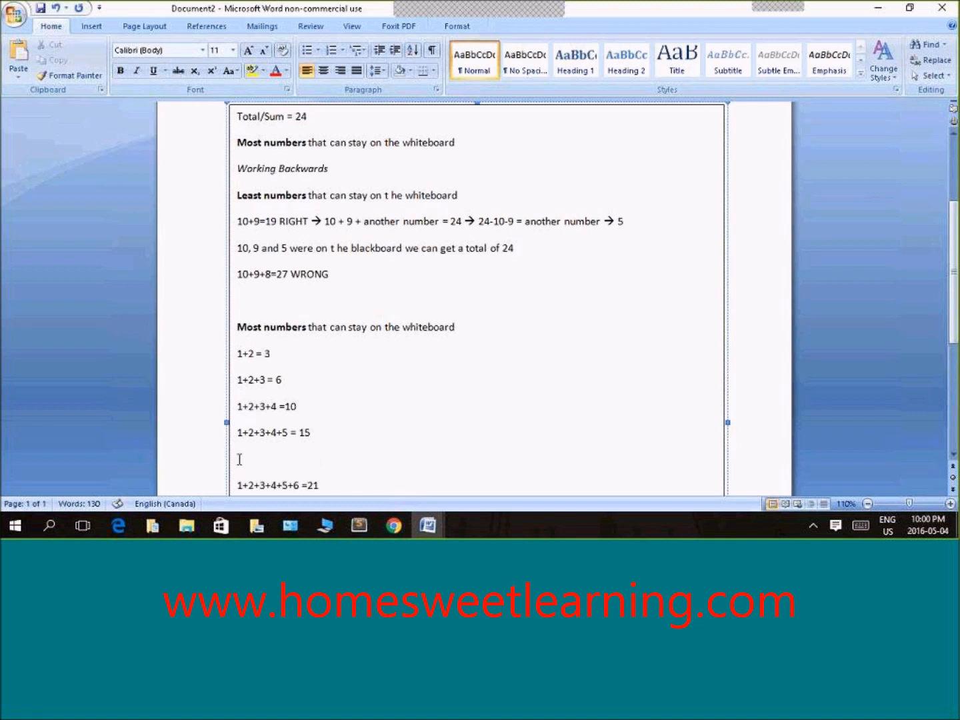
type("TEST")
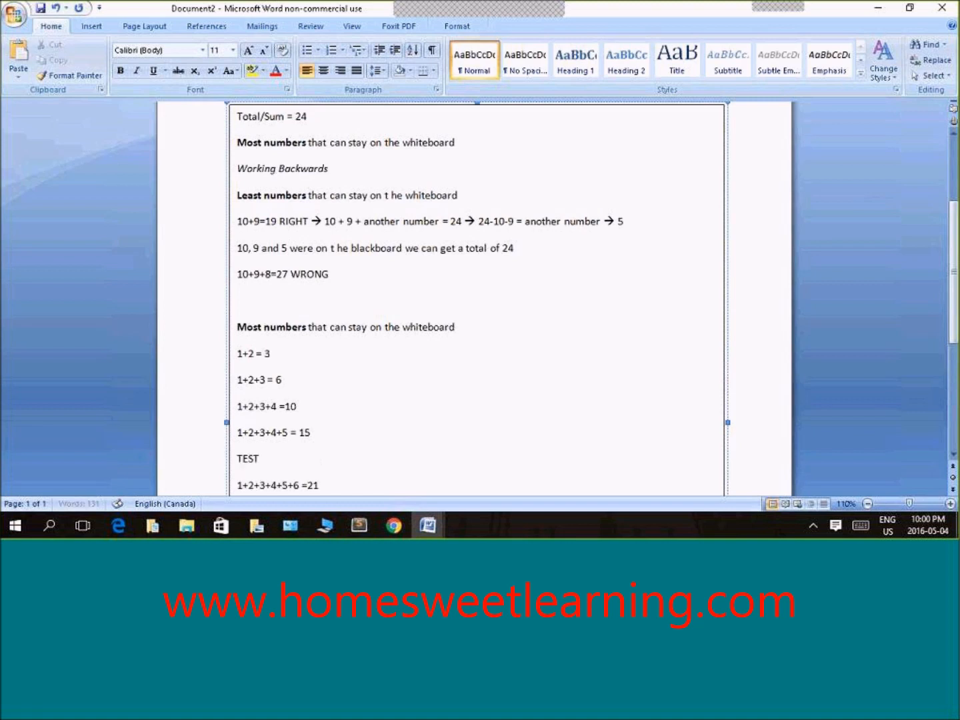
Write the test line 1+2+3+4+5+6+another number = 24 followed by an arrow
scroll("down", 3)
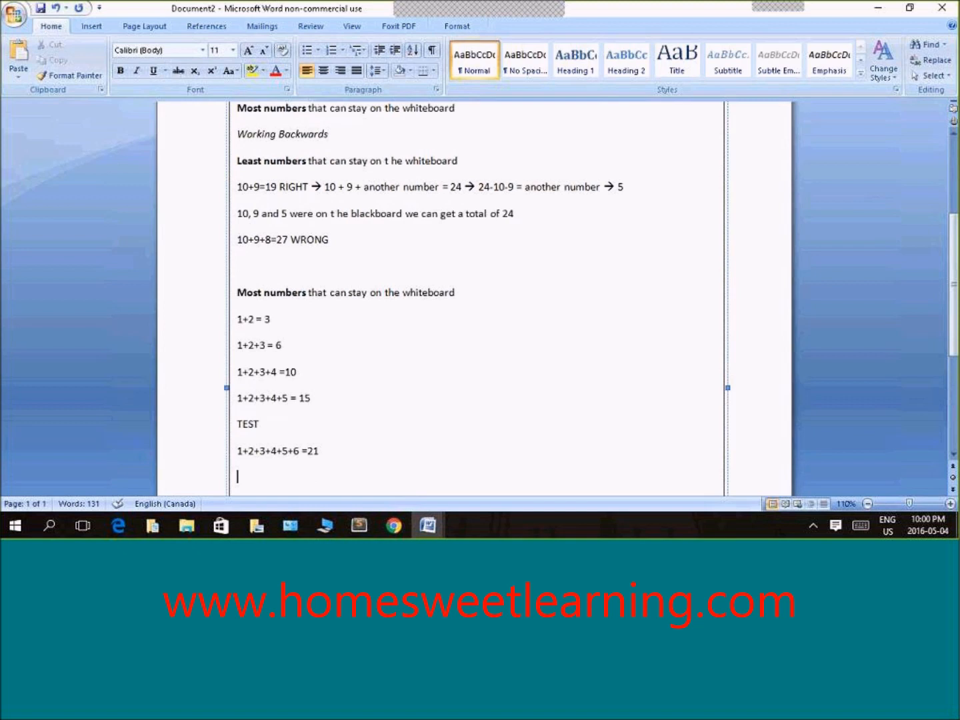
type("24")
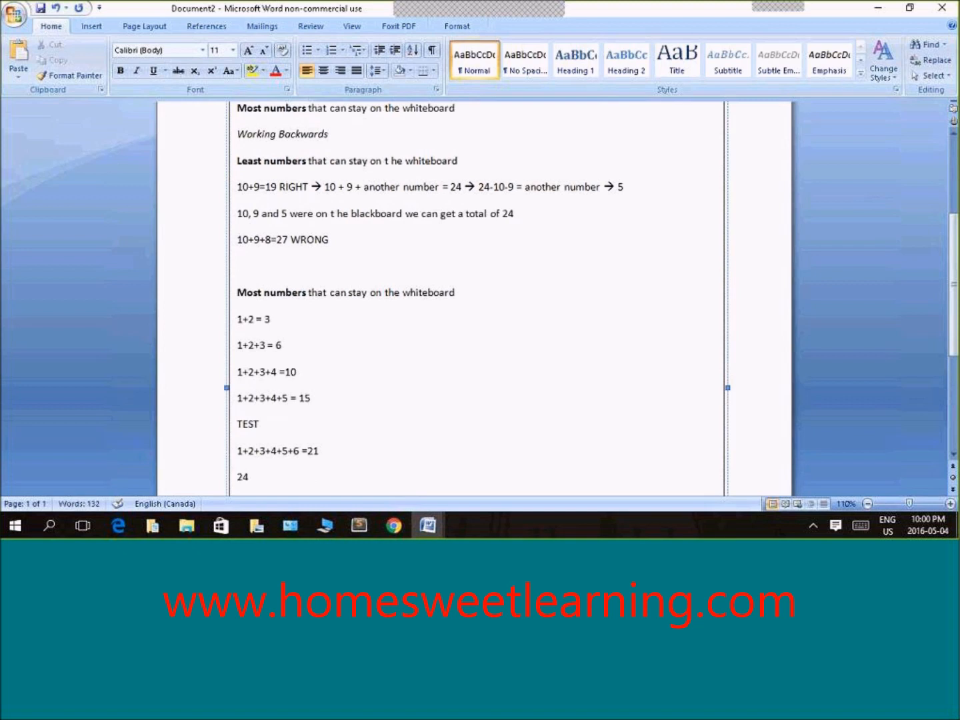
type("1+")
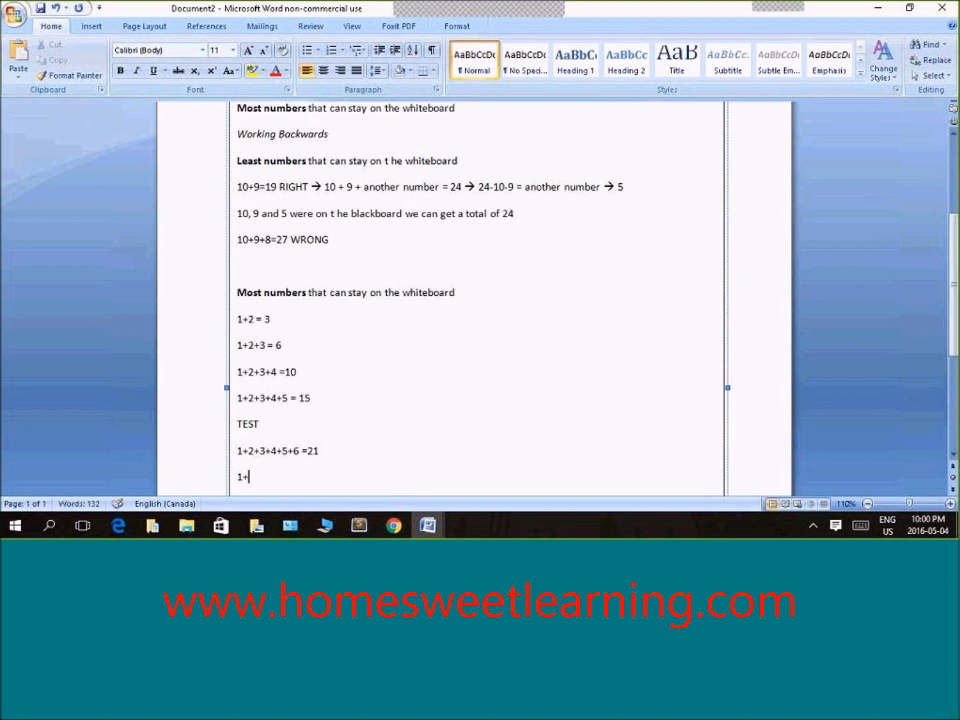
type("2+3+4+")
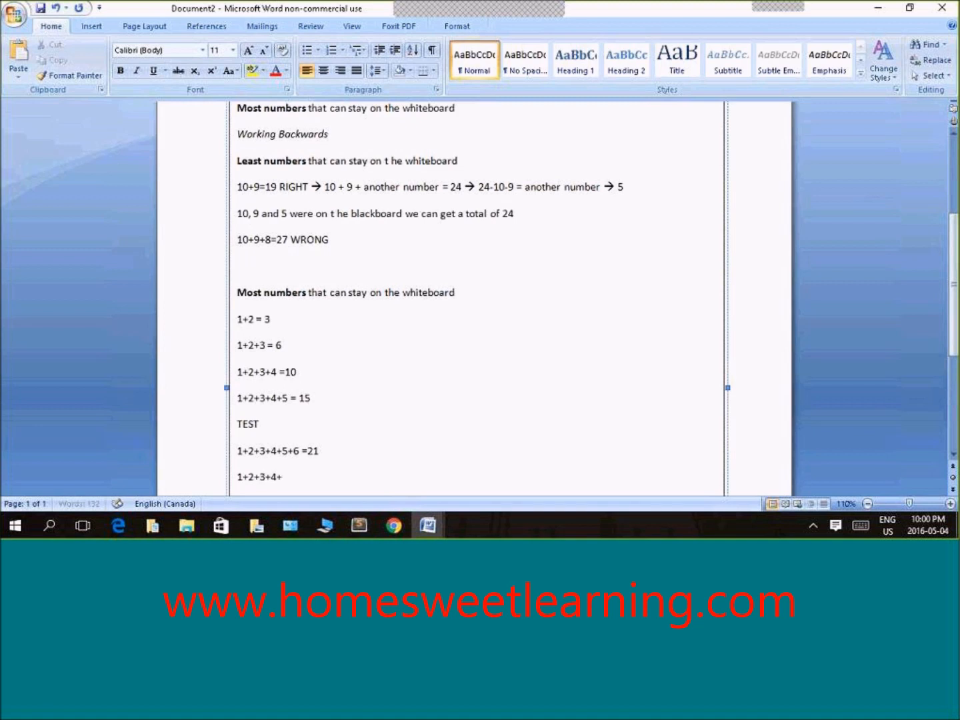
type("5+6")
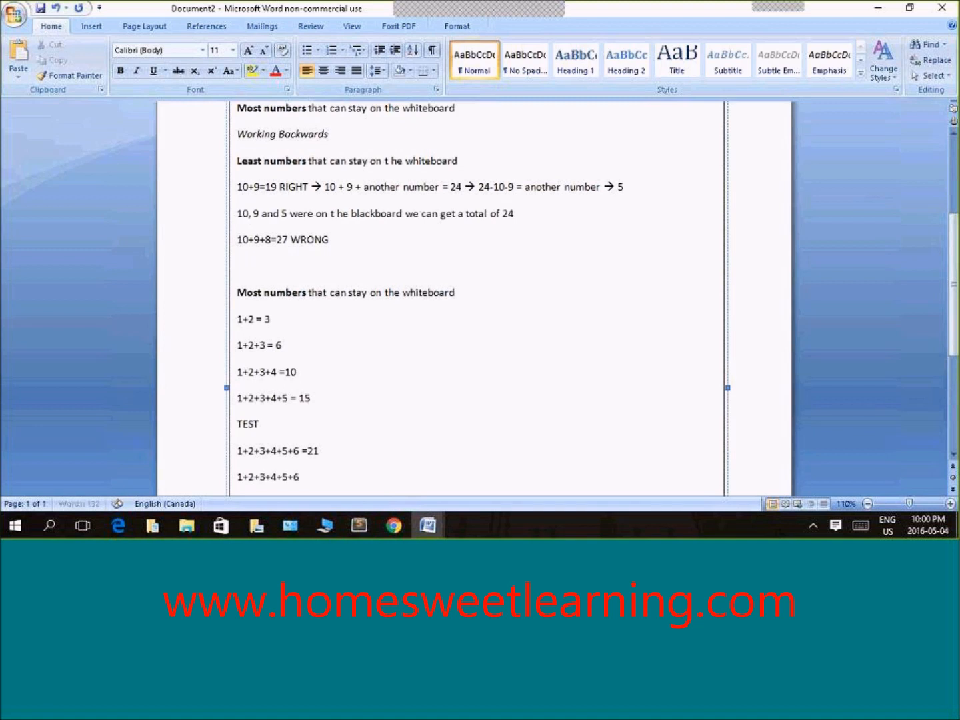
type("+another")
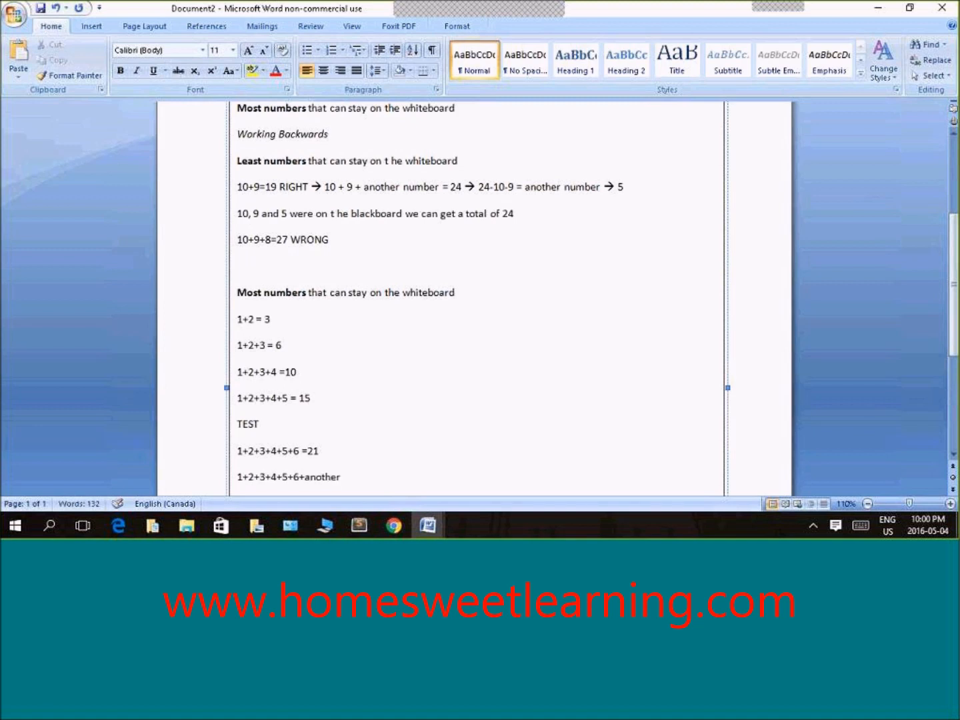
type("number = 24 --")
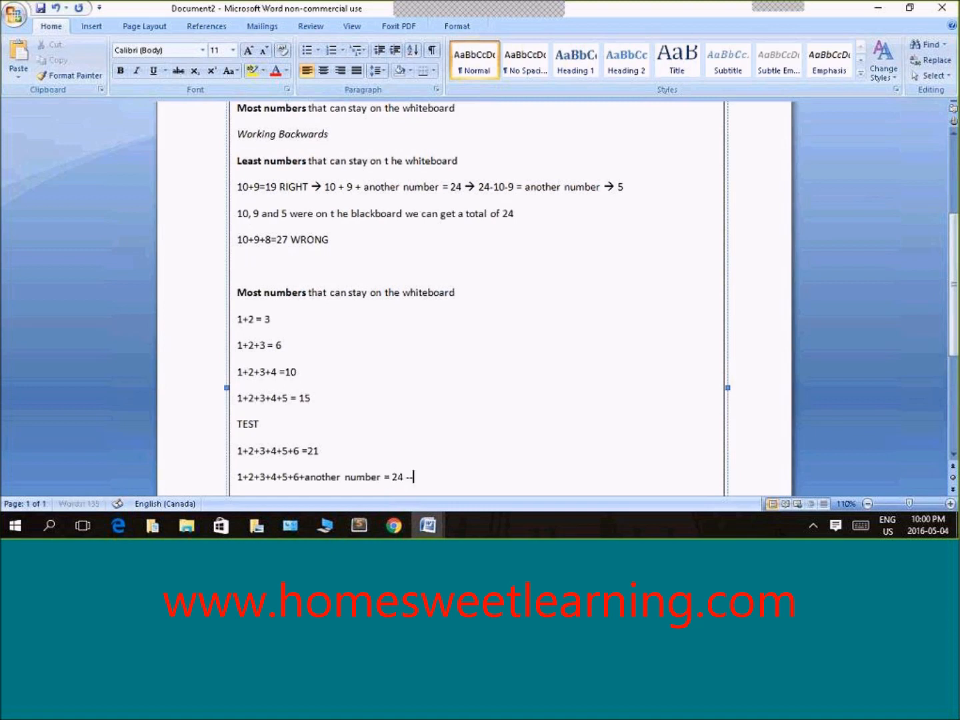
type("→")
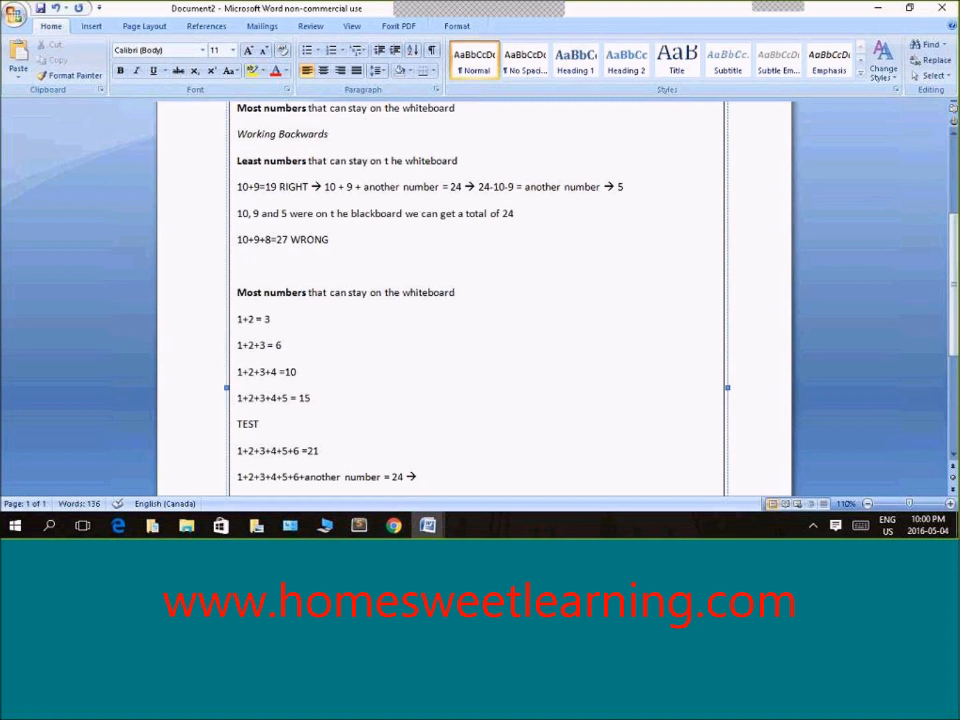
left_click(238, 476)
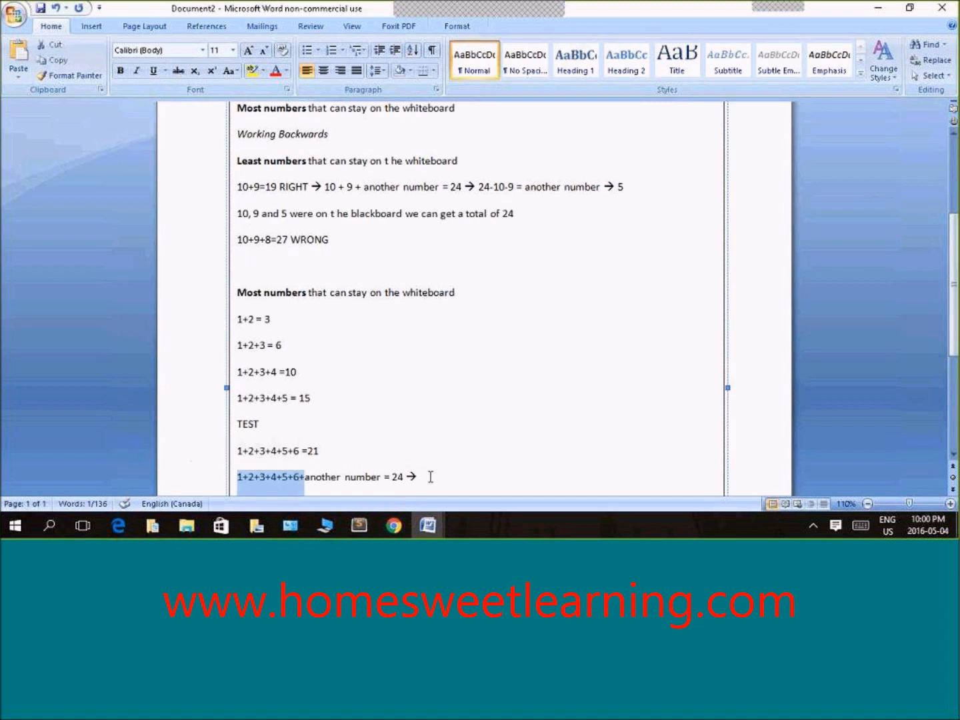
Complete it with another number = 24 -1-2-3-4-5-6 =3
type("another number = 24")
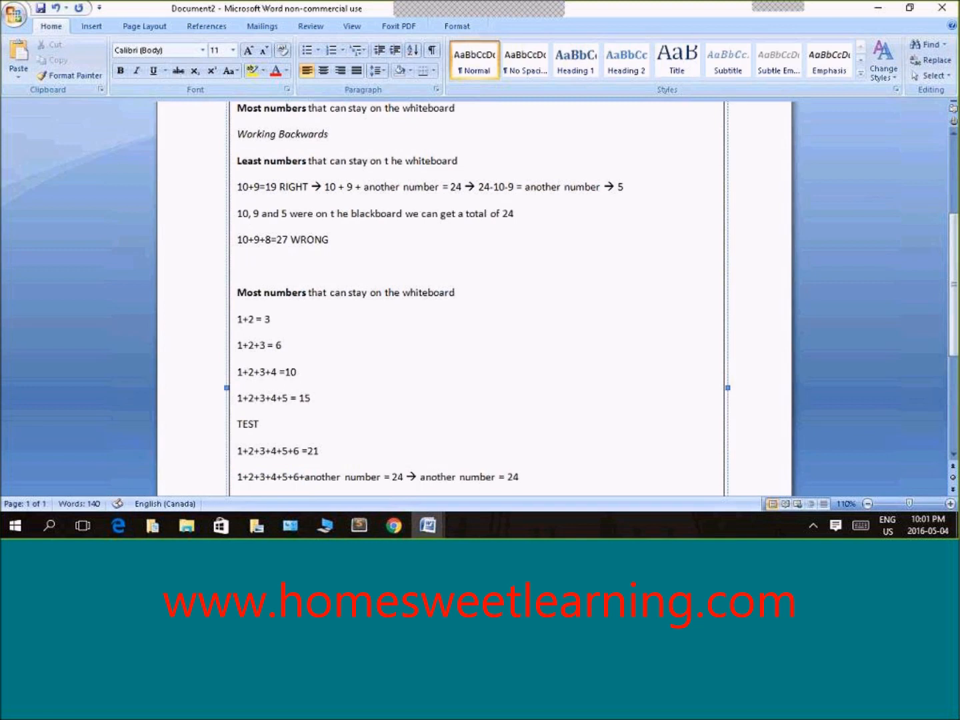
type("-1")
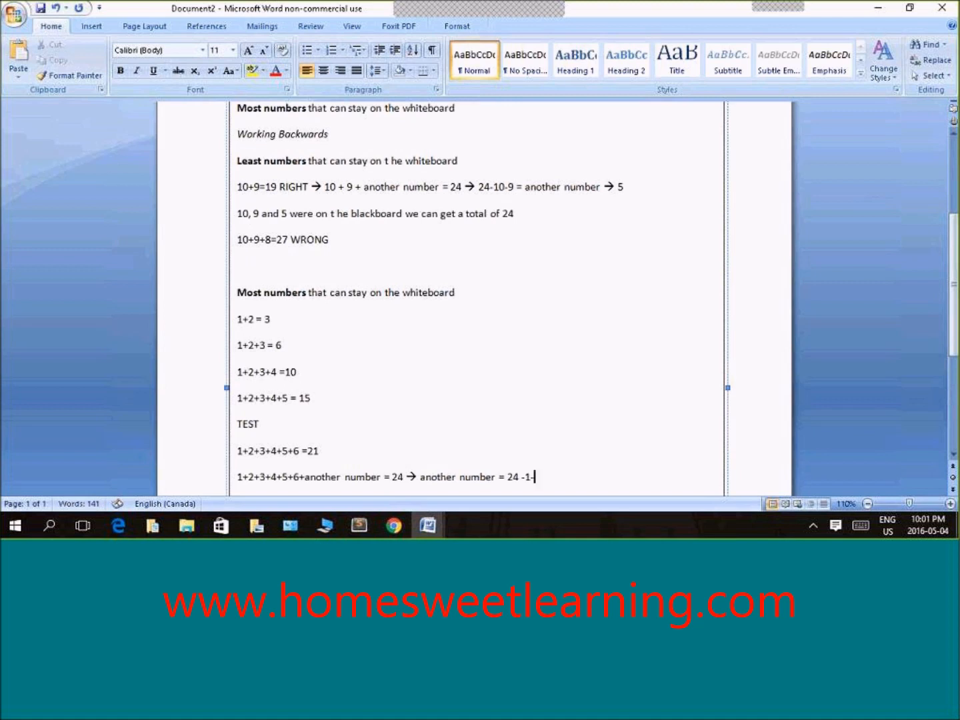
type("-2-3-4-")
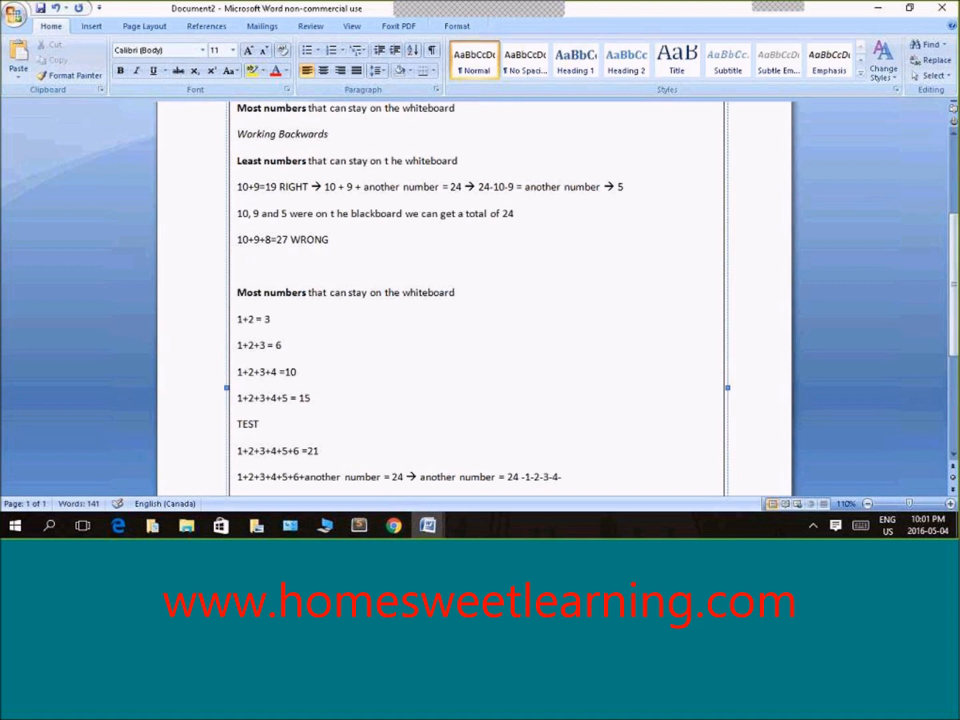
type("-5-6")
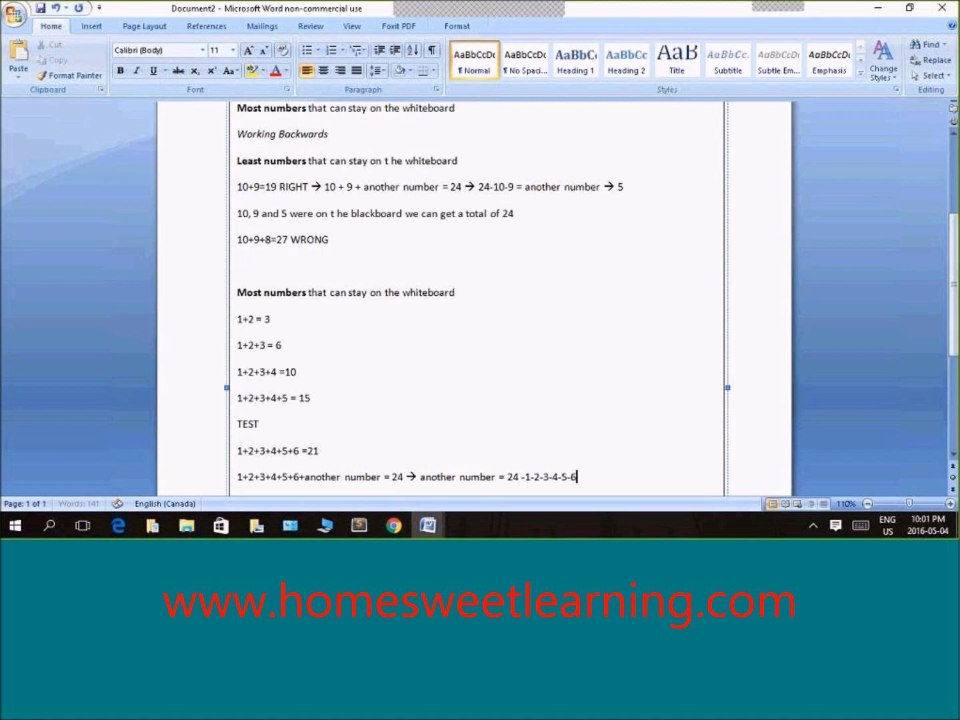
type("=")
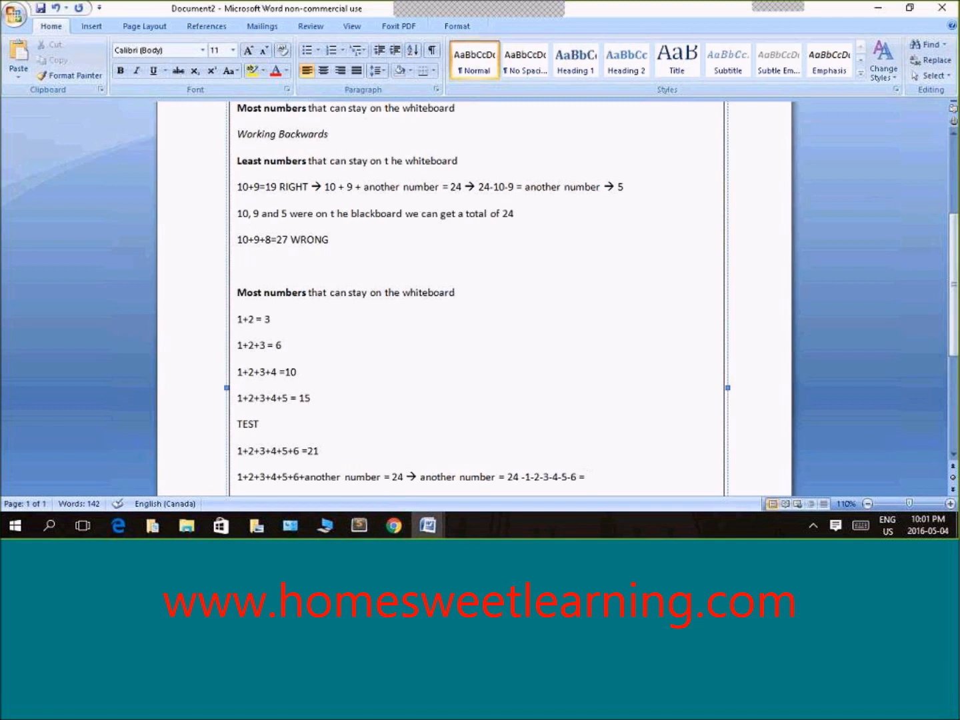
type("3")
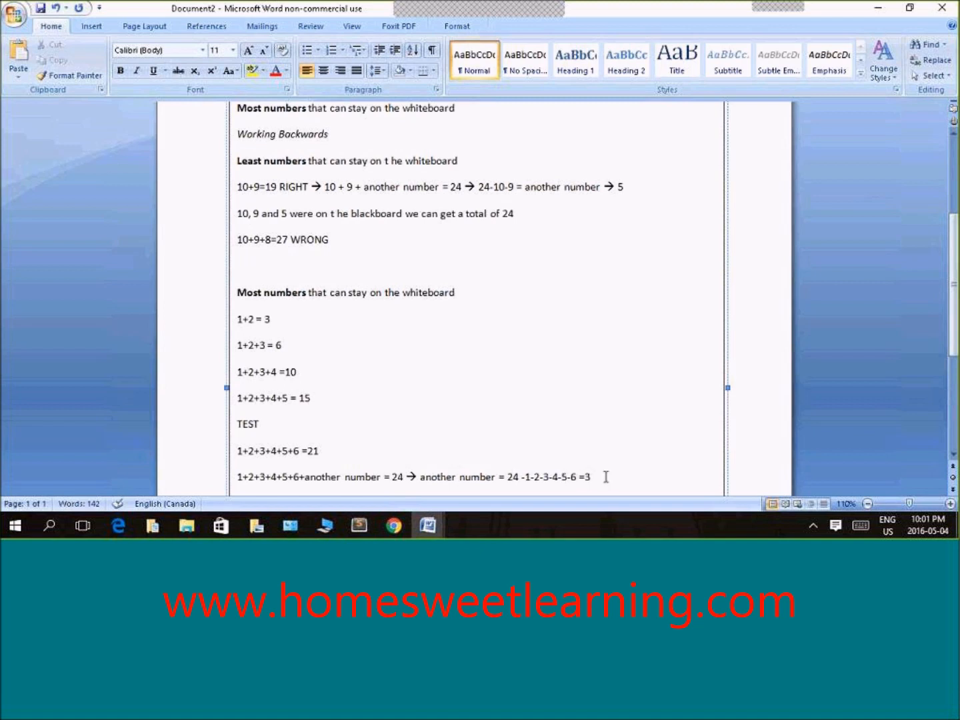
Start a second TEST line below the another number = 3 working
scroll("down", 3)
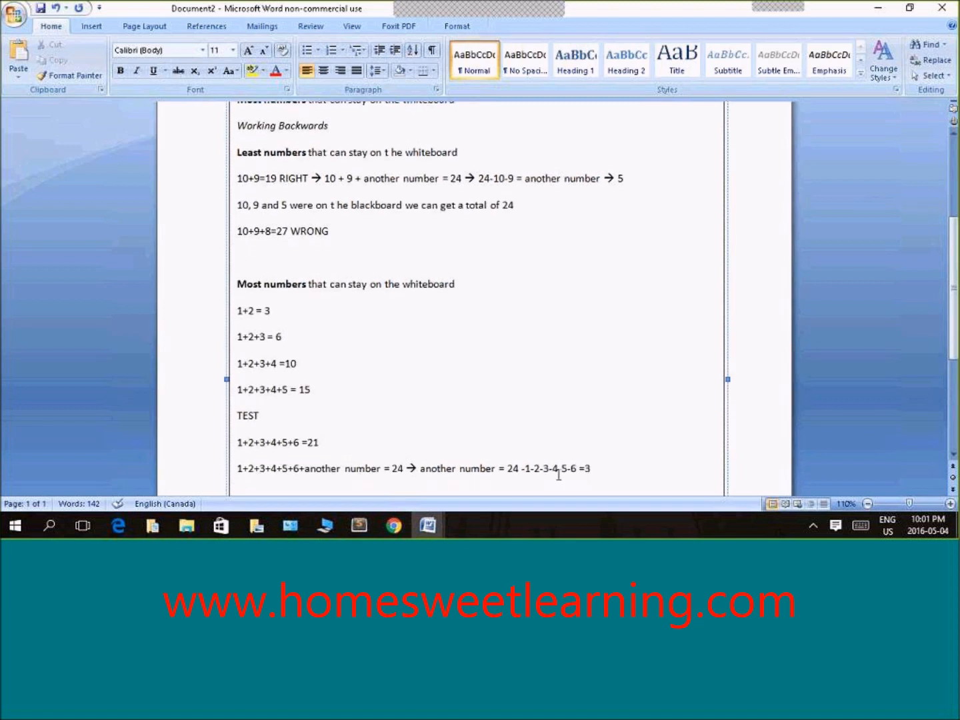
left_click(545, 468)
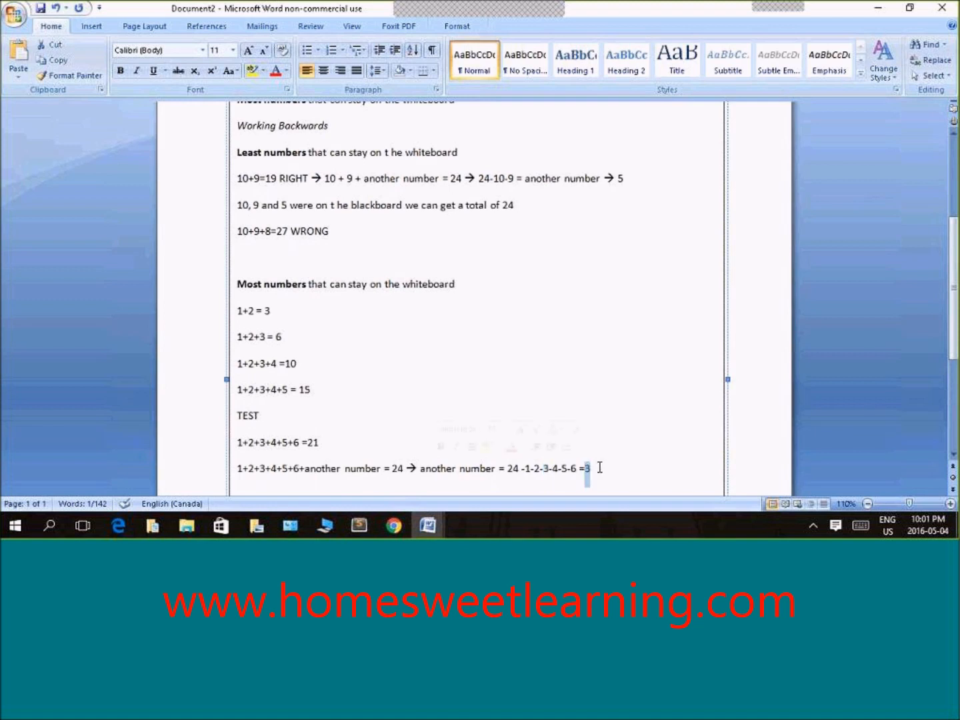
scroll("up", 3)
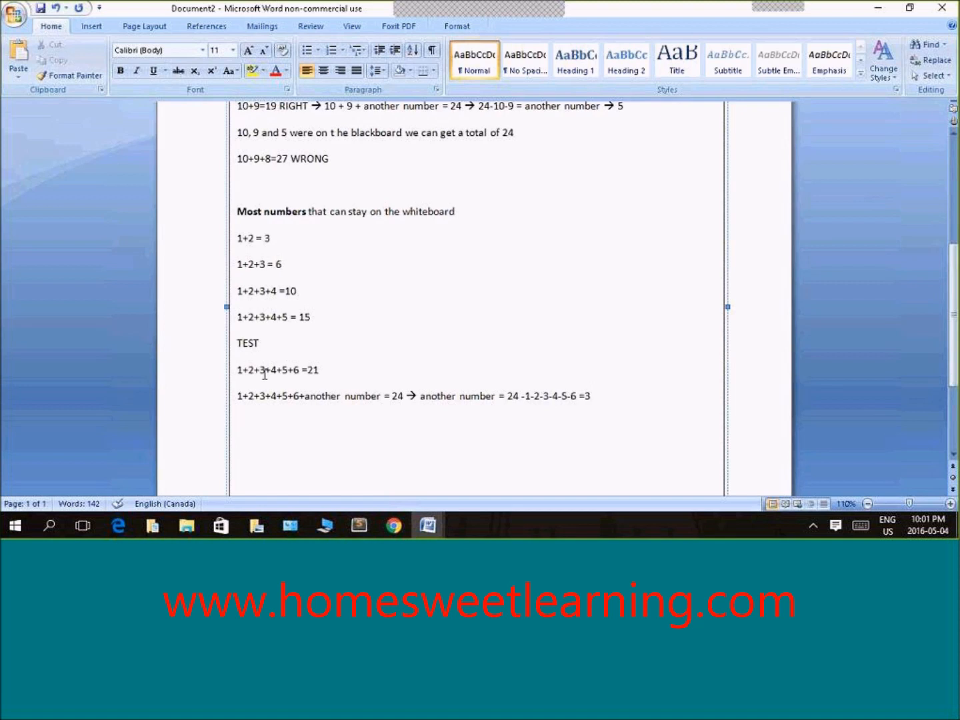
scroll("up", 3)
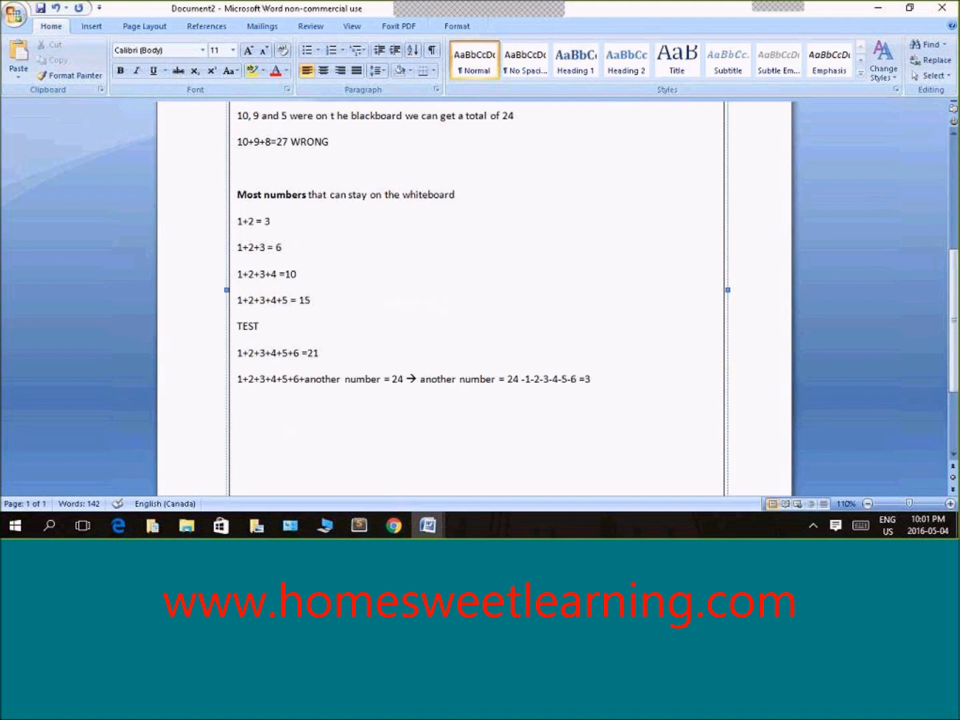
type("TEST")
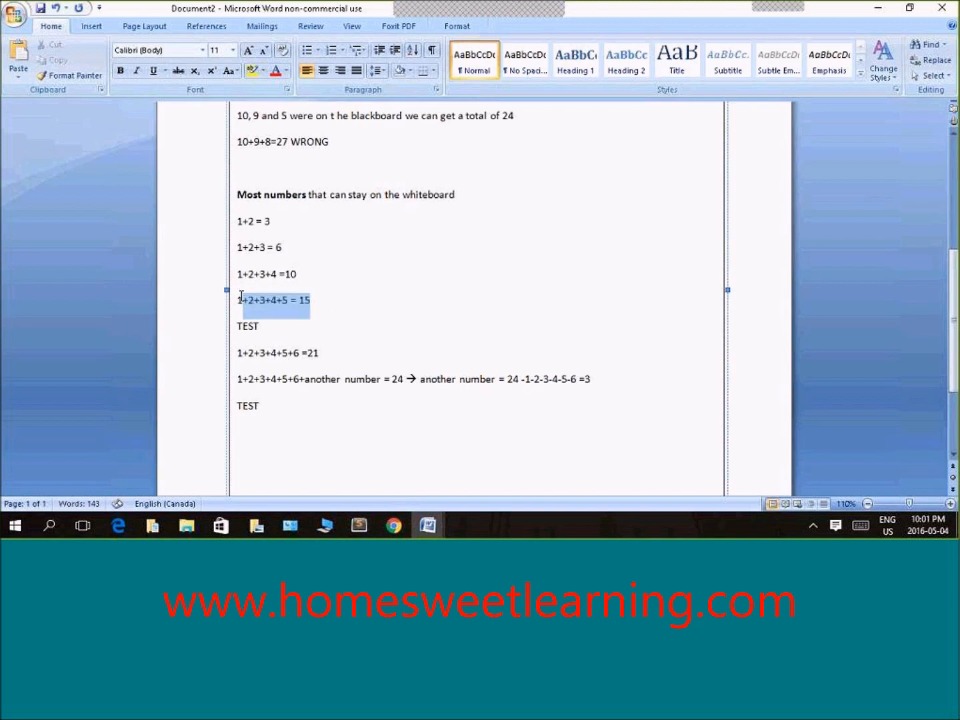
Paste 1+2+3+4+5 = 15 and write 1+2+3+4+5+another number = 24 with an arrow
left_click(254, 430)
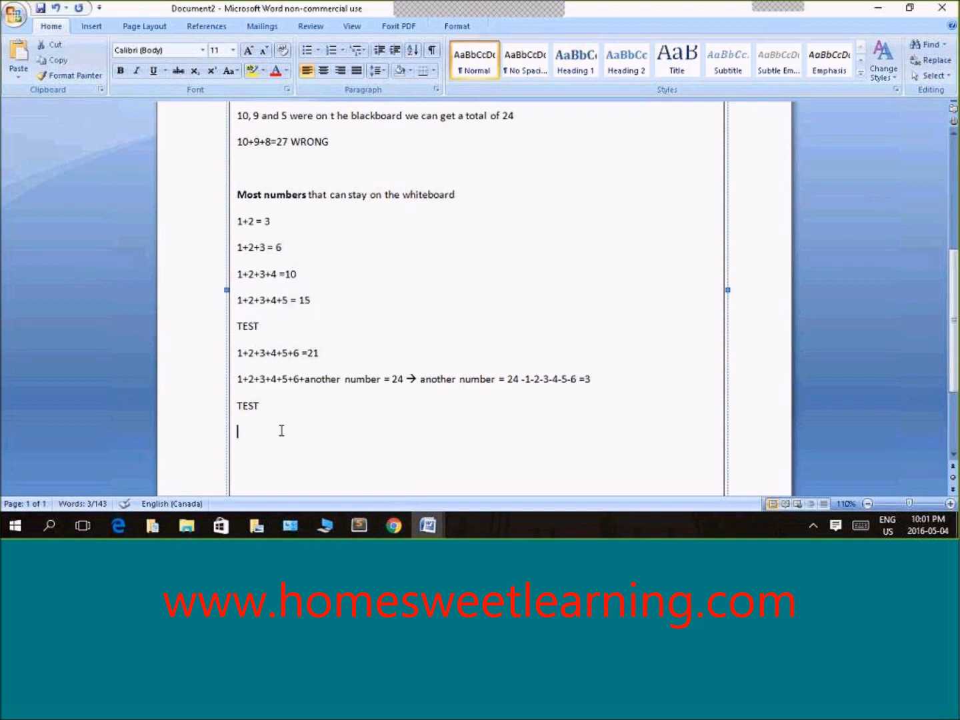
key("ctrl+v")
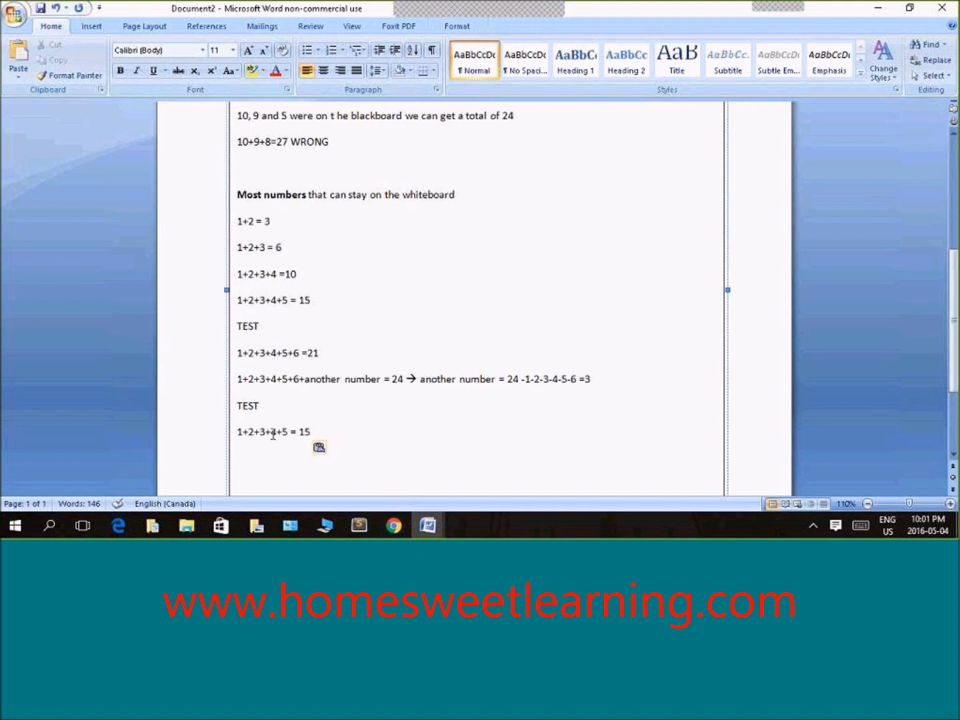
type("1+3+")
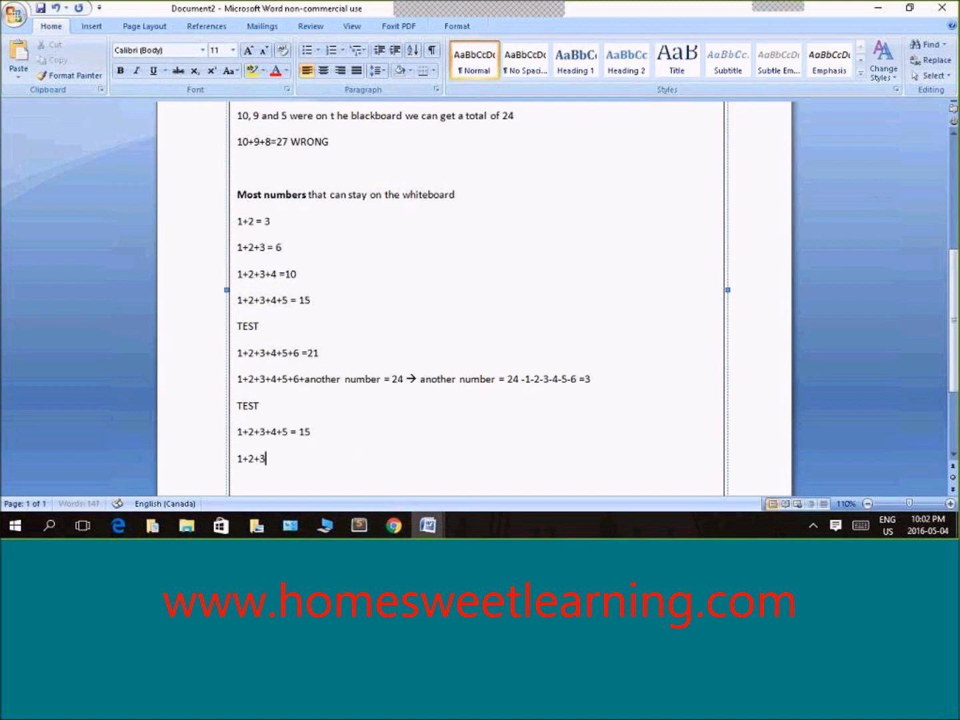
type("+4+")
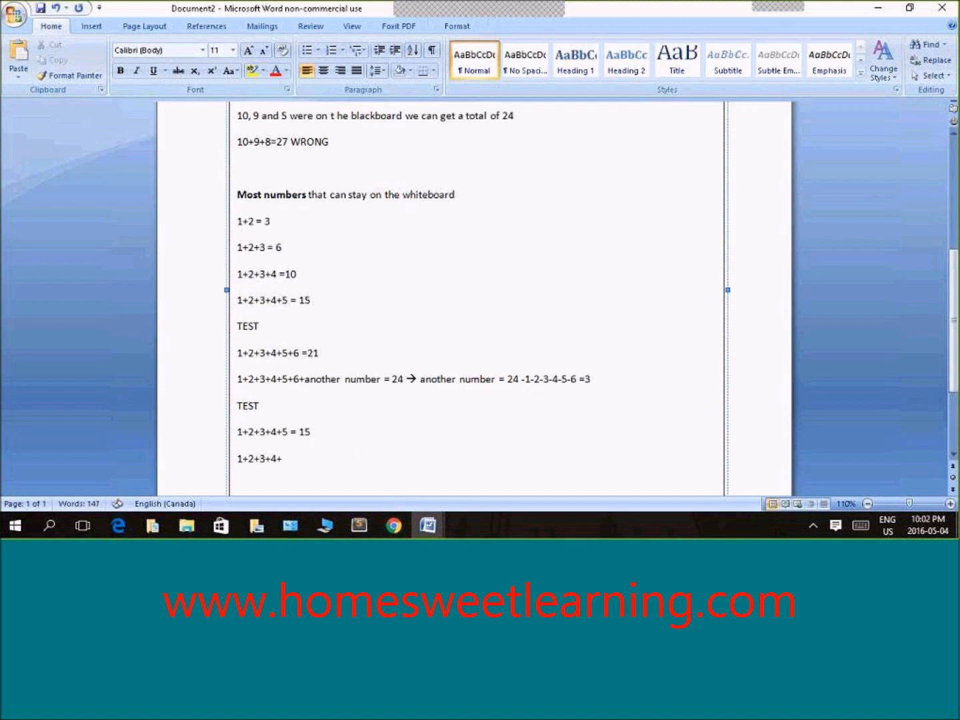
type("5+")
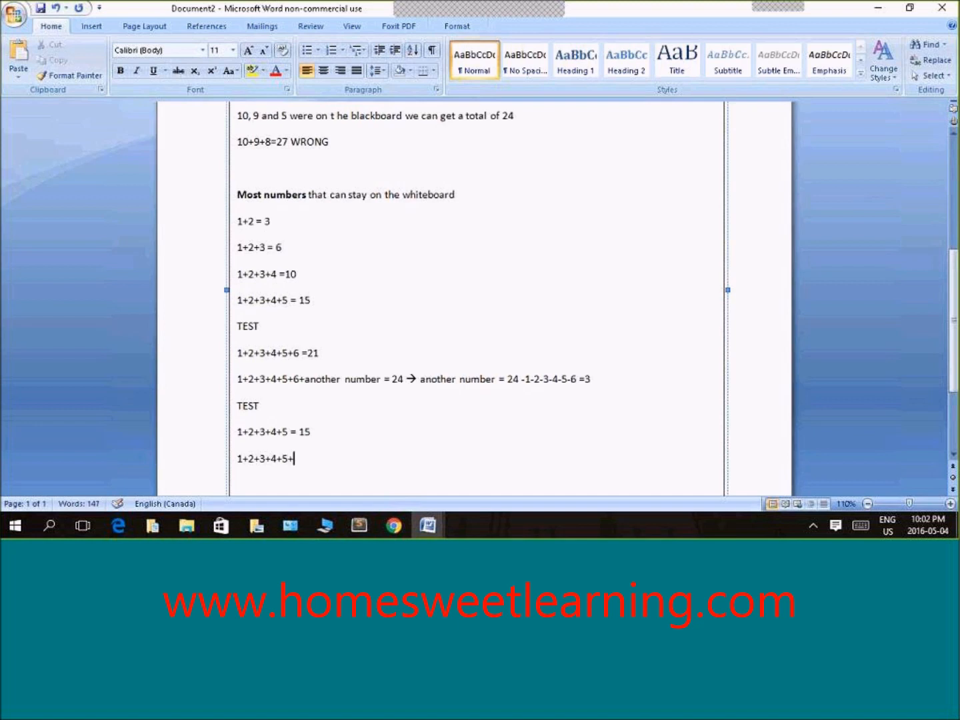
type("another n")
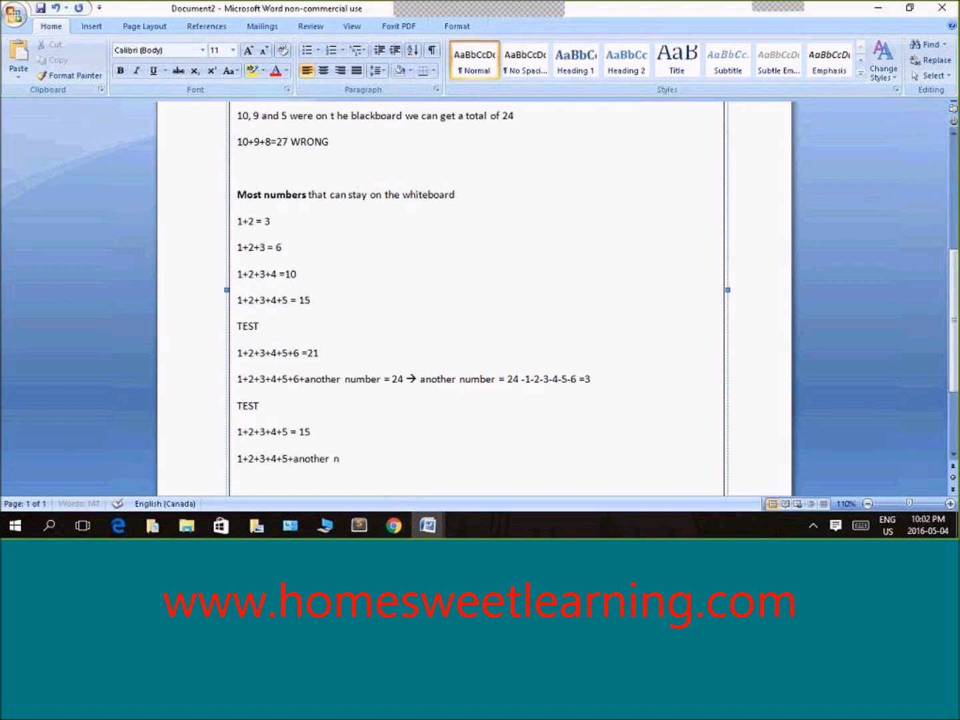
type("umber =")
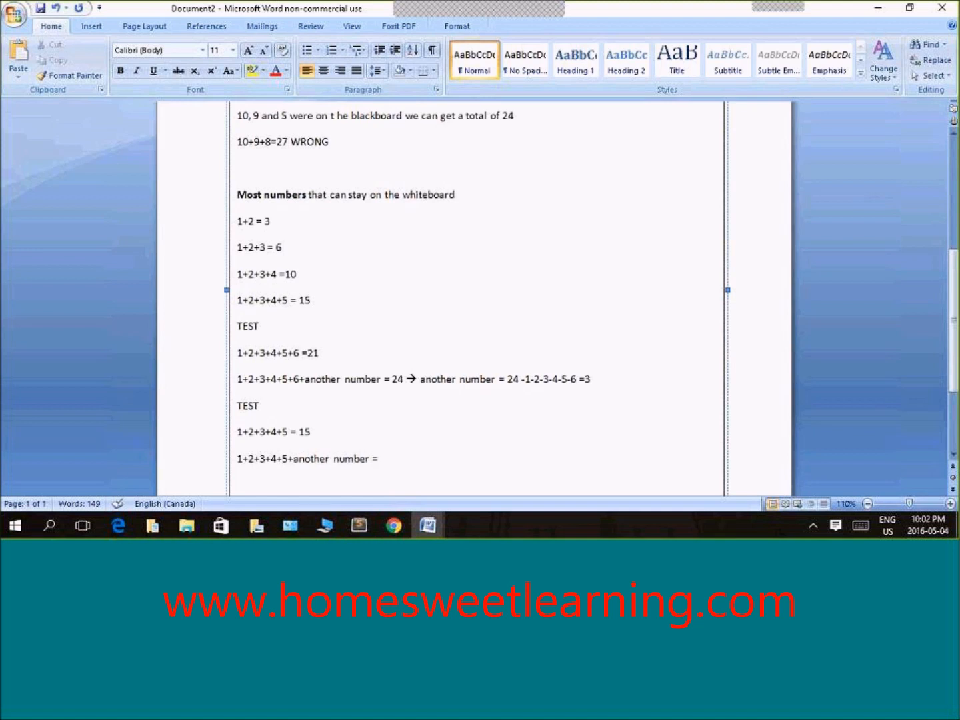
type("24 -")
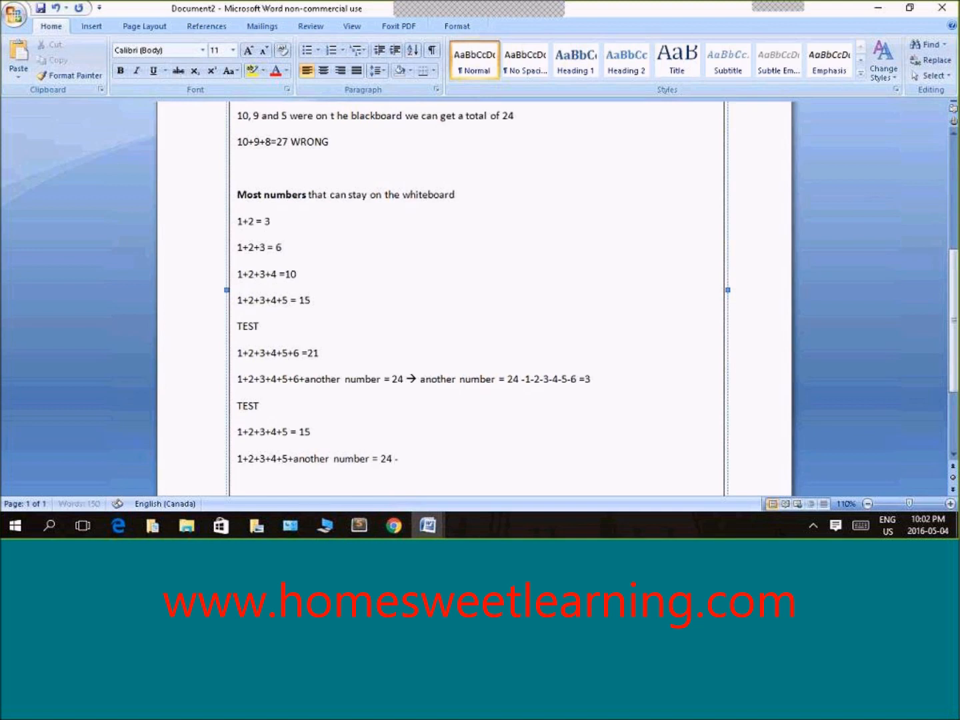
type("→")
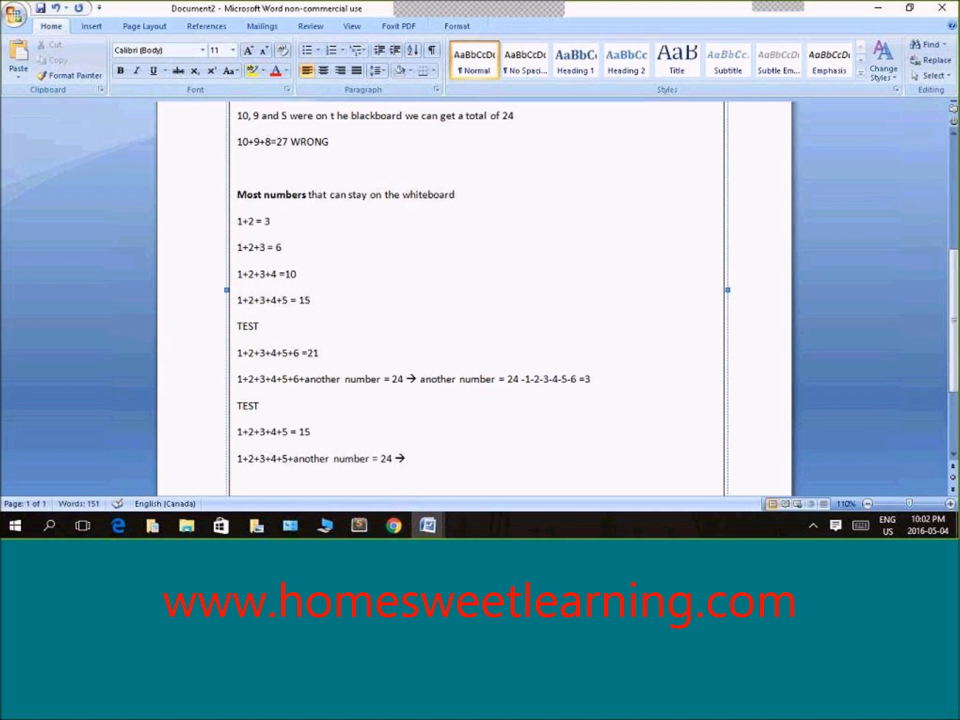
Complete it with another number = 24 – 1-2-3-4-5 =9
type("another number = 24 -")
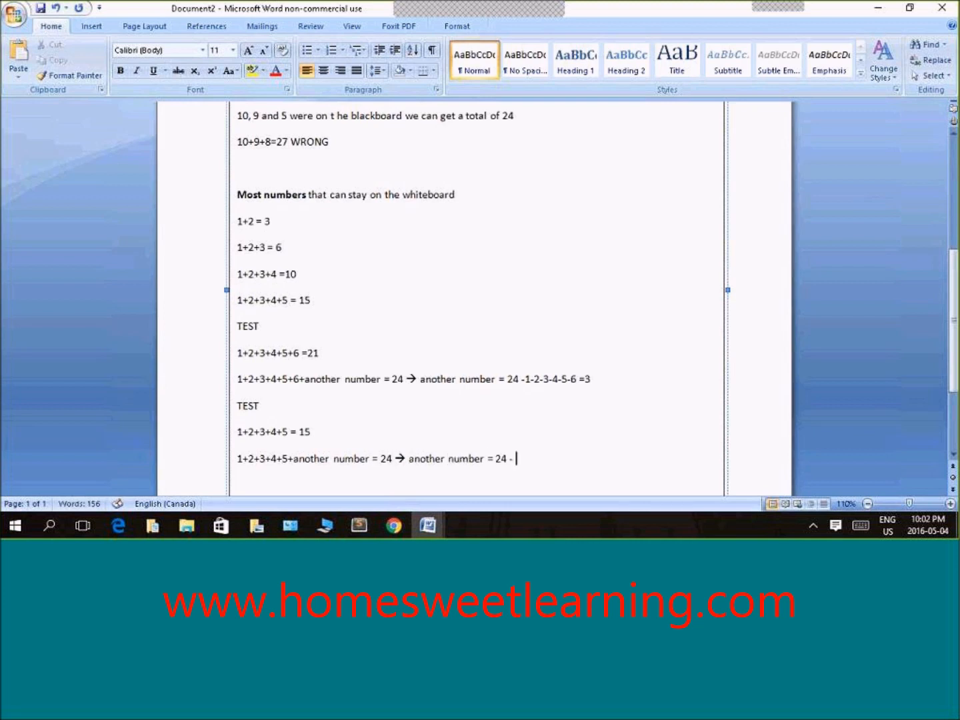
type("1-2")
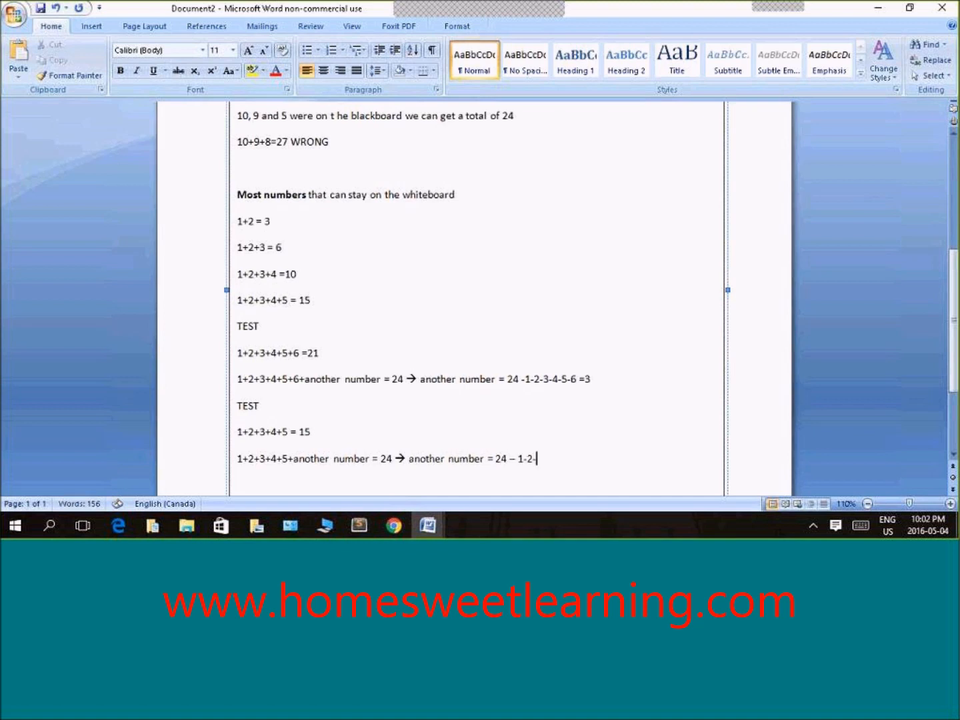
type("-3-4-5 =")
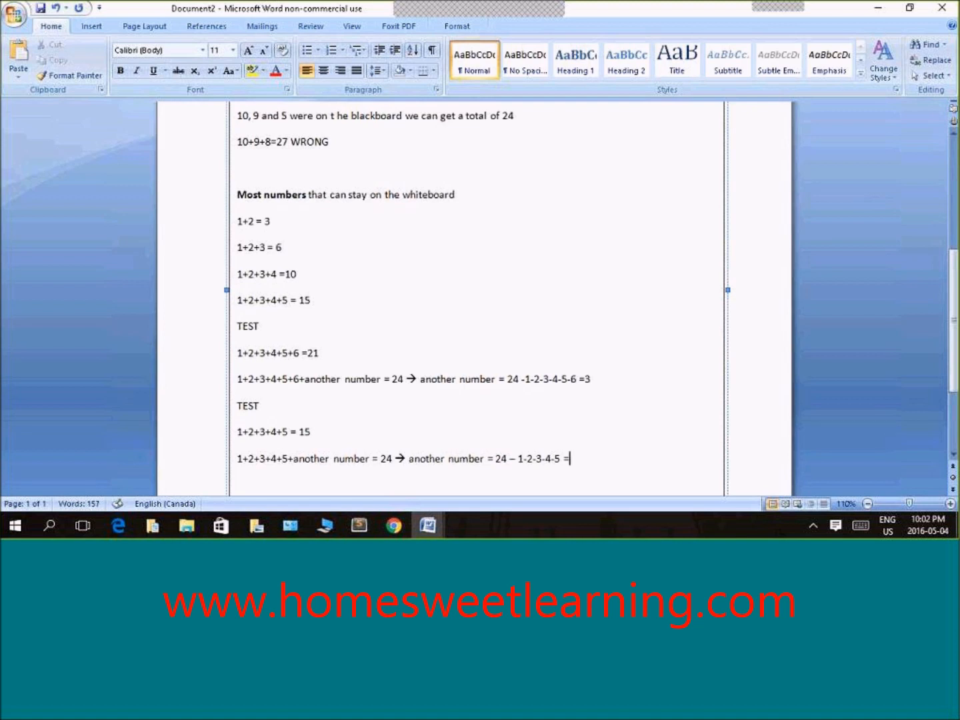
type("9")
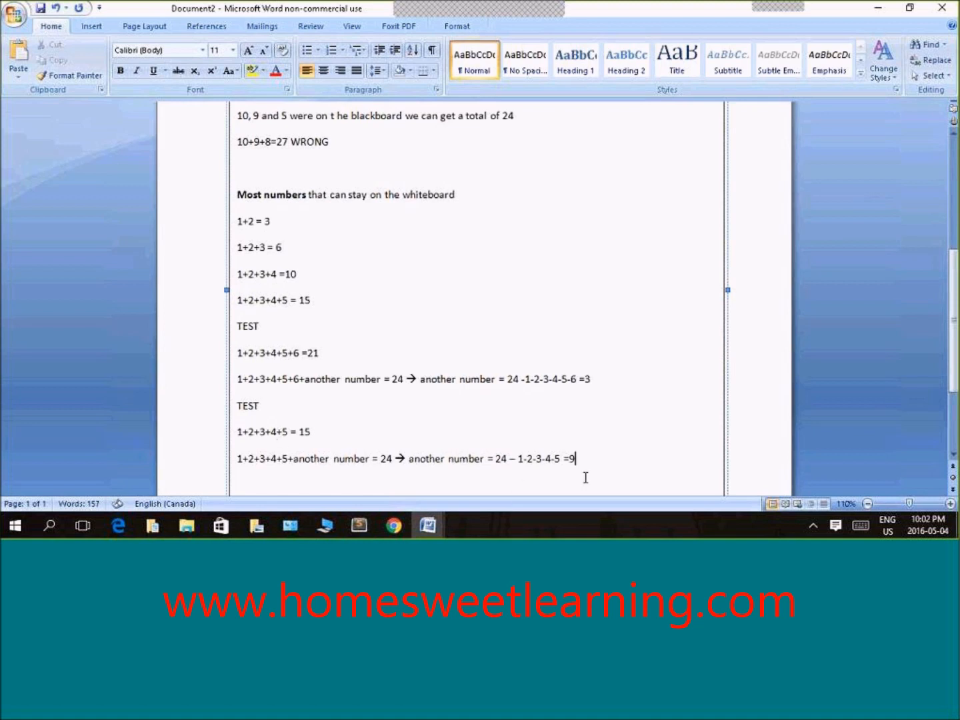
double_click(571, 459)
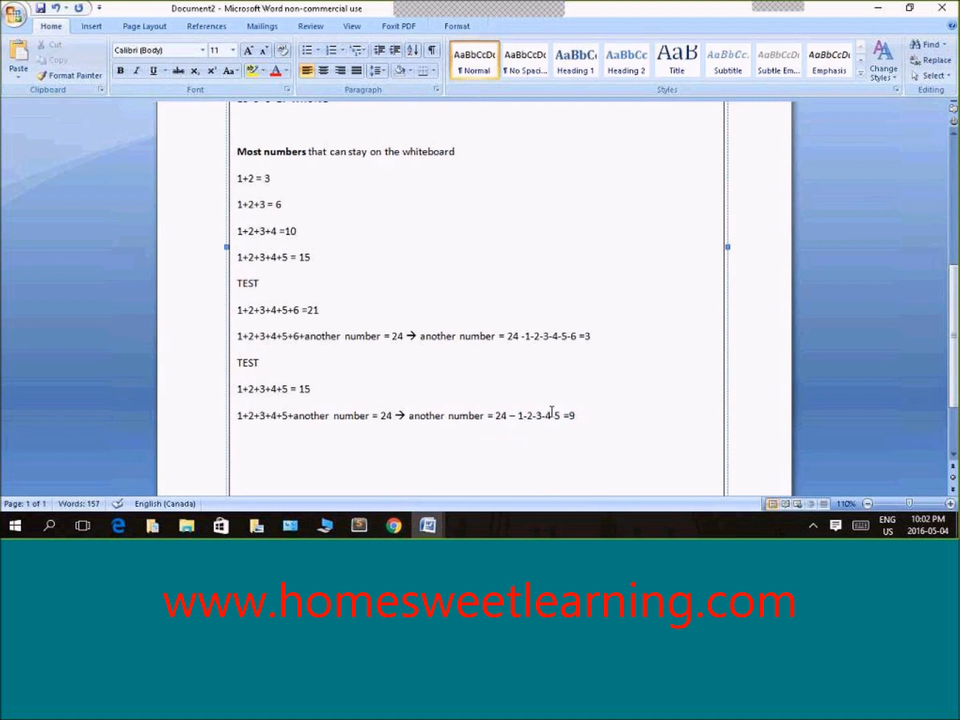
left_click(575, 416)
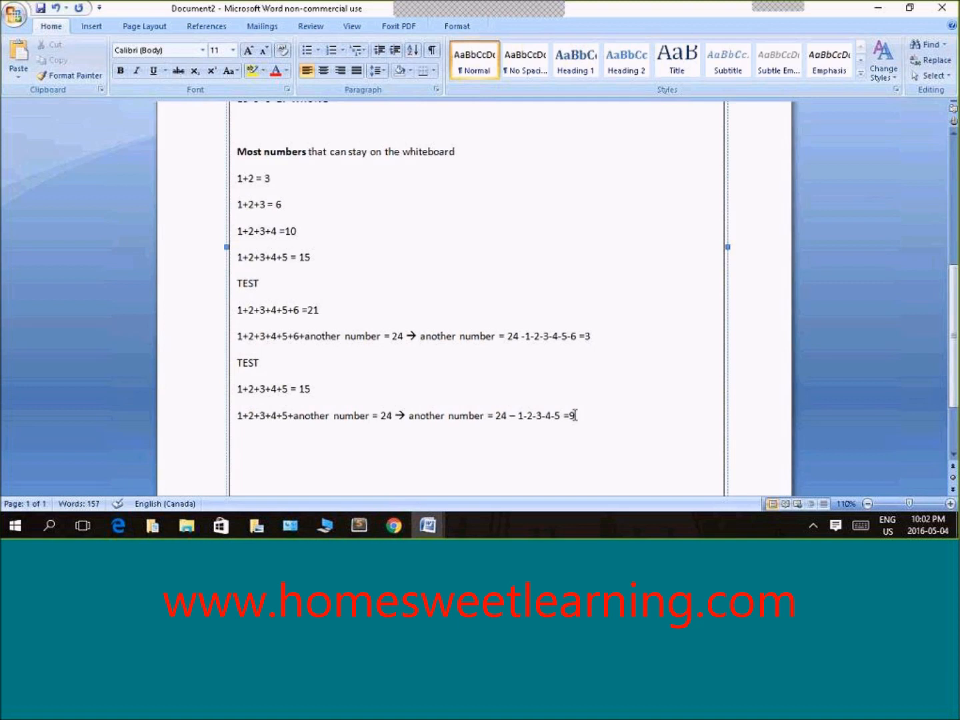
Begin the conclusion line "6 numbers are", correcting the stray letter and the word need
type("T")
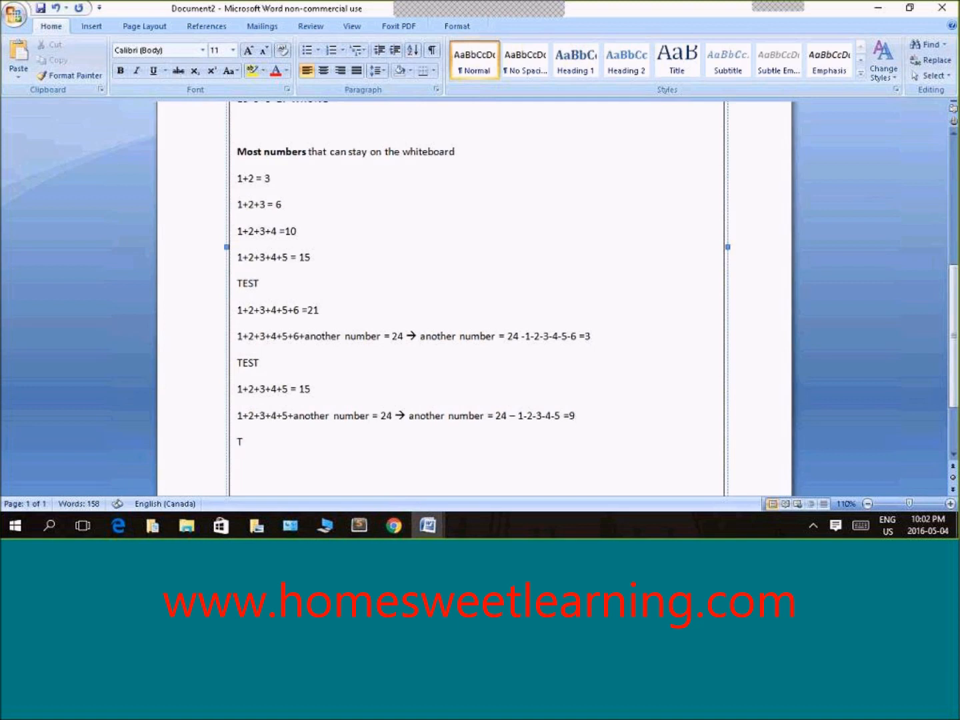
key("backspace")
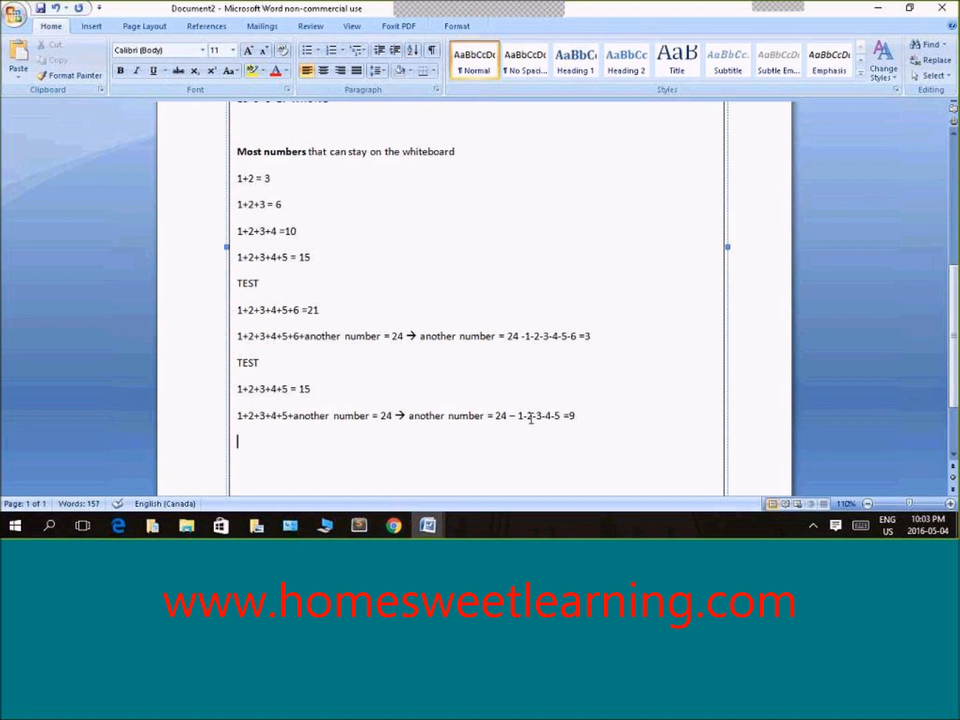
mouse_move(485, 429)
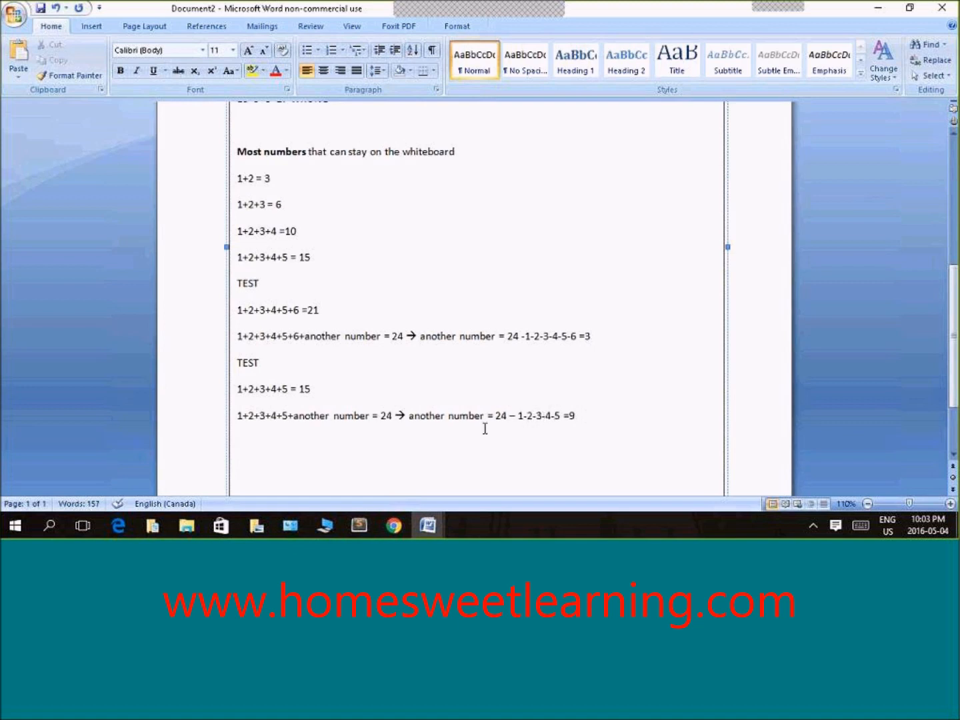
type("6 number")
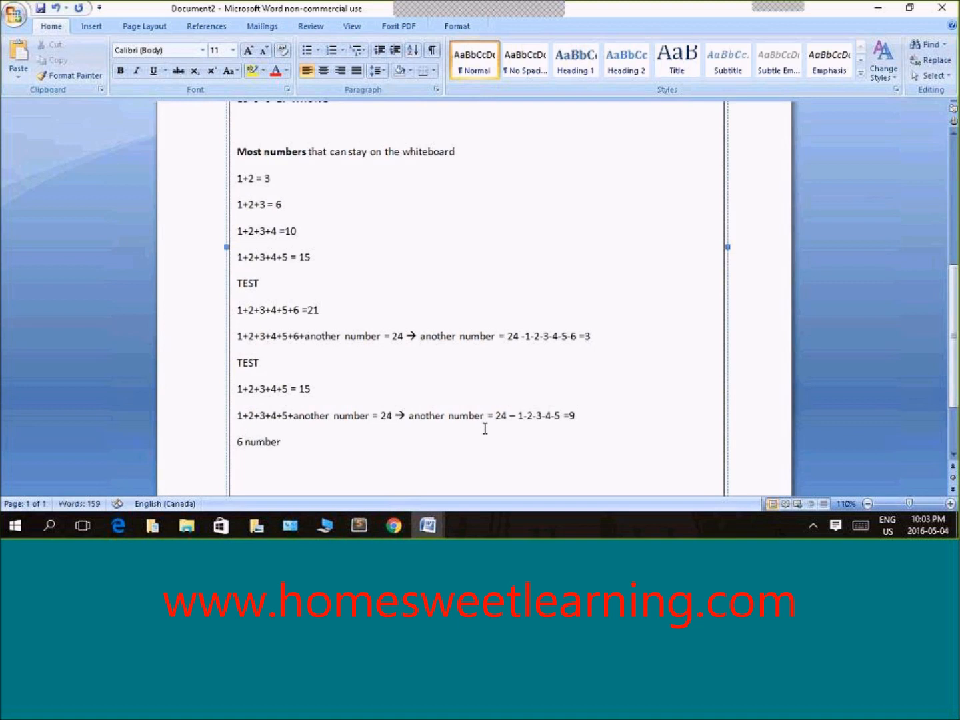
type("s need")
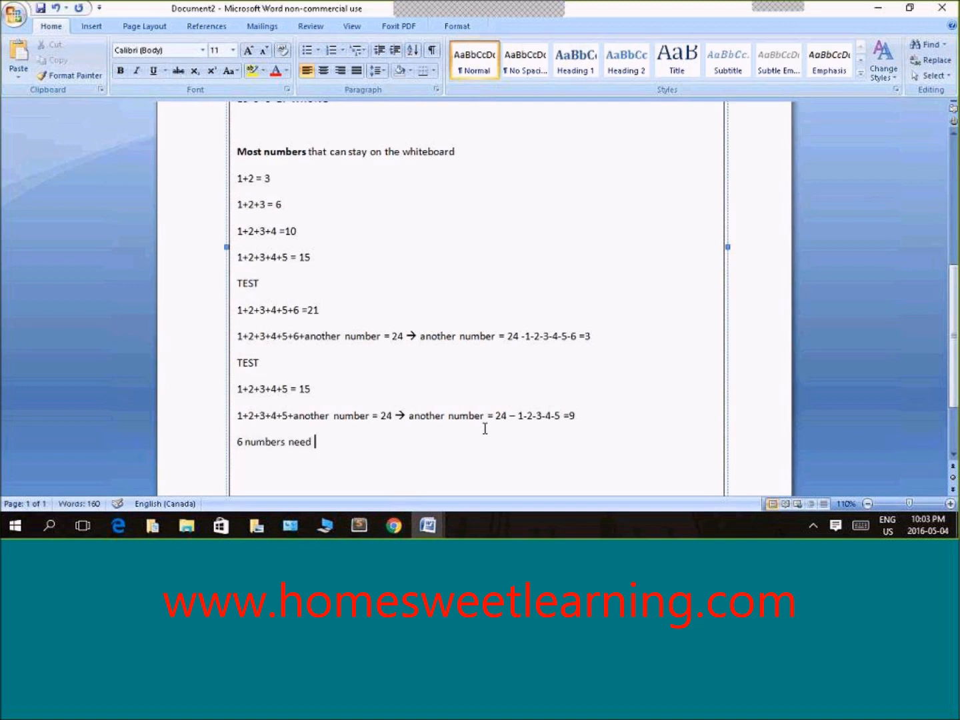
key("Backspace")
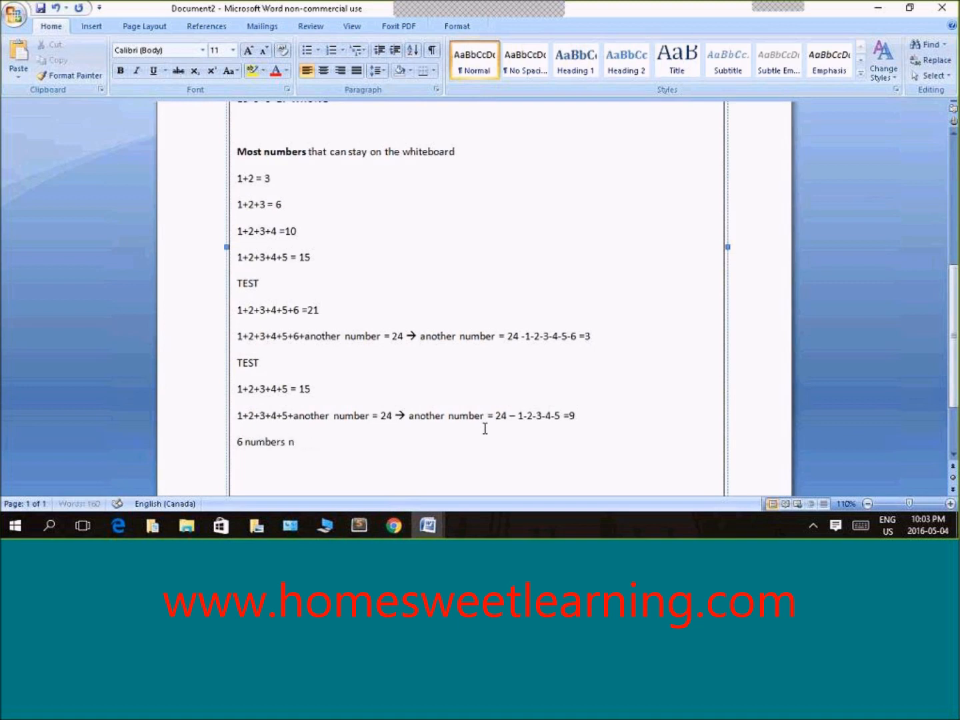
type("are")
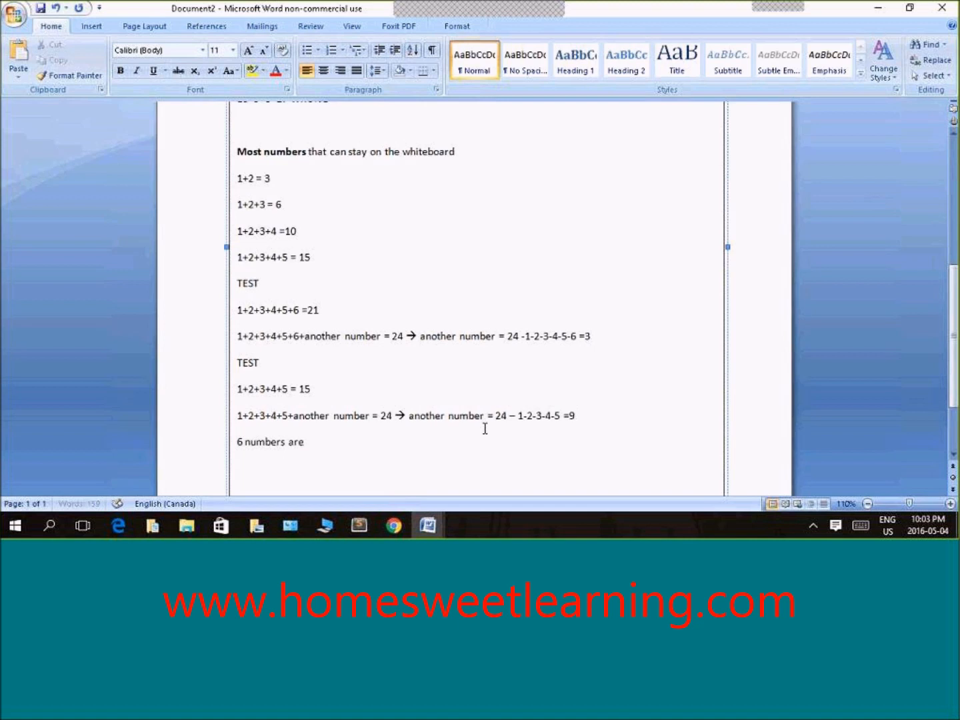
left_click(304, 441)
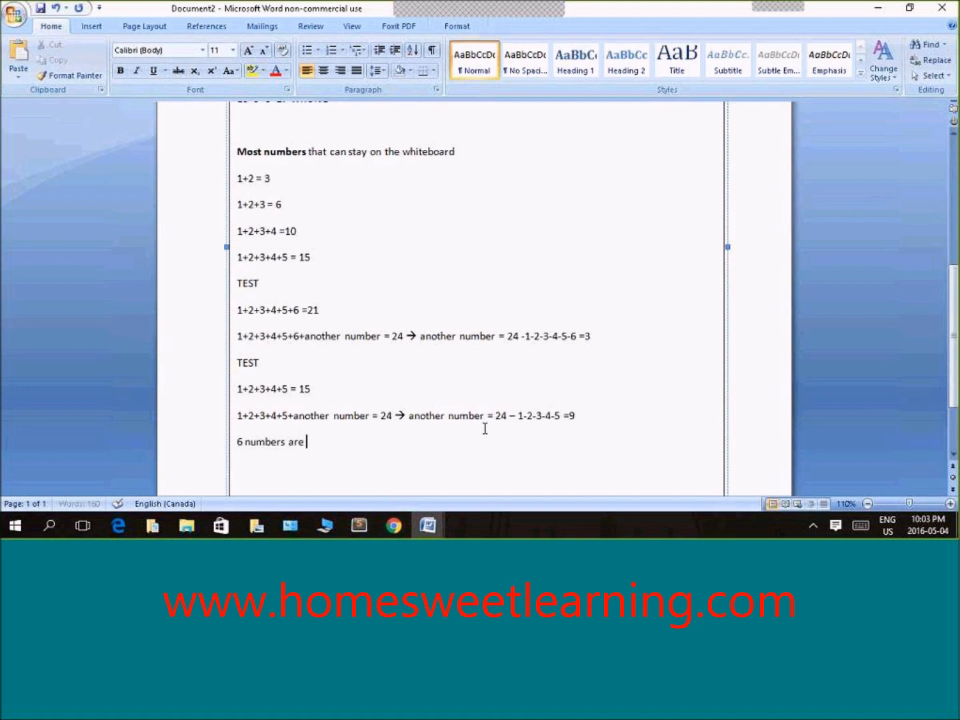
Finish it: the MOST numbers that can stay on the whiteboard to get a total sum of 24
type("the MOST numbers that can stay on the whi")
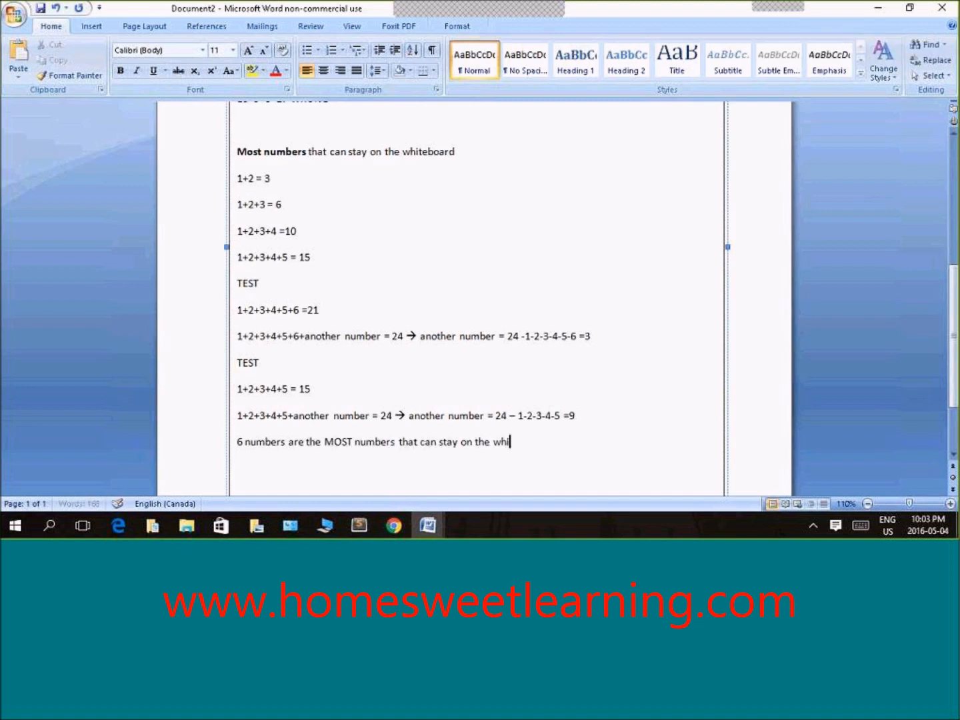
type("eboard to")
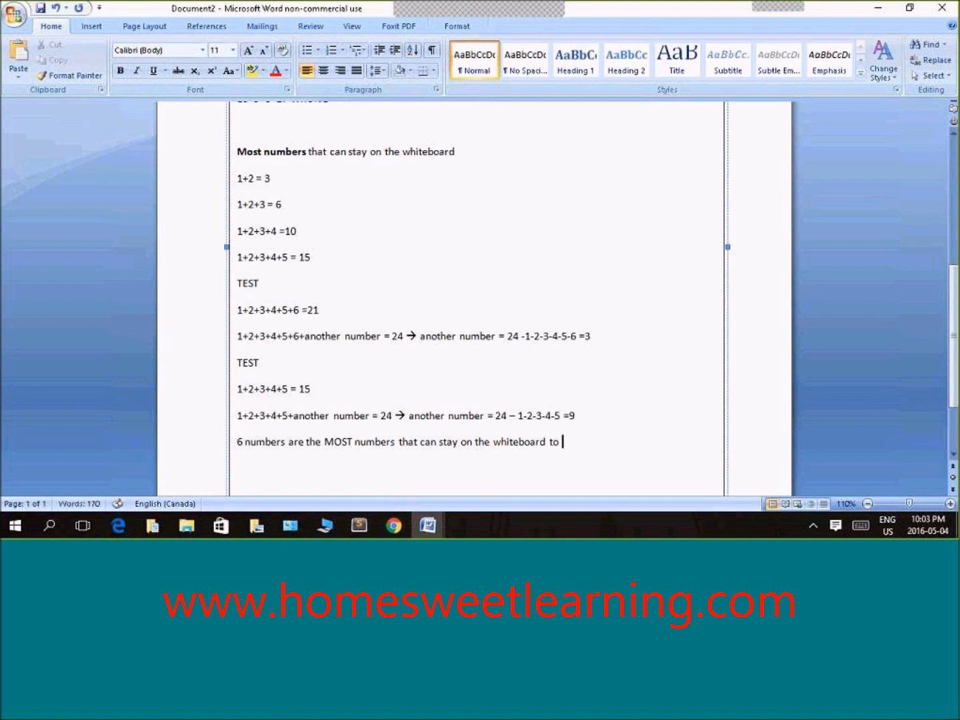
type("get a t")
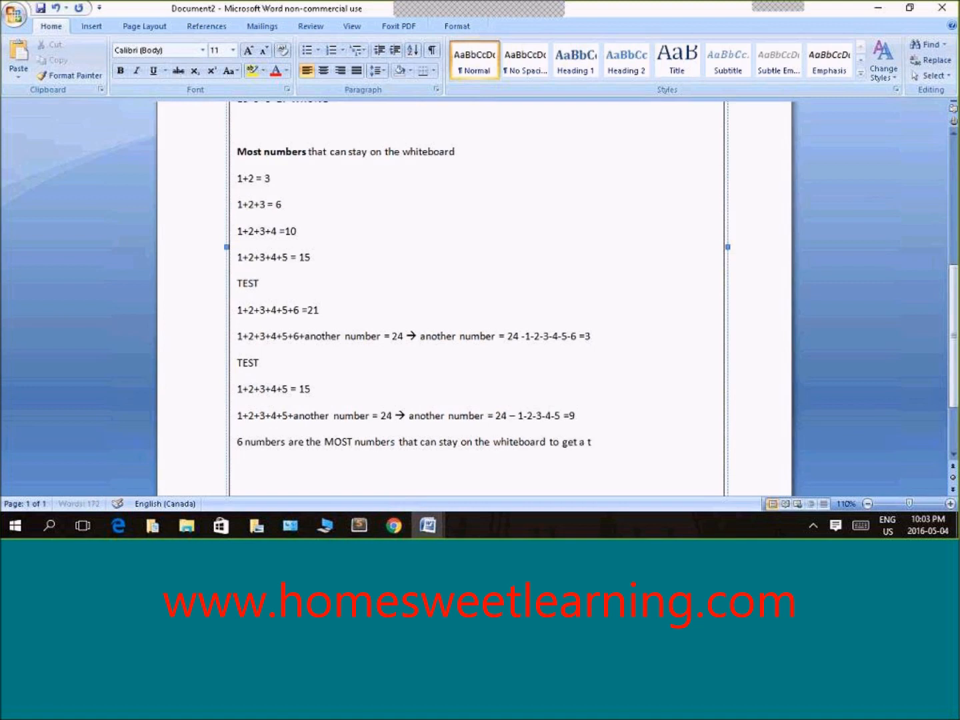
type("total sum o")
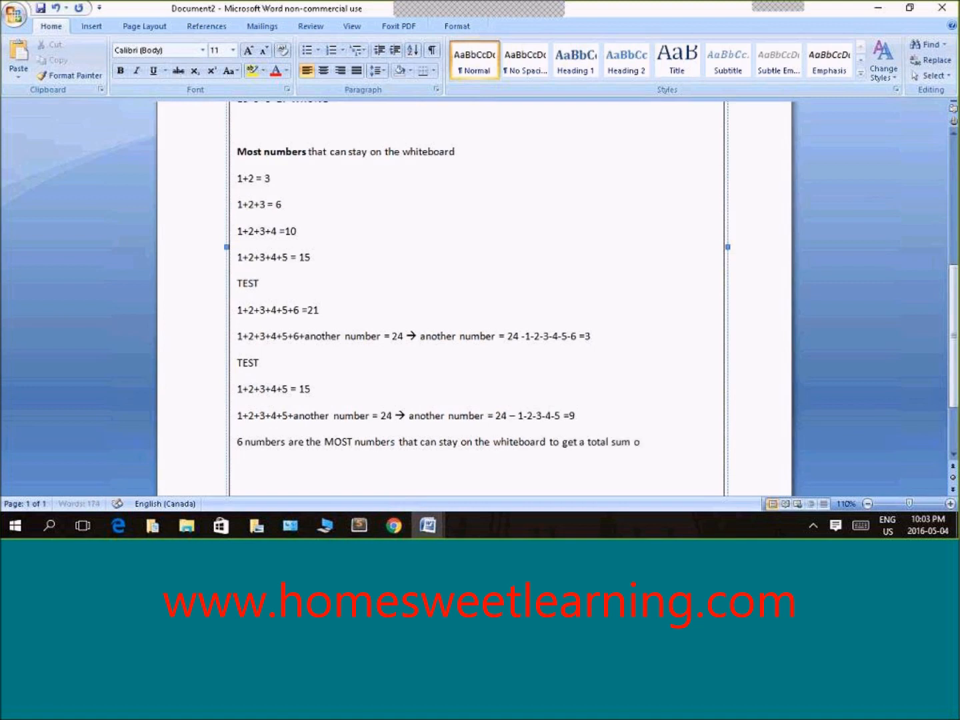
type("f 24.")
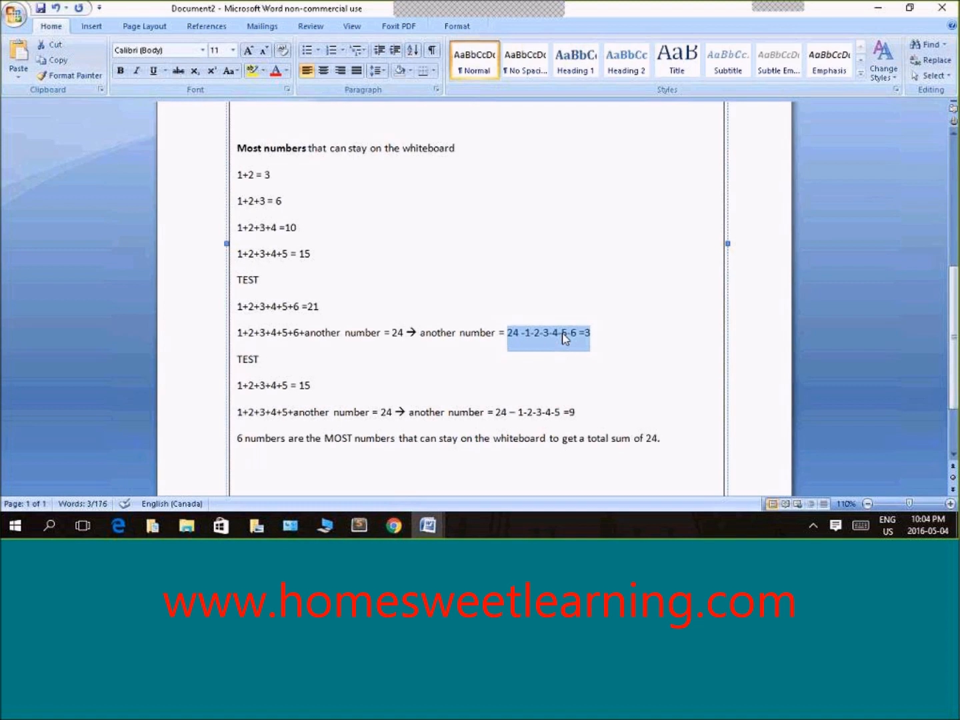
mouse_move(568, 344)
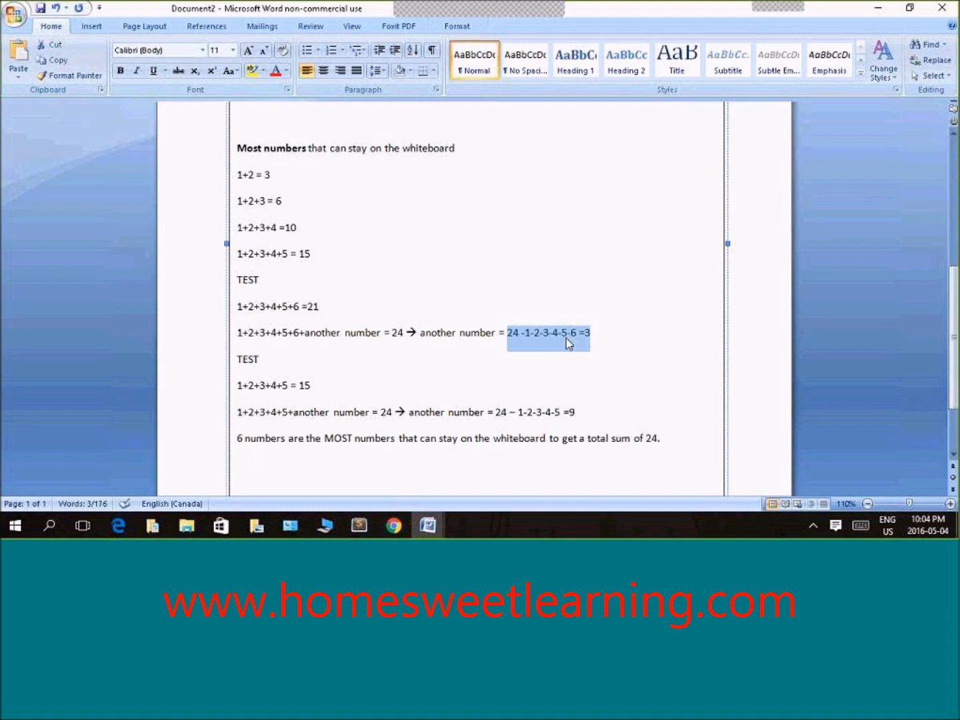
left_click(593, 419)
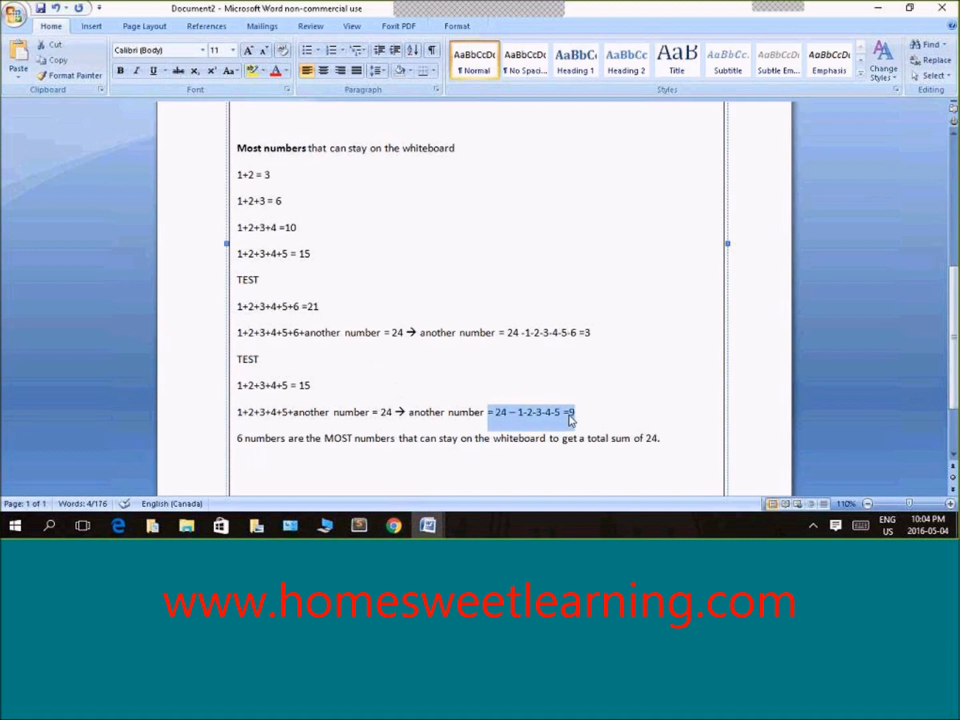
mouse_move(585, 414)
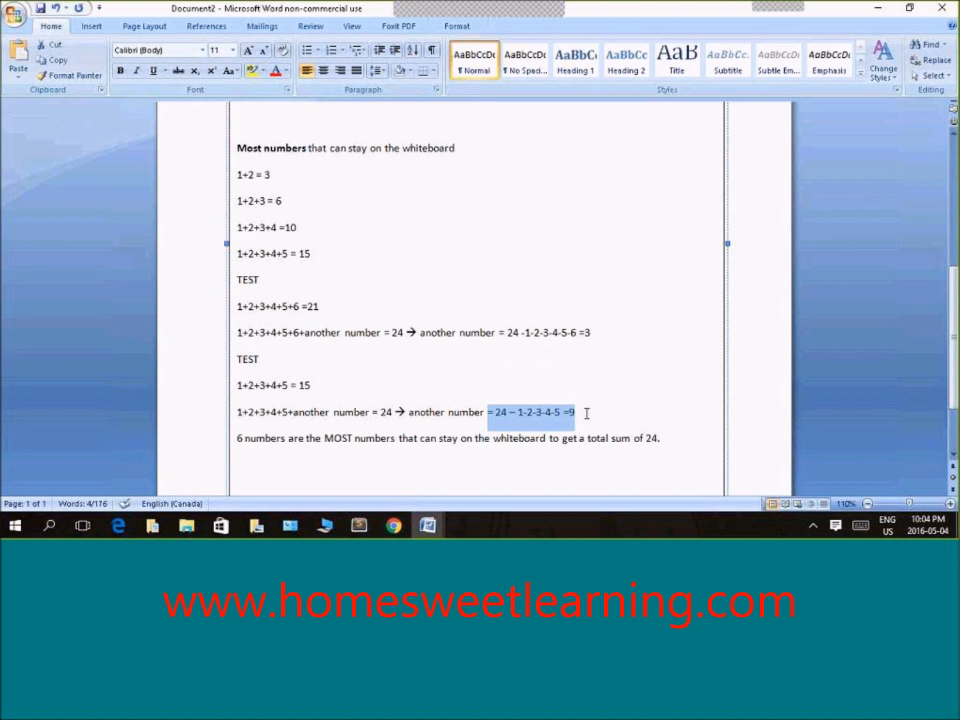
mouse_move(560, 416)
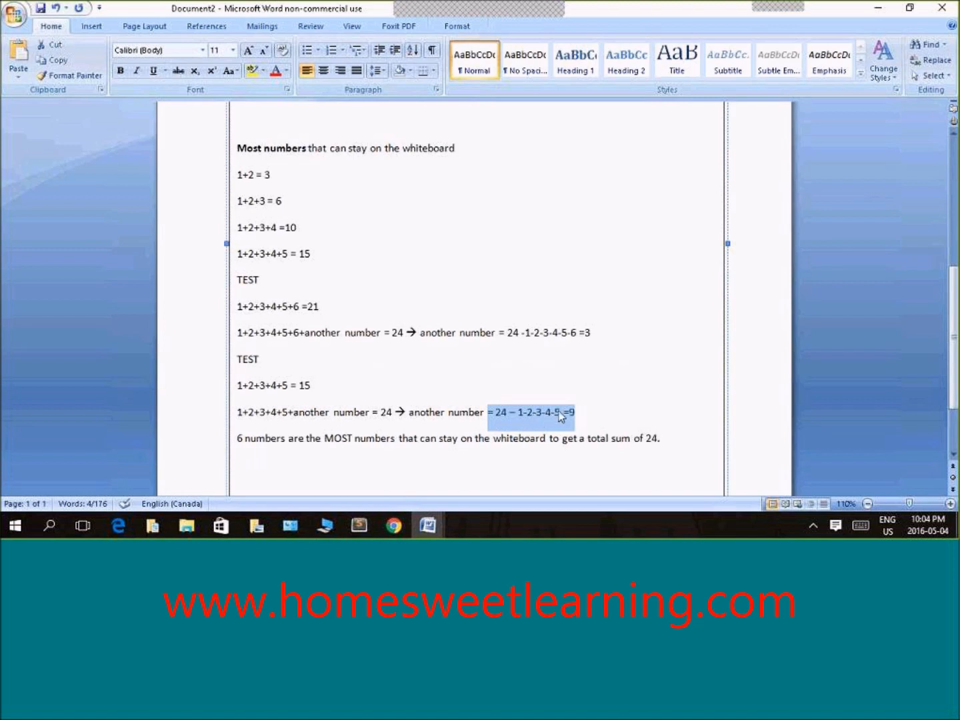